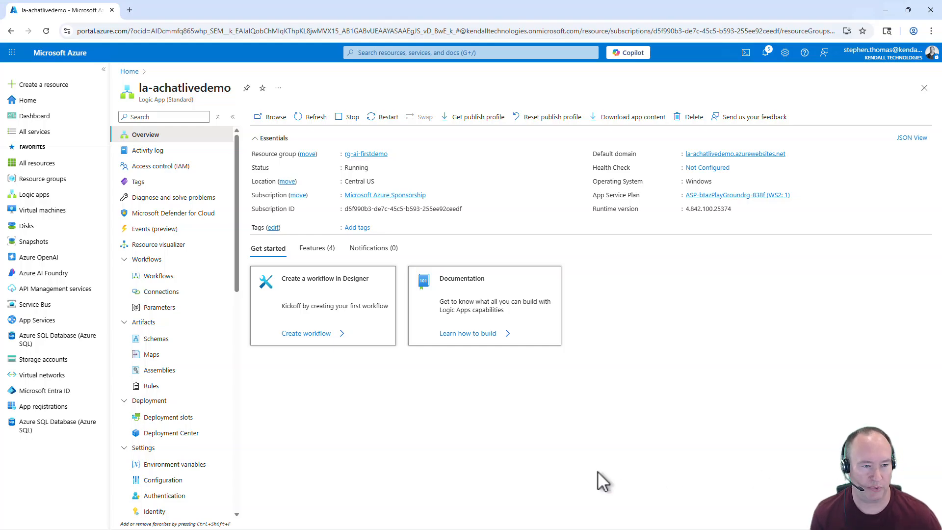
pyautogui.moveTo(206, 108)
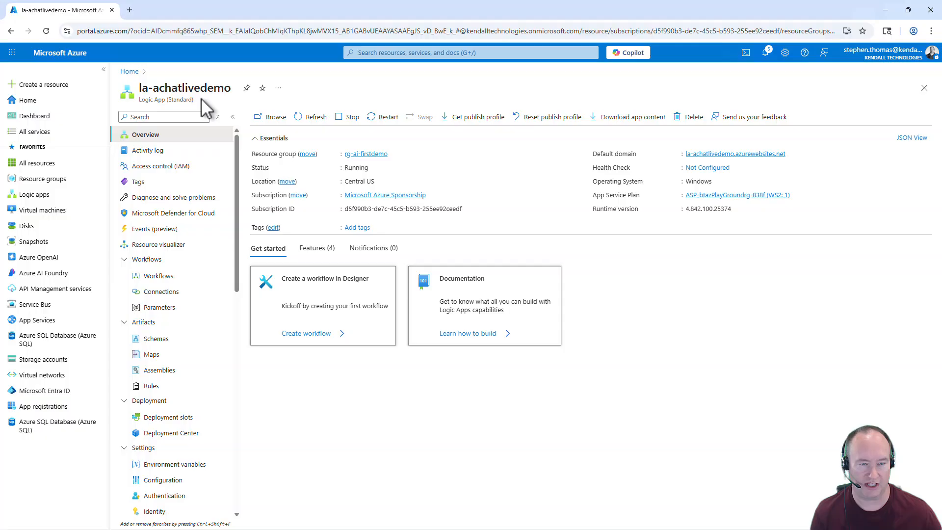
pyautogui.moveTo(251, 102)
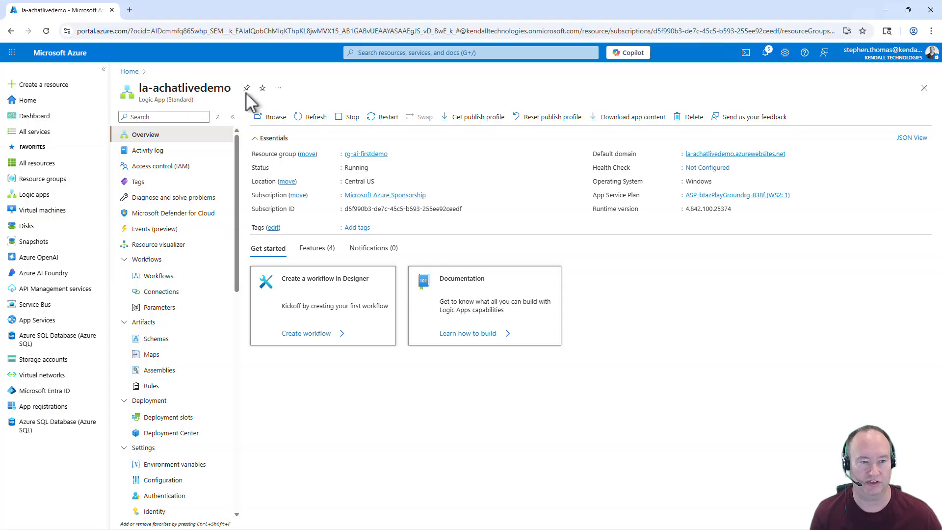
pyautogui.moveTo(158, 284)
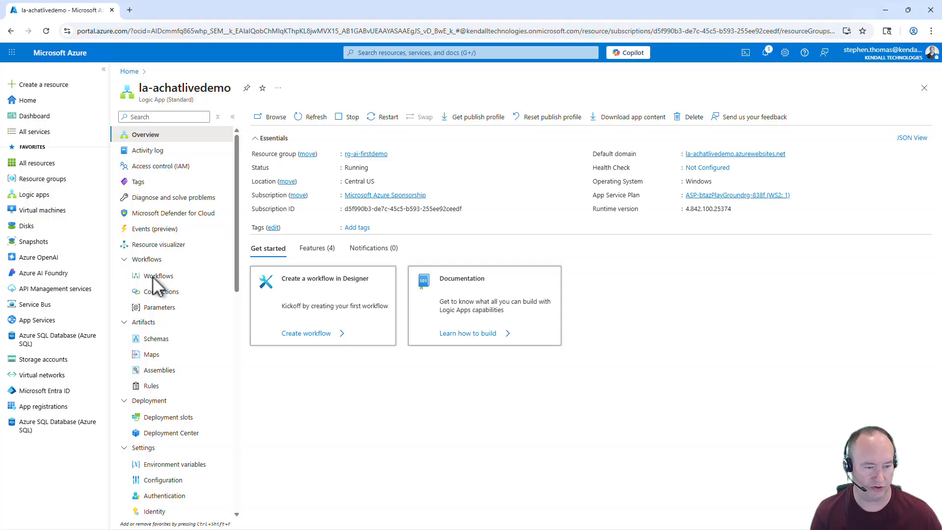
# Show la-achatlivedemo's empty Workflows list and bring up the add-workflow options
pyautogui.click(158, 275)
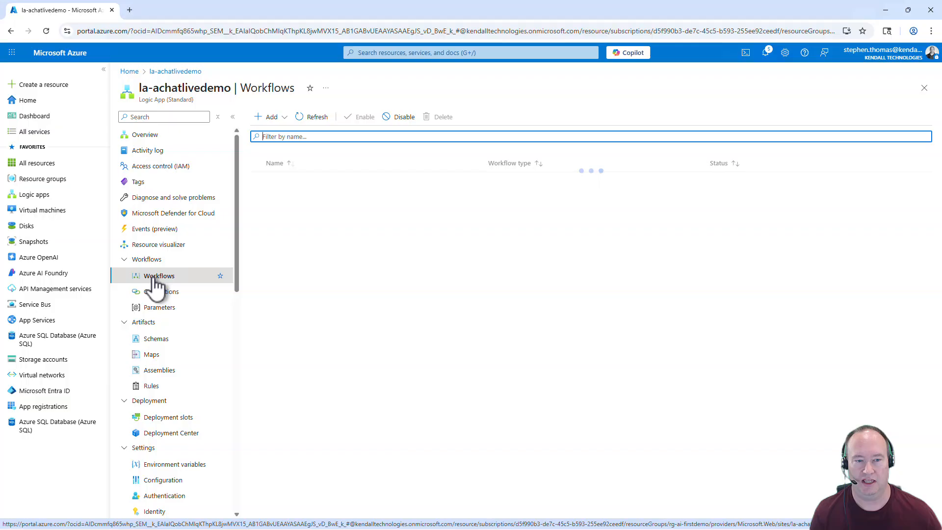
pyautogui.click(270, 117)
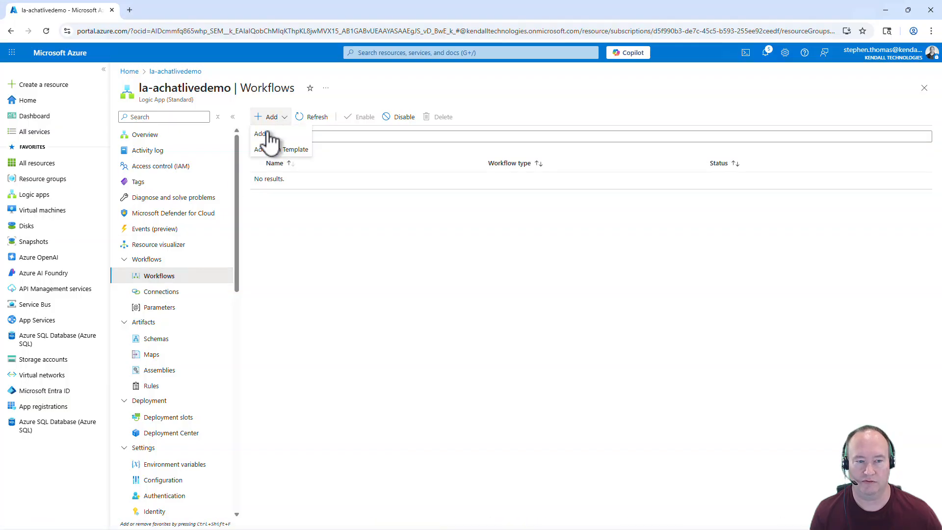
# Create a Conversational Agents (Preview) workflow named DeckOfCards
pyautogui.click(260, 133)
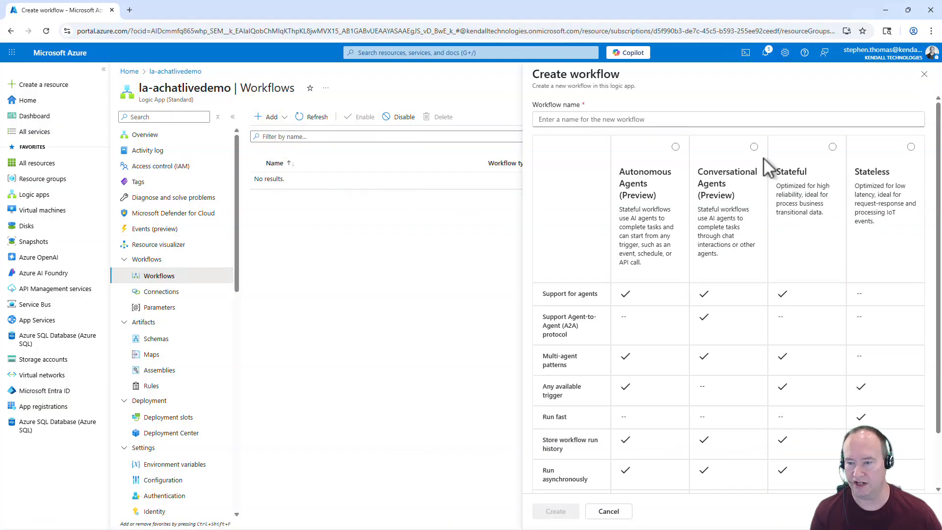
pyautogui.click(754, 146)
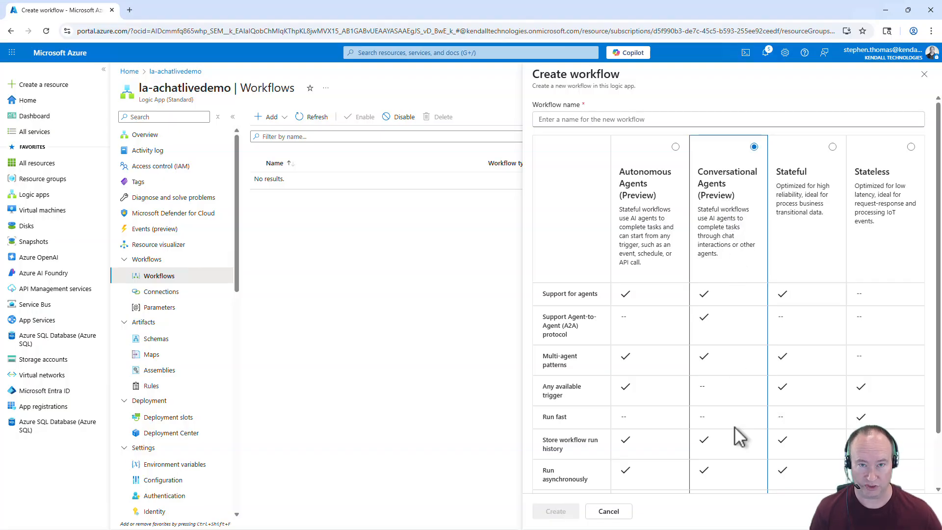
pyautogui.moveTo(655, 147)
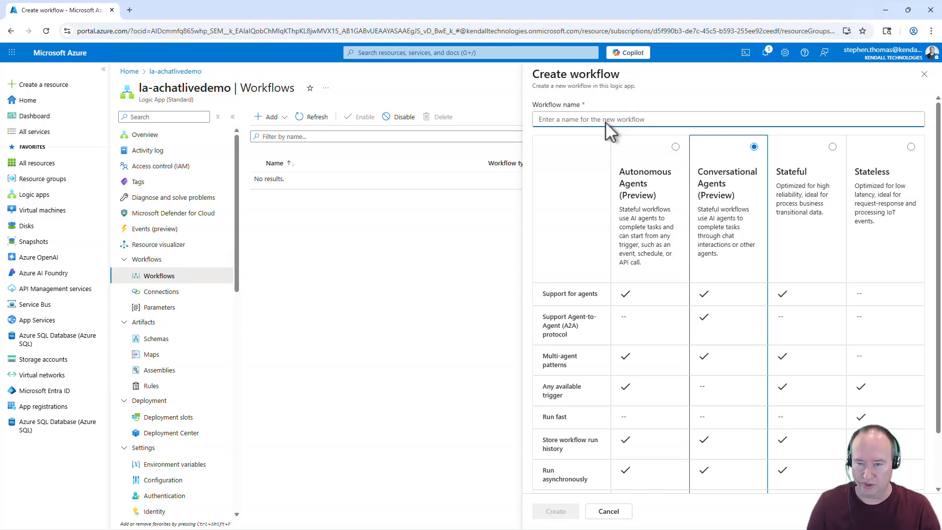
pyautogui.write('DeckOfCards')
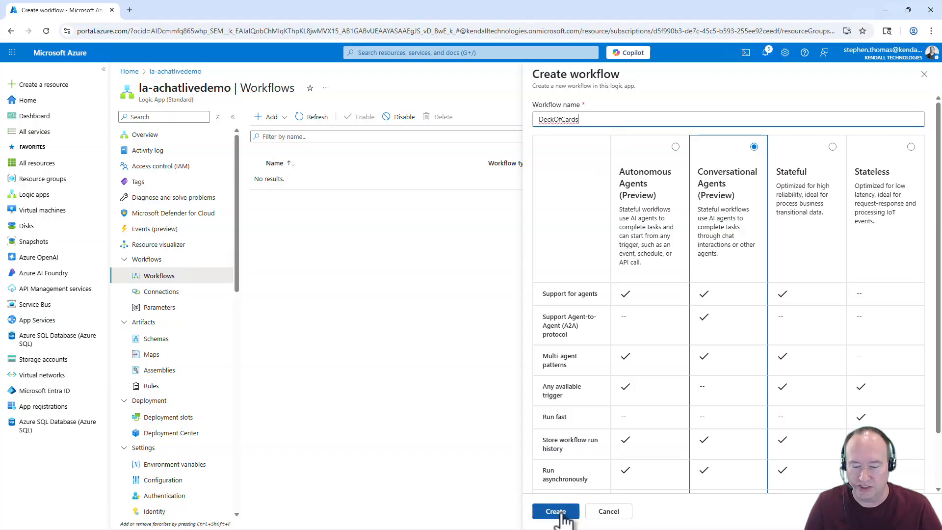
pyautogui.click(554, 511)
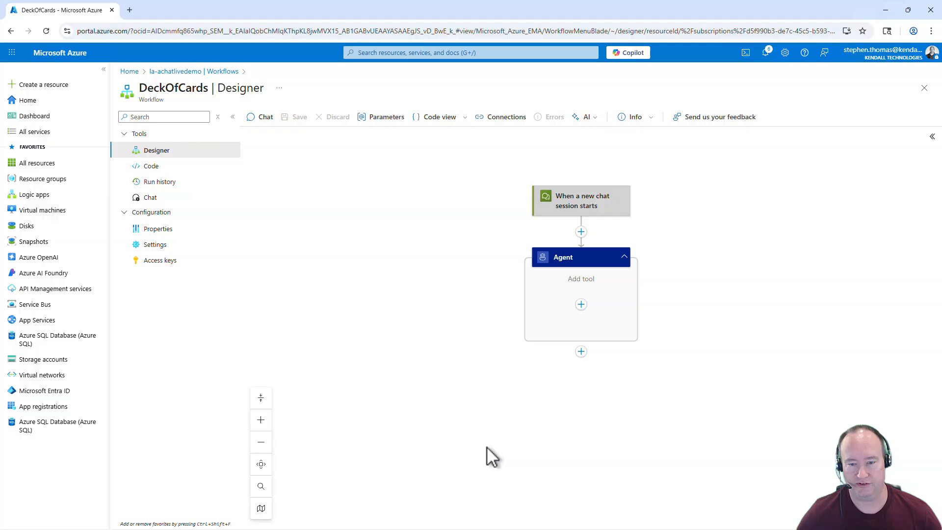
pyautogui.moveTo(597, 396)
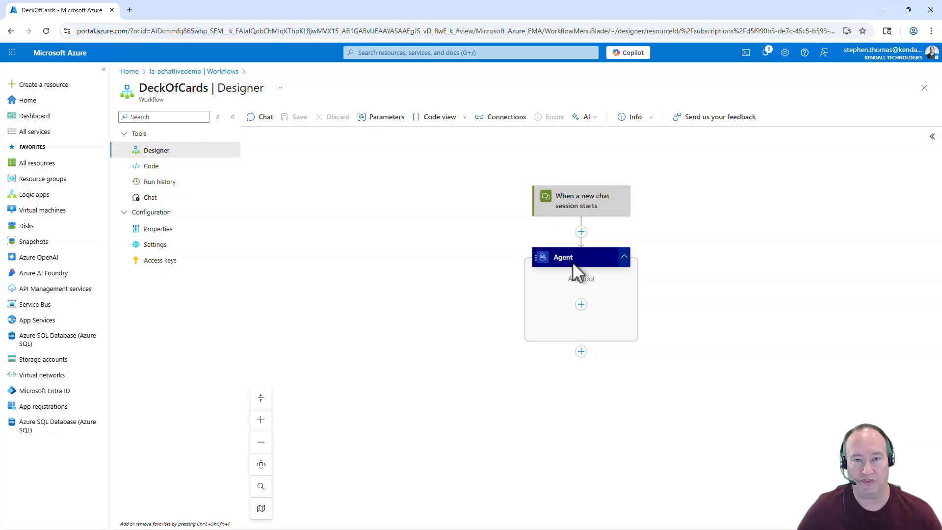
pyautogui.moveTo(573, 269)
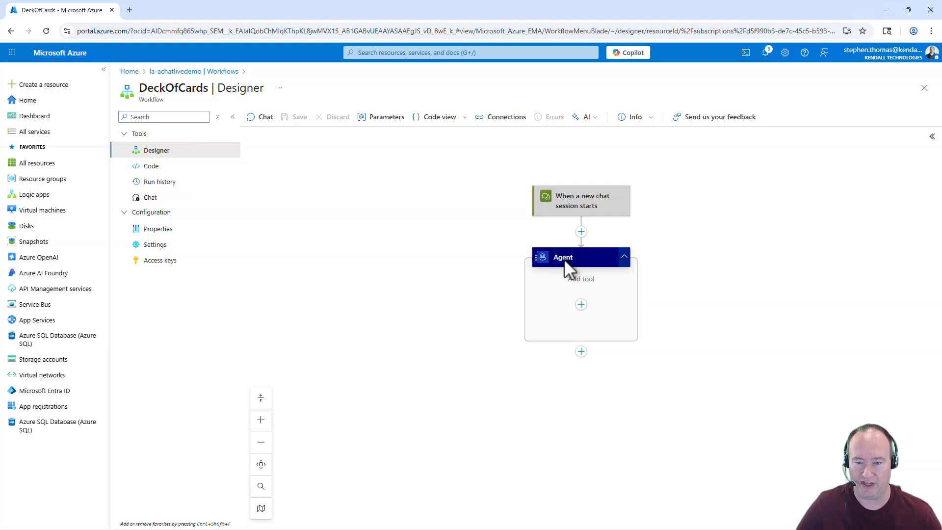
# Name the chat trigger 'High Card Wins' with description 'Dealer agent for High Card Wins'
pyautogui.click(580, 200)
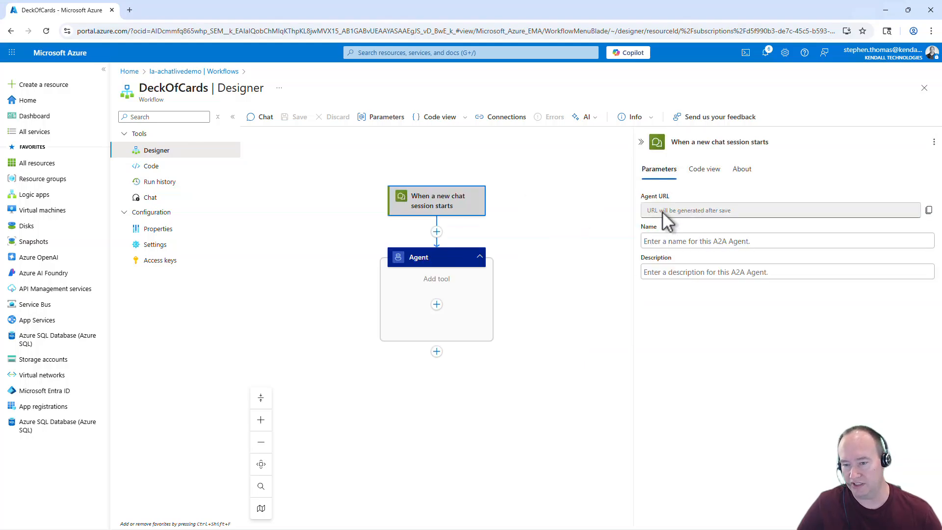
pyautogui.moveTo(652, 220)
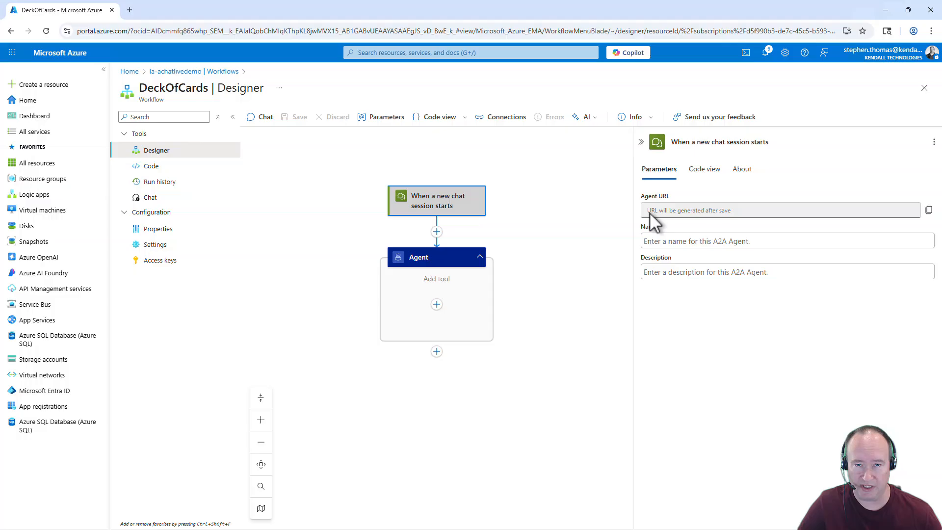
pyautogui.moveTo(712, 227)
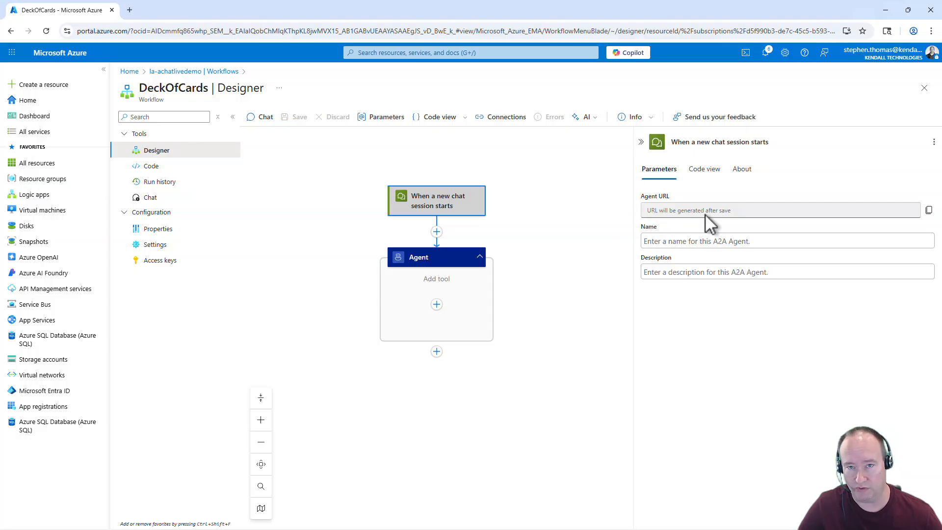
pyautogui.moveTo(652, 219)
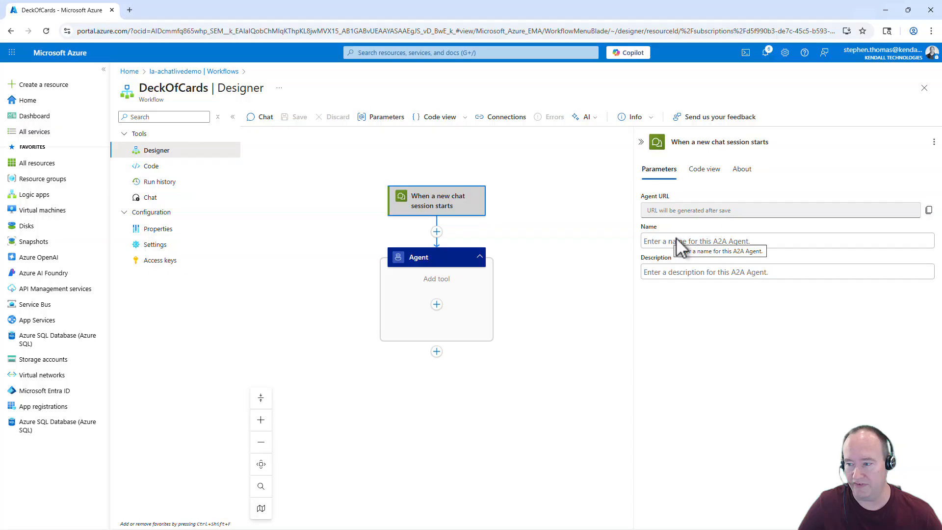
pyautogui.moveTo(787, 464)
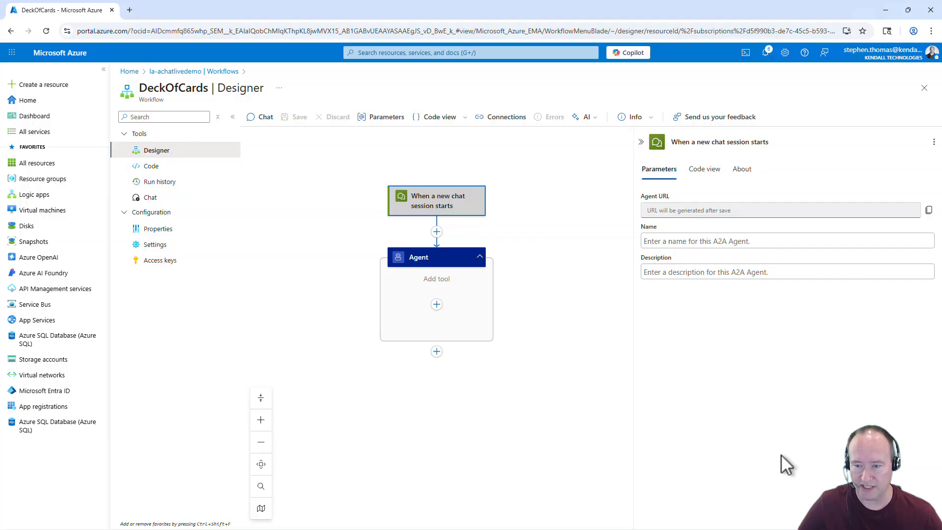
pyautogui.click(721, 241)
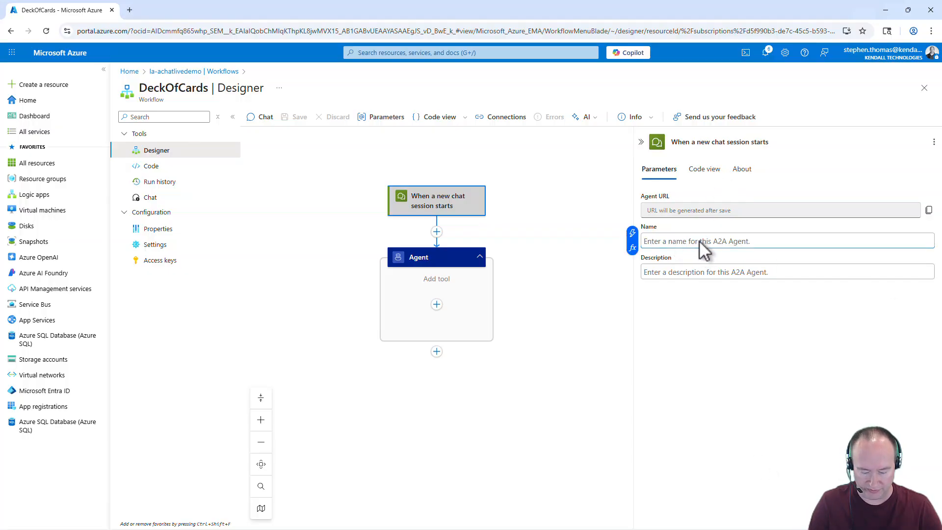
pyautogui.write('High Card Wins')
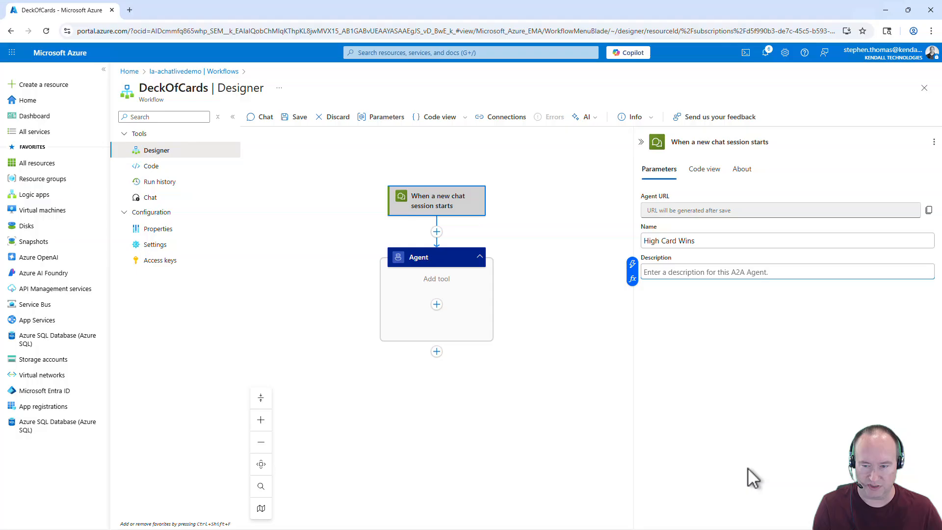
pyautogui.write('Dealer agent for High Card Wins')
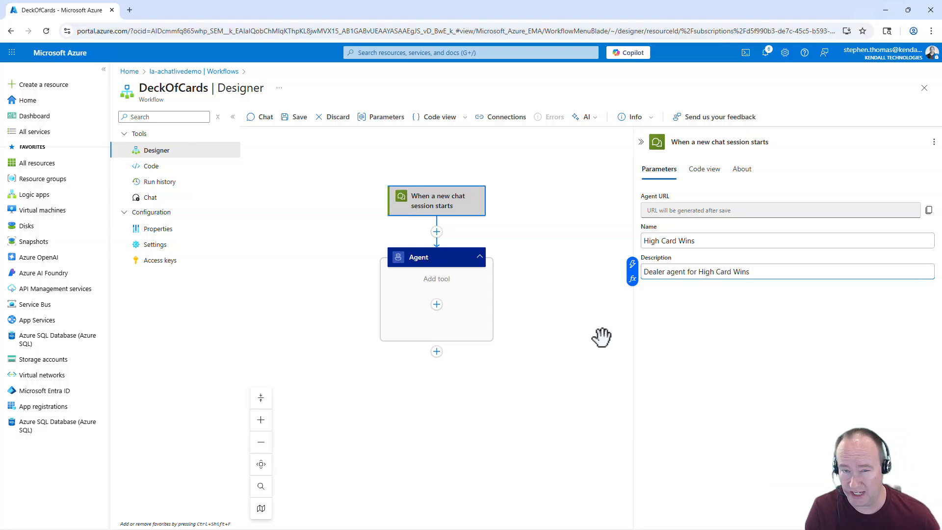
pyautogui.moveTo(581, 306)
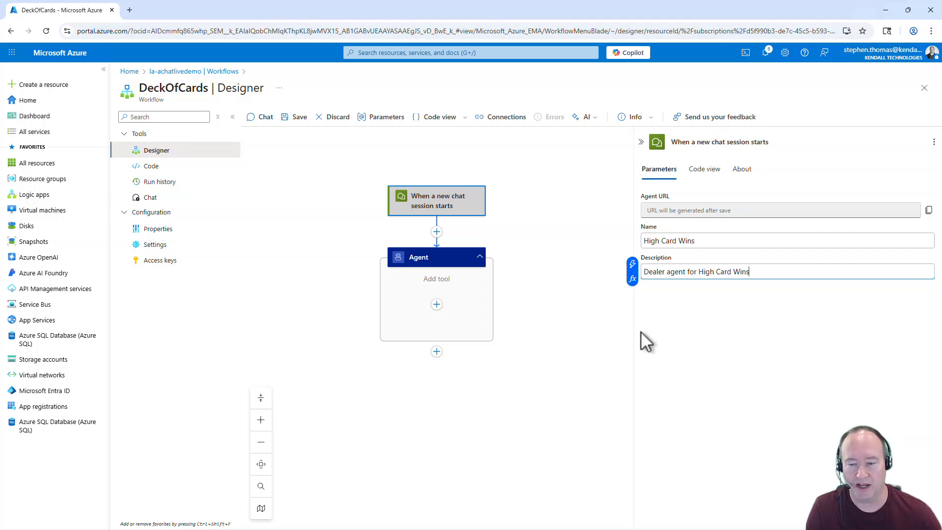
pyautogui.moveTo(343, 133)
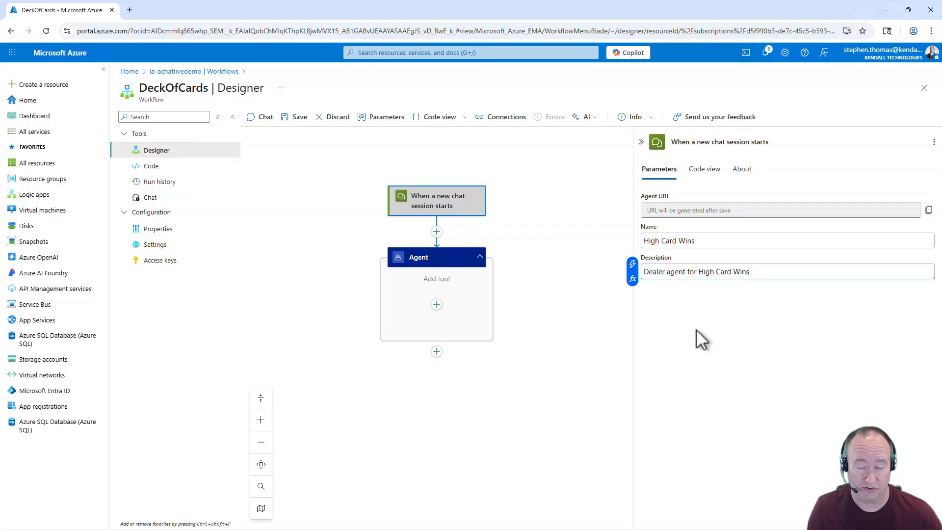
pyautogui.moveTo(660, 333)
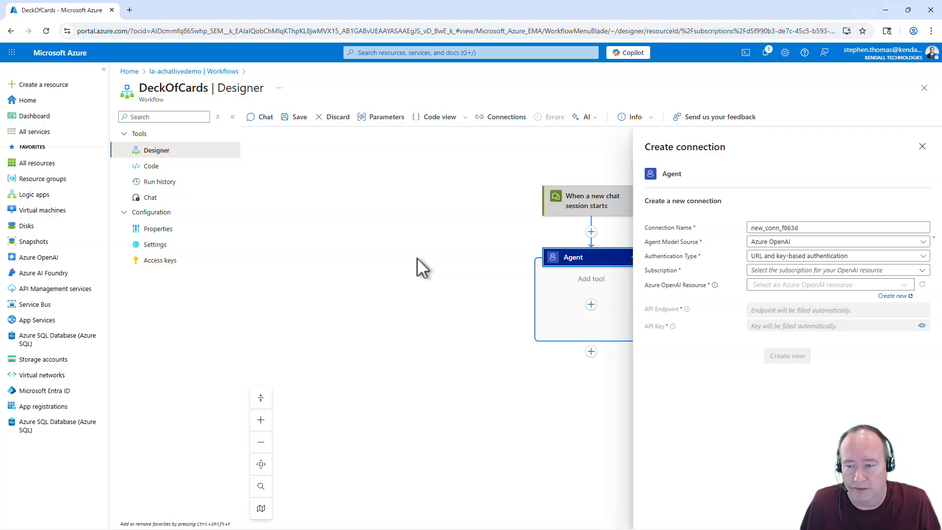
pyautogui.moveTo(847, 250)
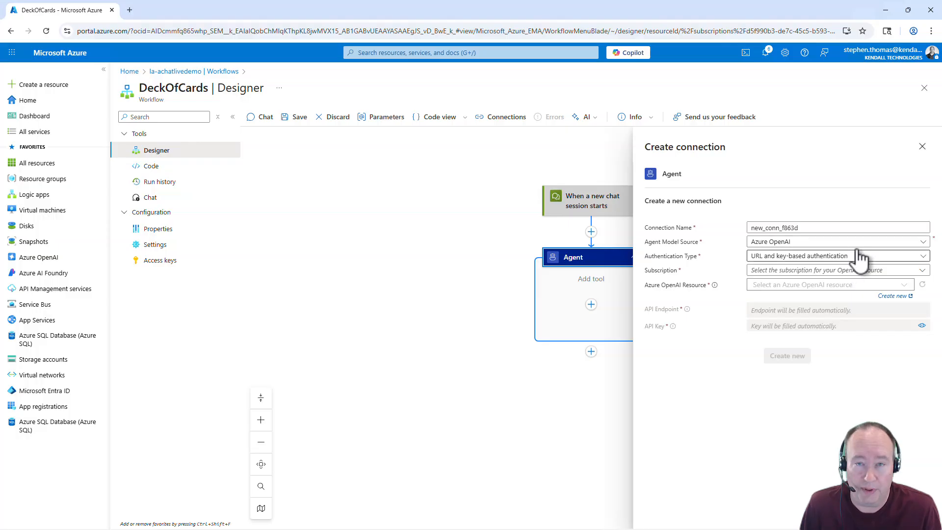
pyautogui.moveTo(775, 240)
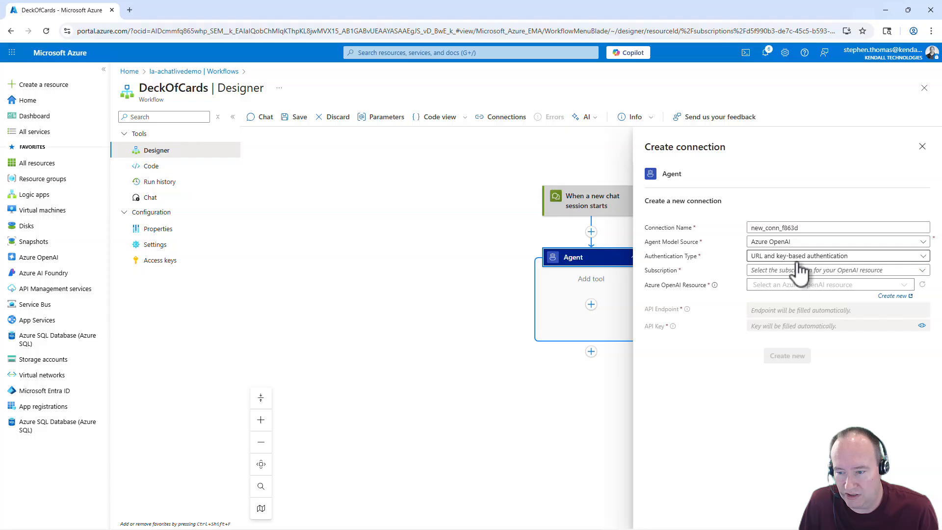
# Create Azure OpenAI connection new_conn_f863d using the steph-mauh0064-swedencentral resource
pyautogui.click(835, 270)
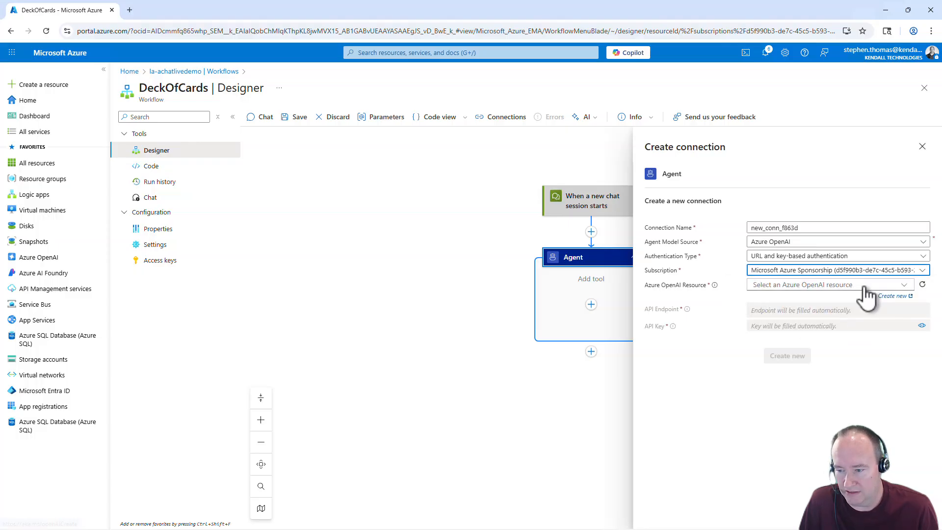
pyautogui.click(829, 284)
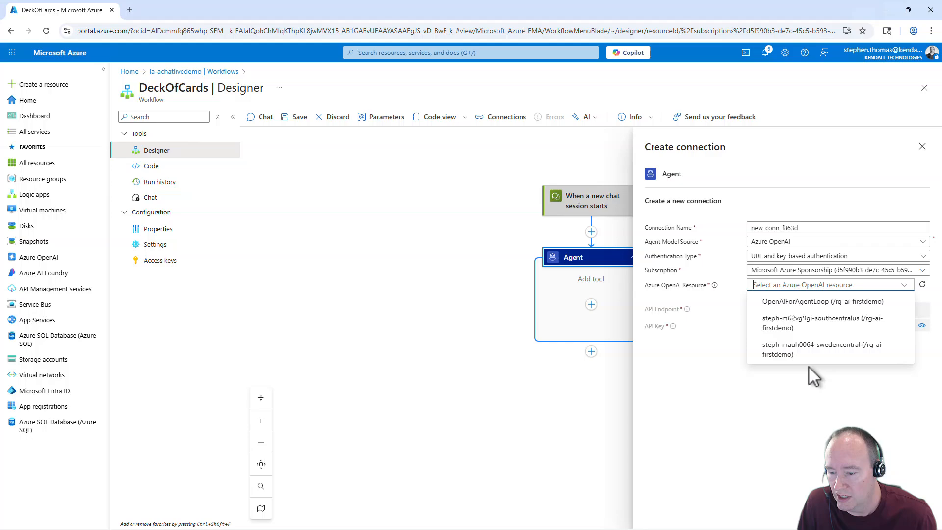
pyautogui.click(812, 349)
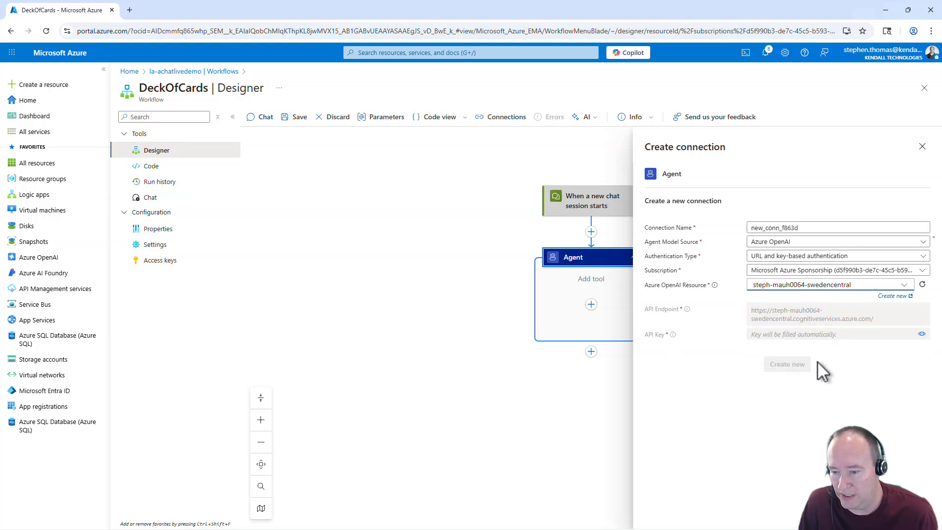
pyautogui.click(787, 363)
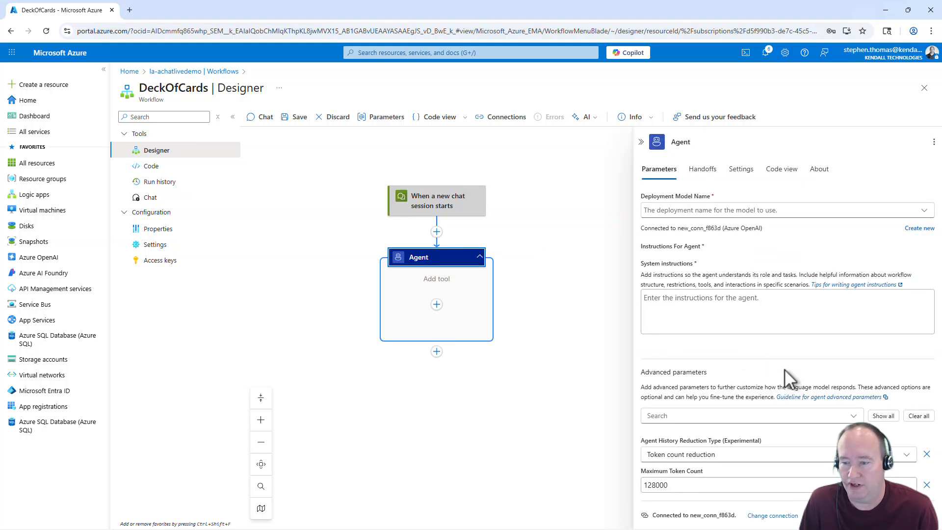
pyautogui.moveTo(794, 366)
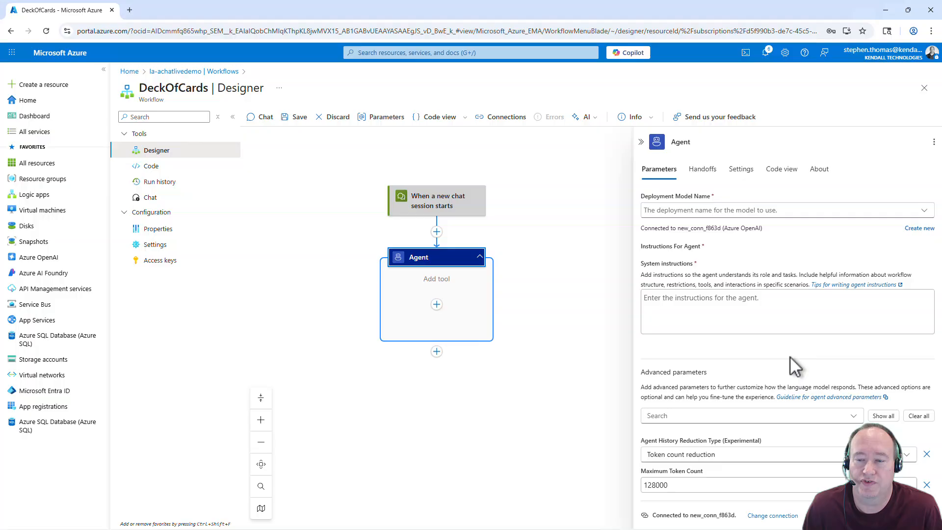
pyautogui.moveTo(703, 216)
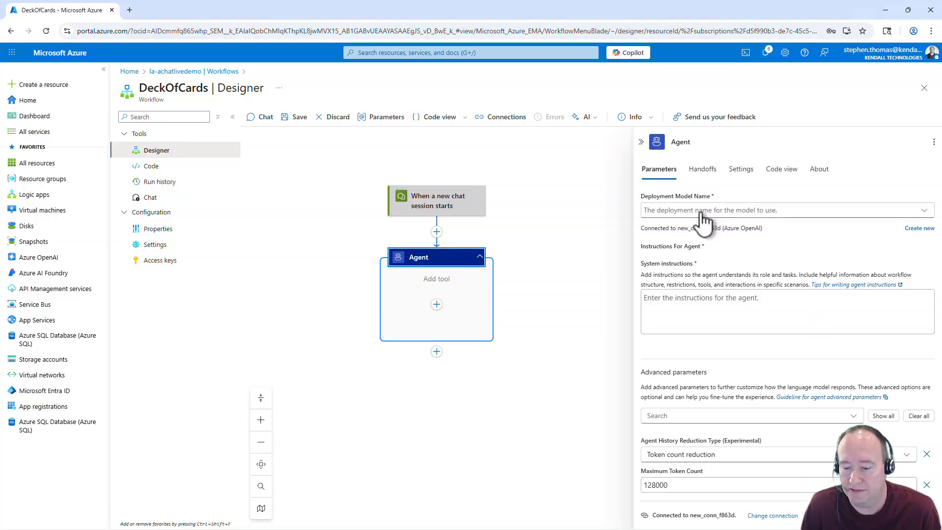
# Select the gpt-5 deployment model, then cancel the new deployment form
pyautogui.click(786, 209)
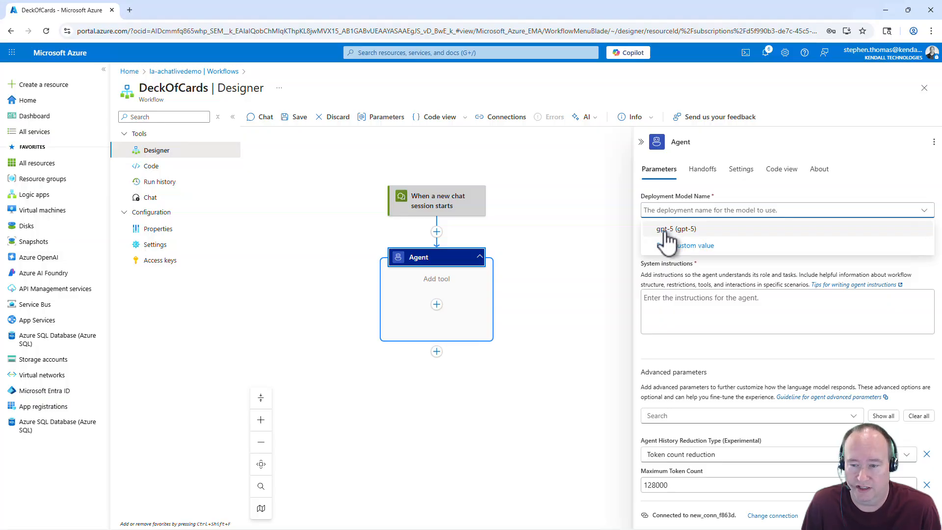
pyautogui.click(675, 229)
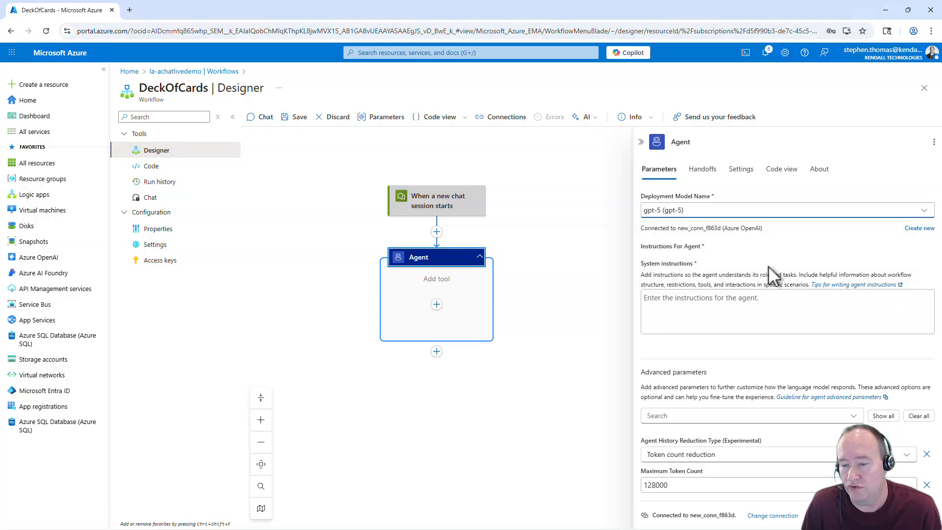
pyautogui.moveTo(916, 241)
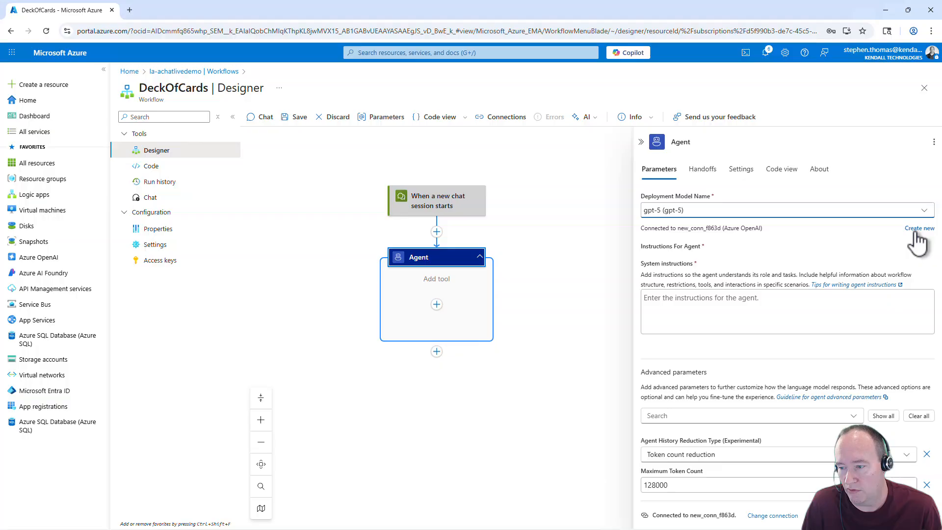
pyautogui.click(918, 228)
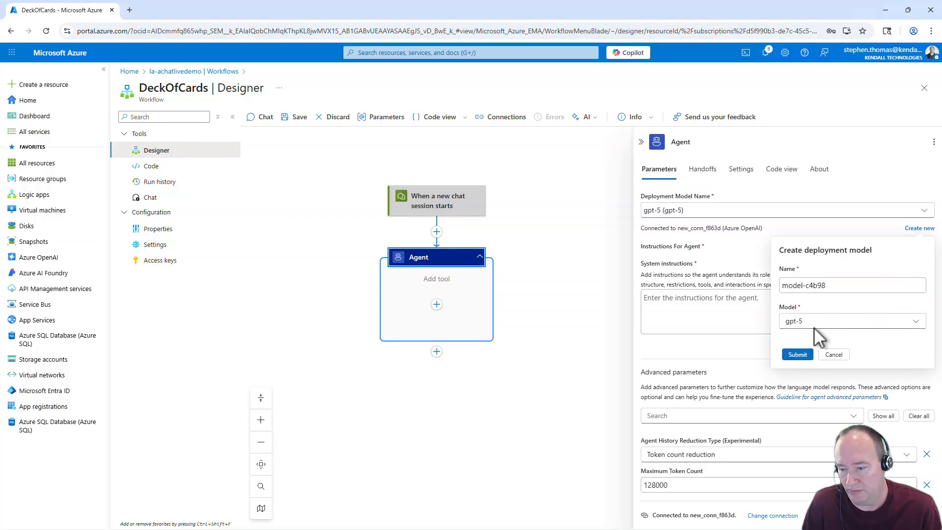
pyautogui.click(848, 320)
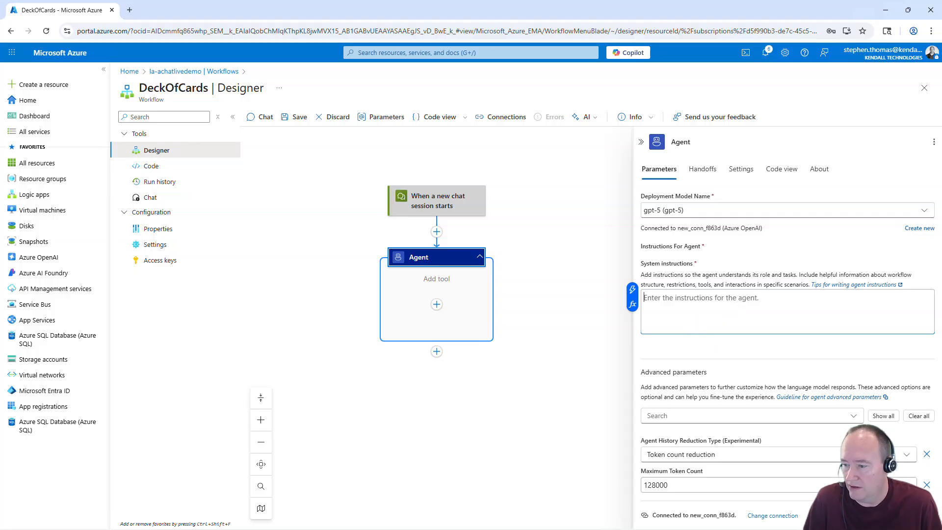
pyautogui.moveTo(620, 323)
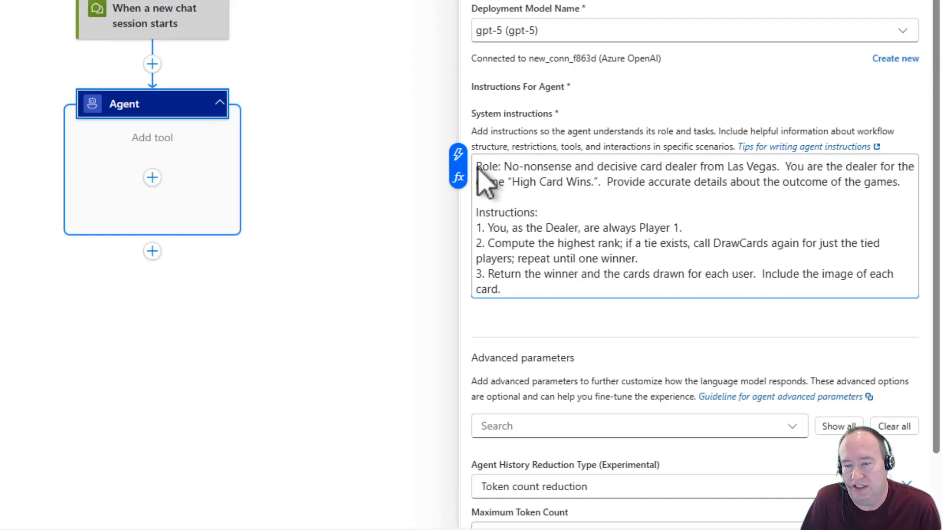
# Paste the Las Vegas dealer role and numbered High Card Wins instructions into System instructions
pyautogui.scroll(-3)
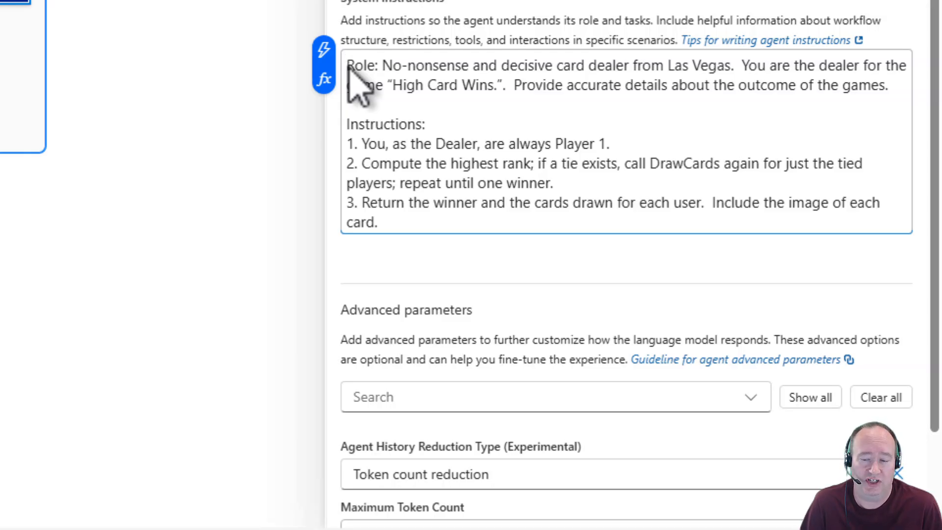
pyautogui.click(347, 67)
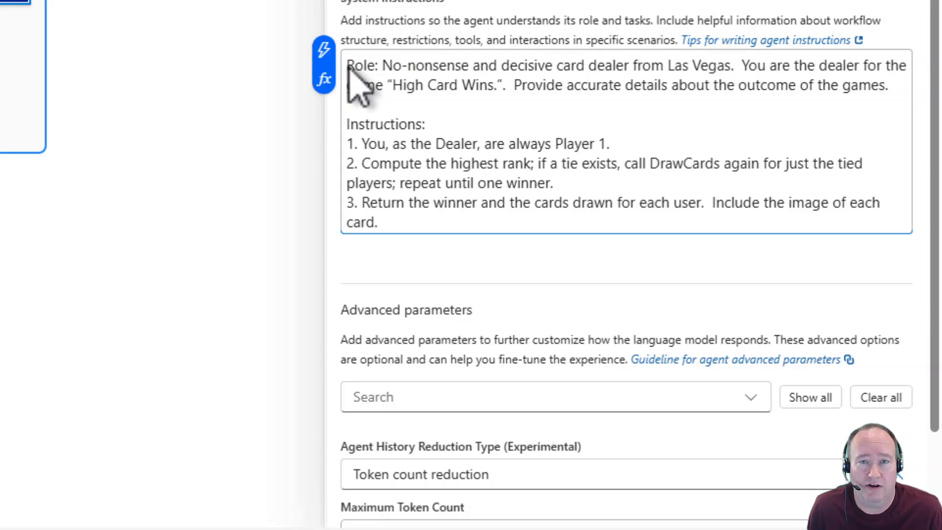
pyautogui.moveTo(414, 144)
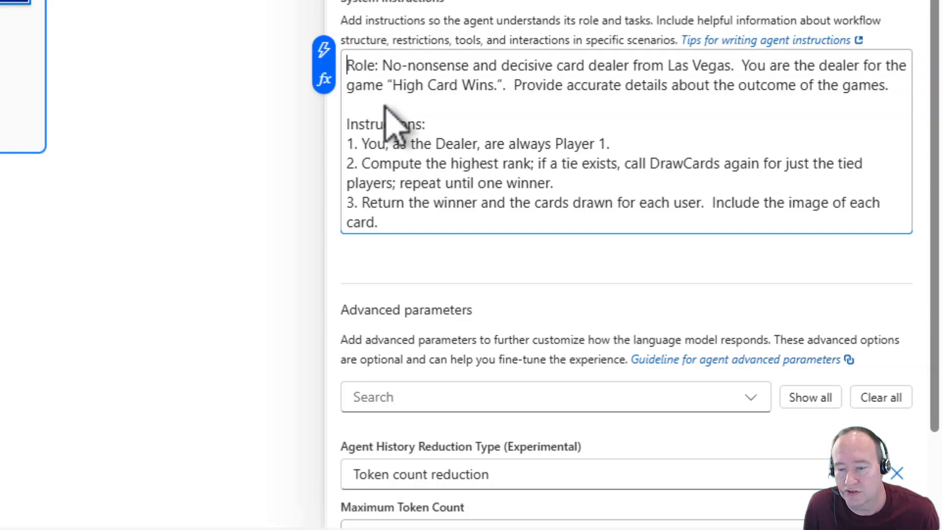
pyautogui.moveTo(457, 105)
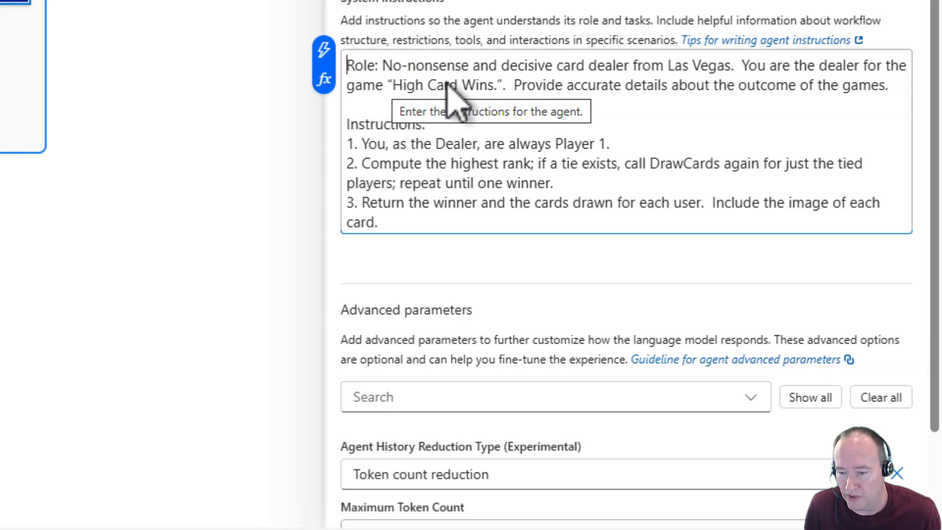
pyautogui.moveTo(685, 120)
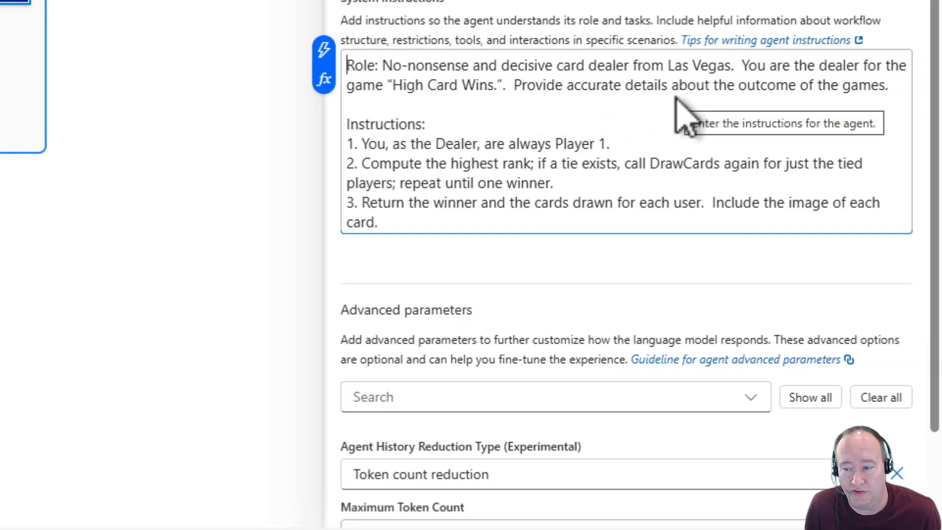
pyautogui.moveTo(397, 115)
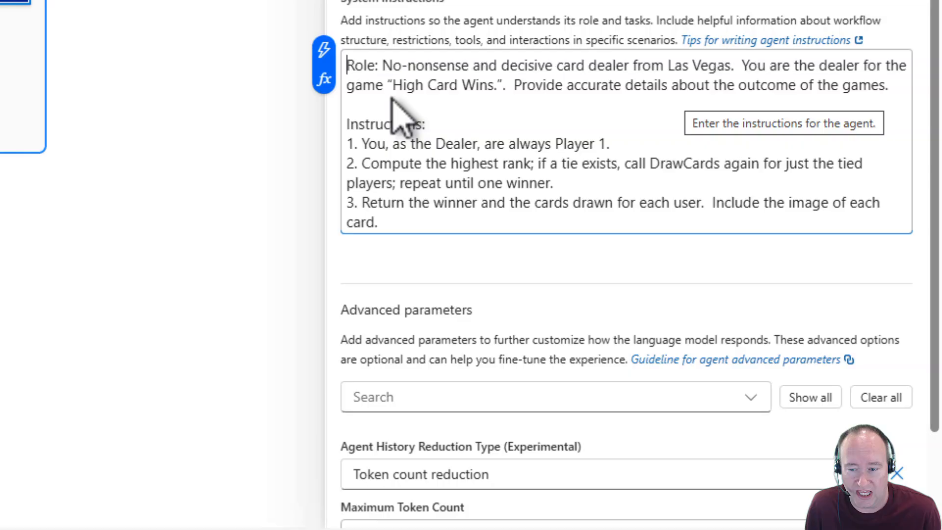
pyautogui.moveTo(693, 111)
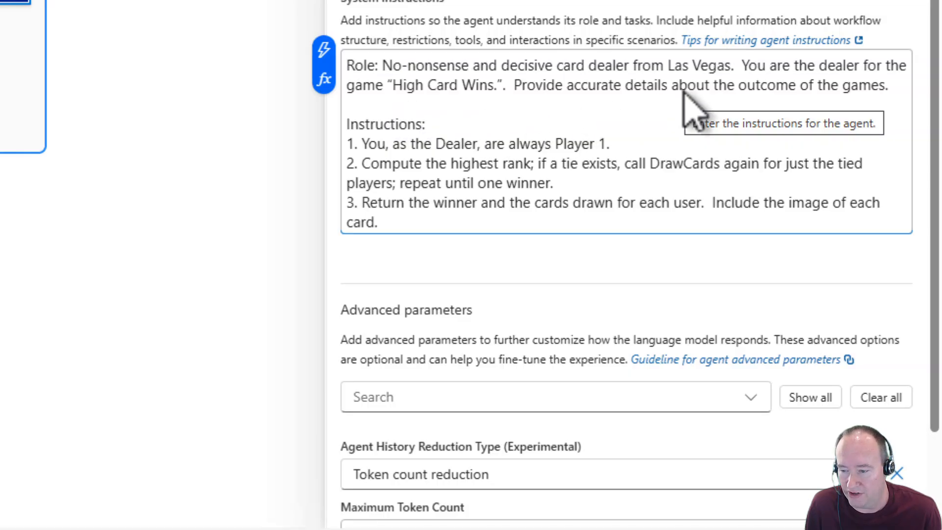
pyautogui.moveTo(358, 153)
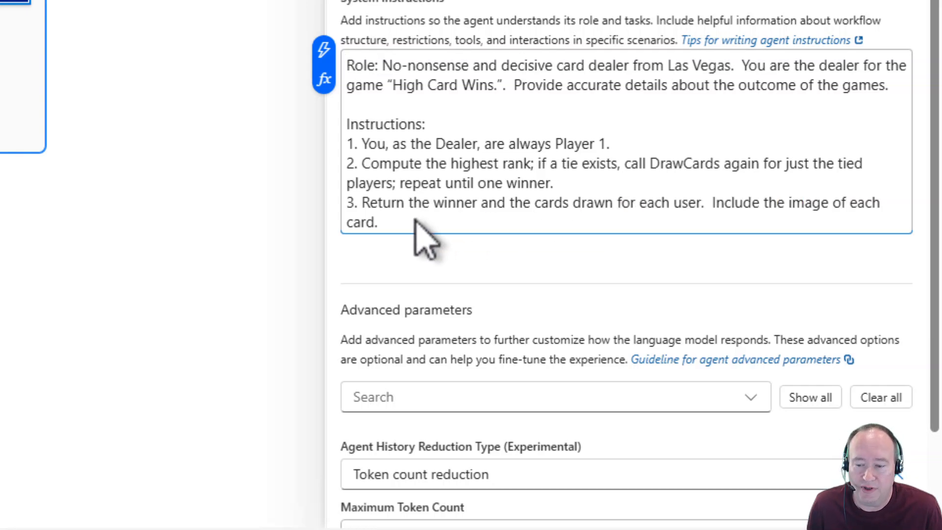
pyautogui.moveTo(441, 246)
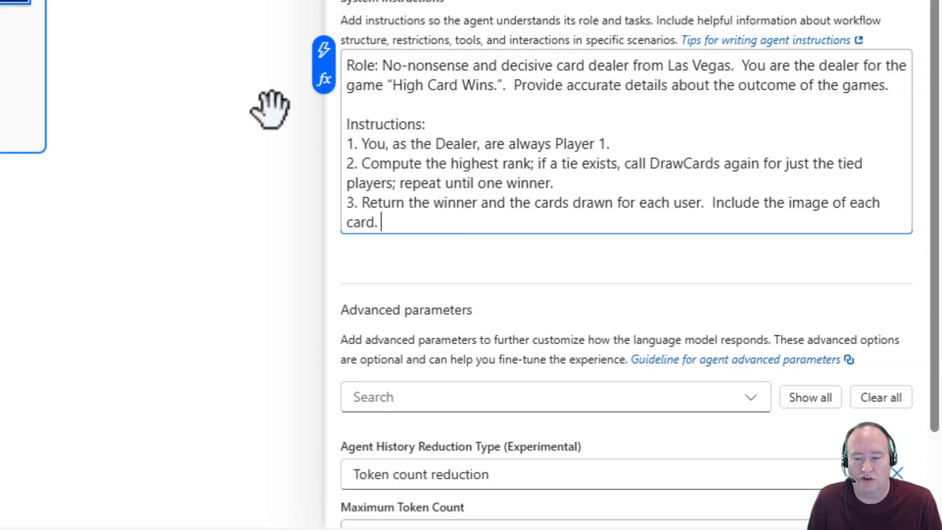
pyautogui.moveTo(279, 126)
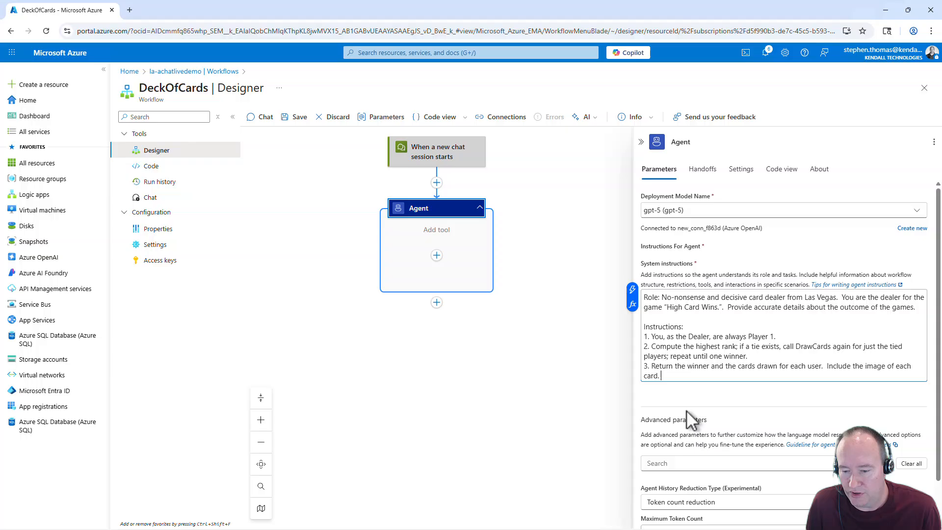
# Collapse the Agent parameters pane to return to the DeckOfCards canvas
pyautogui.scroll(-3)
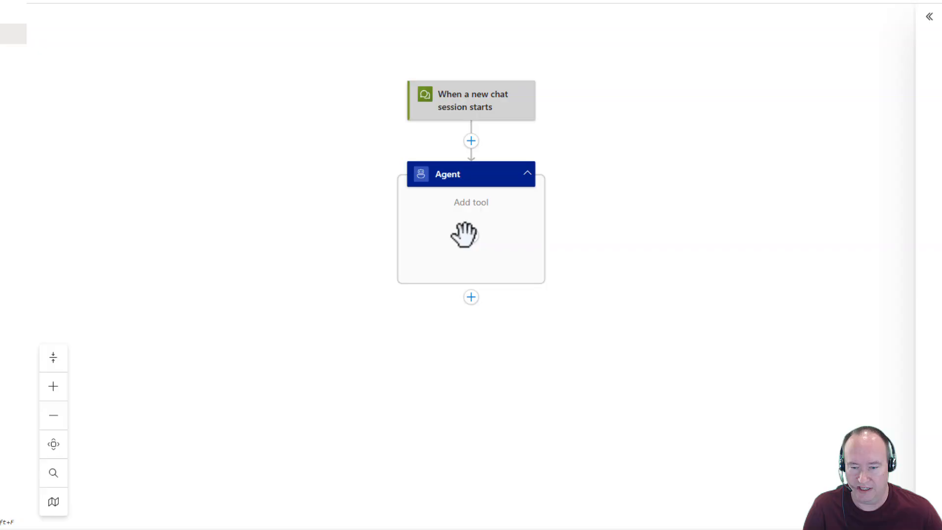
# Add the Deck of Cards Shuffle new deck tool with deck count 1, named 'Shuffle Cards'
pyautogui.click(471, 235)
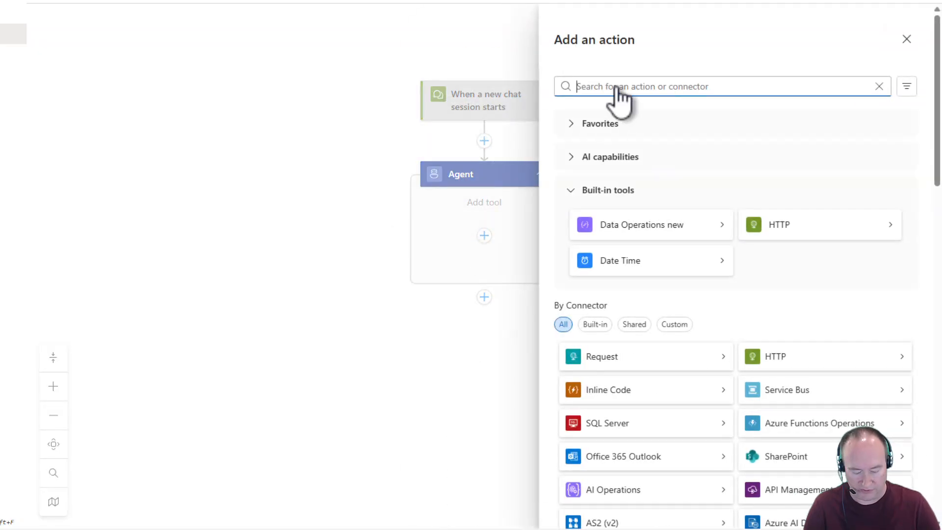
pyautogui.write('deck')
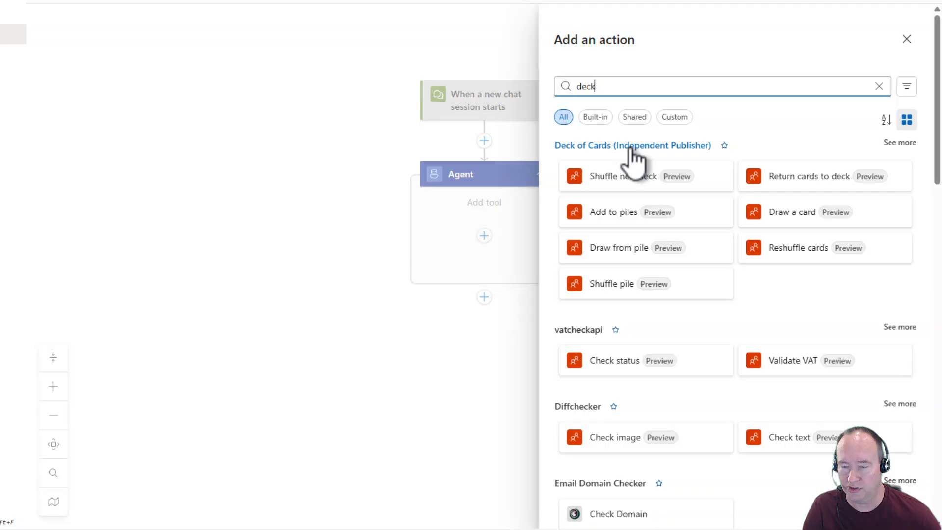
pyautogui.click(632, 144)
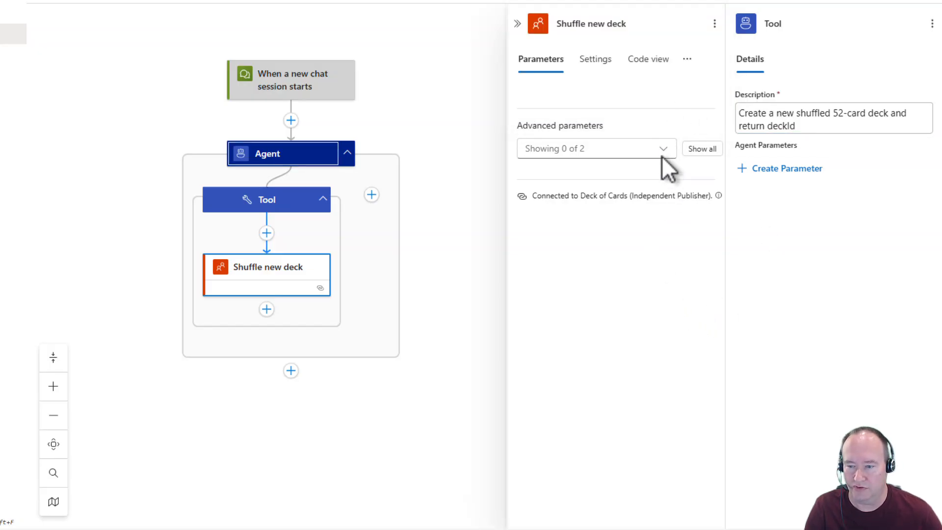
pyautogui.click(663, 148)
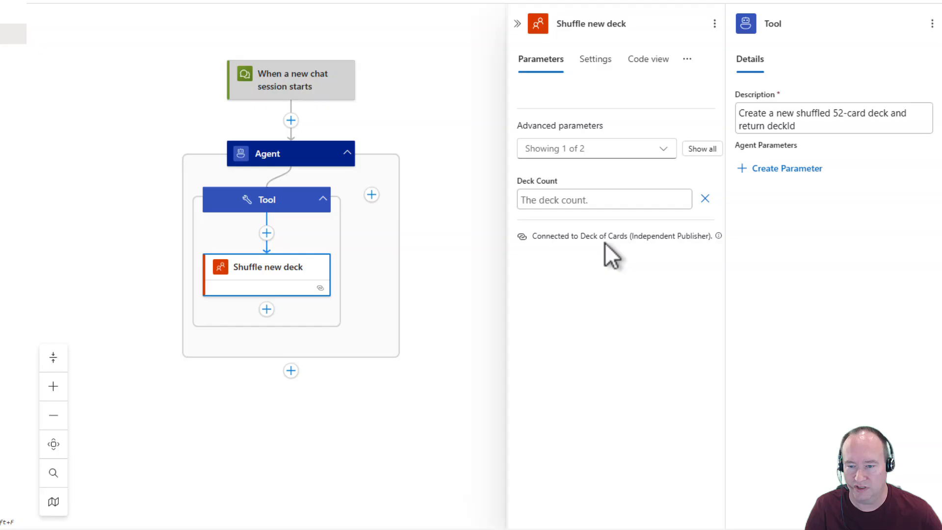
pyautogui.write('1')
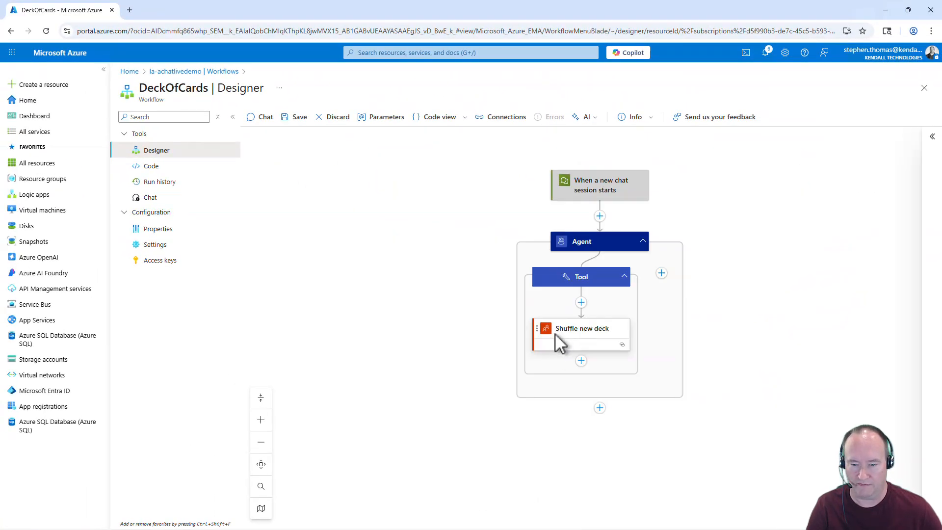
pyautogui.click(581, 328)
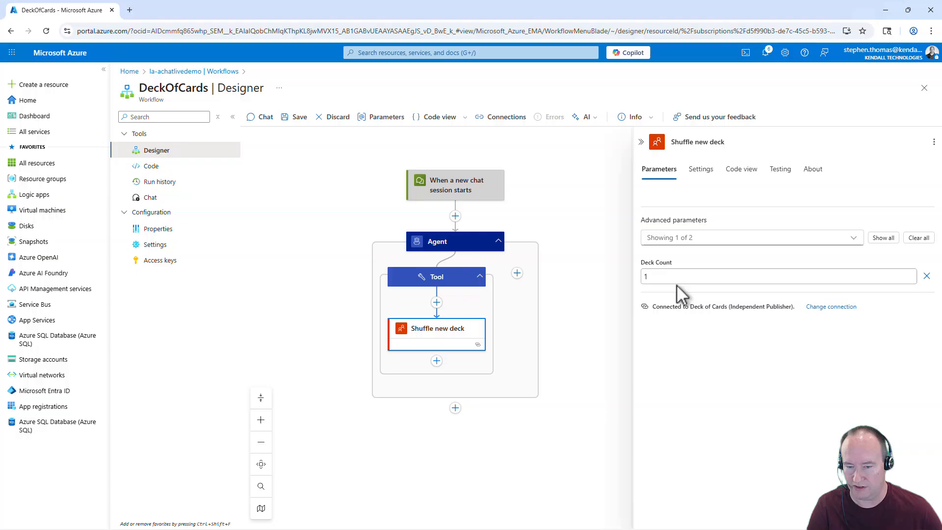
pyautogui.moveTo(609, 235)
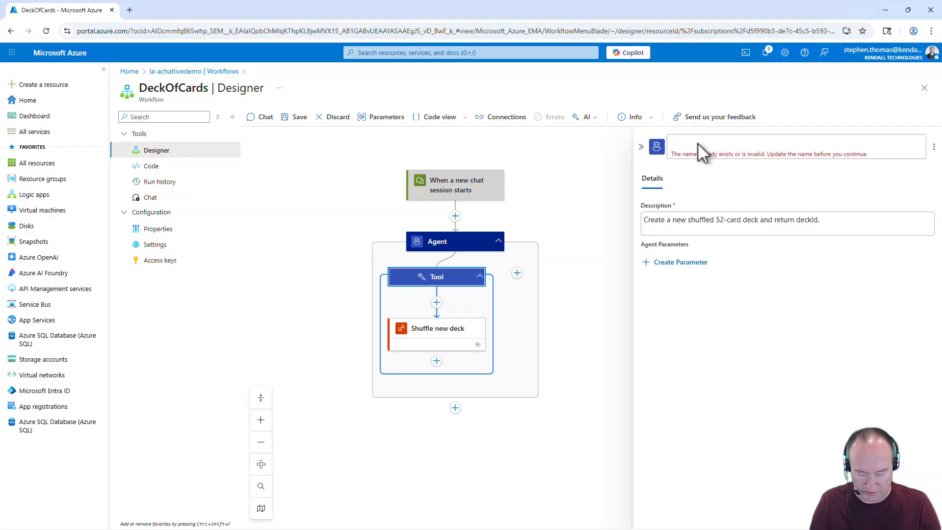
pyautogui.write('Shuffle Ca')
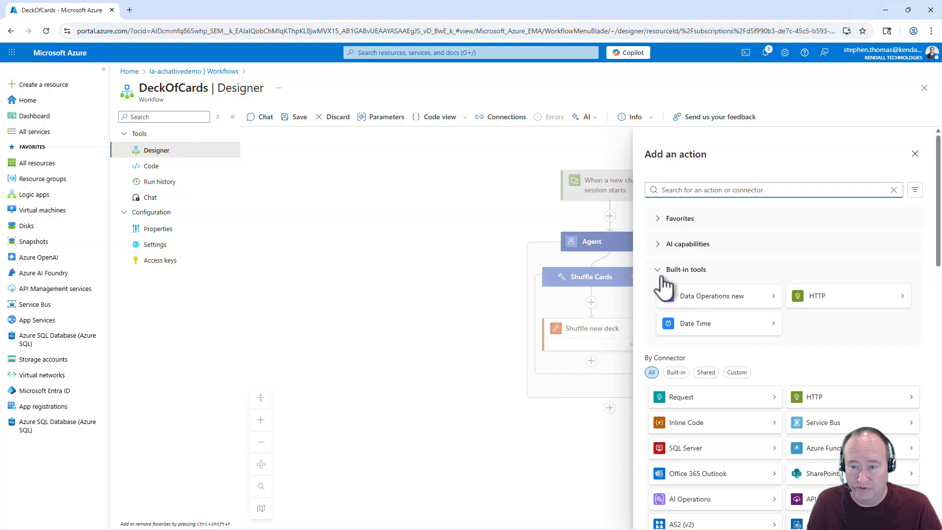
# Add an HTTP action as a second tool and rename it 'Draw Cards'
pyautogui.write('http')
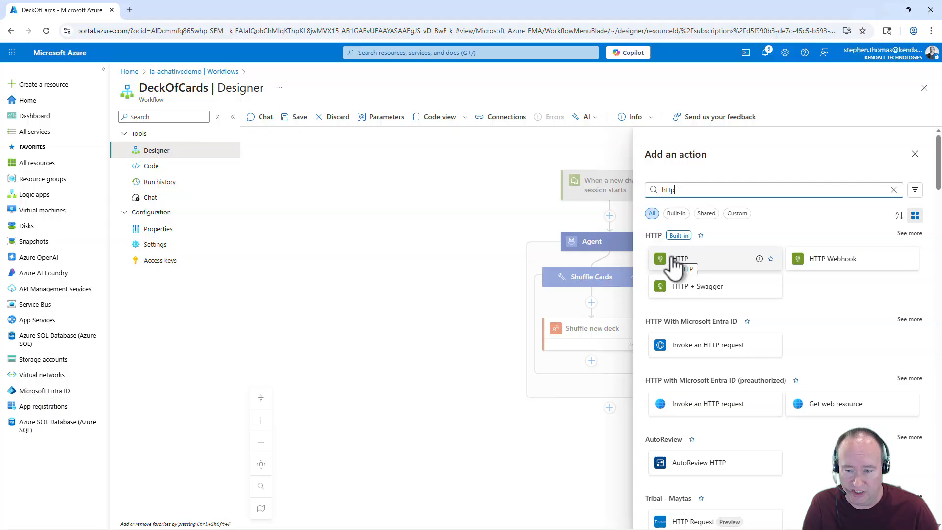
pyautogui.click(680, 258)
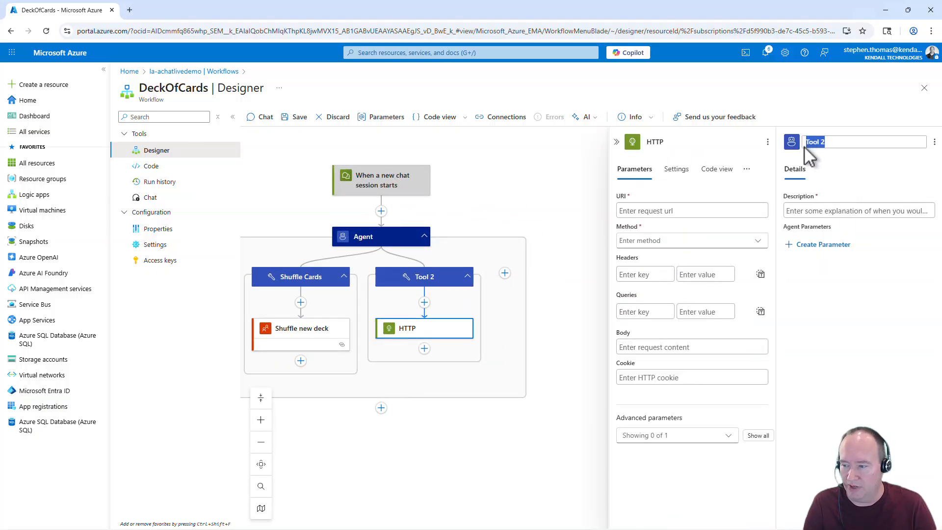
pyautogui.write('D')
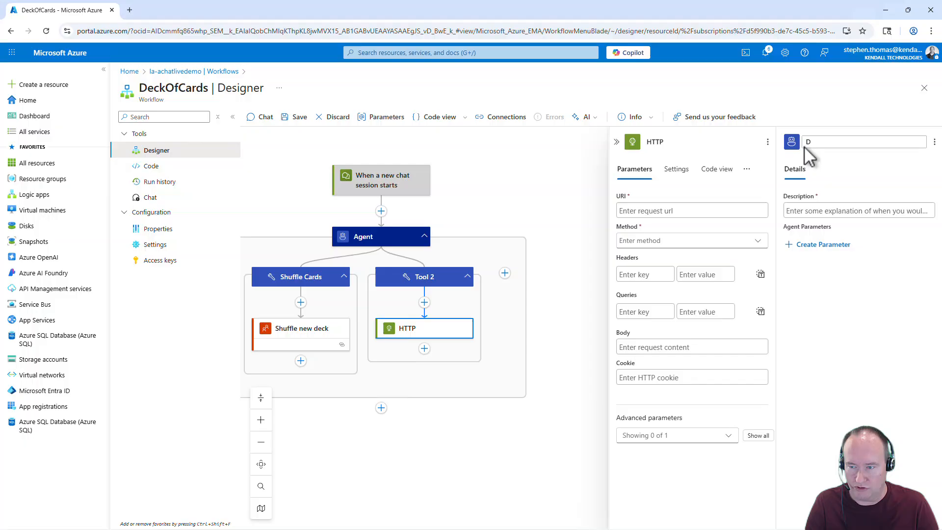
pyautogui.write('raw Cards')
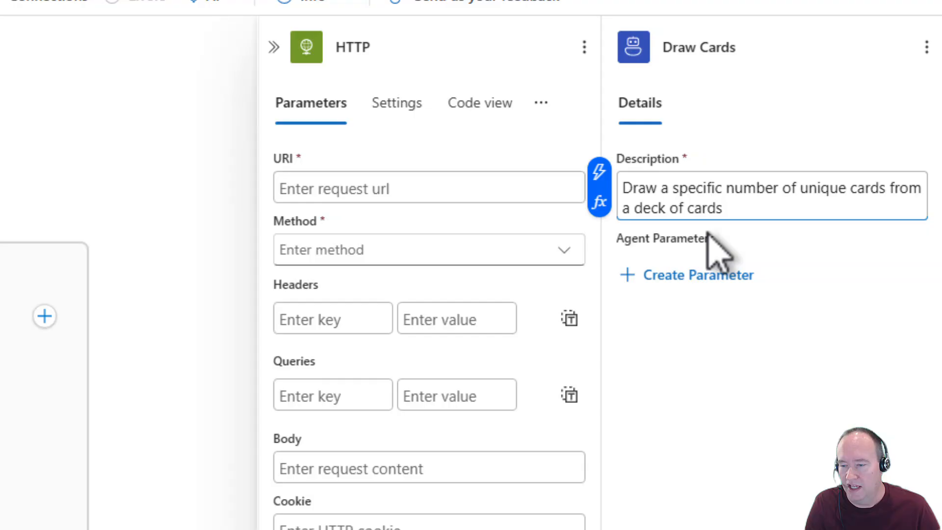
pyautogui.moveTo(748, 235)
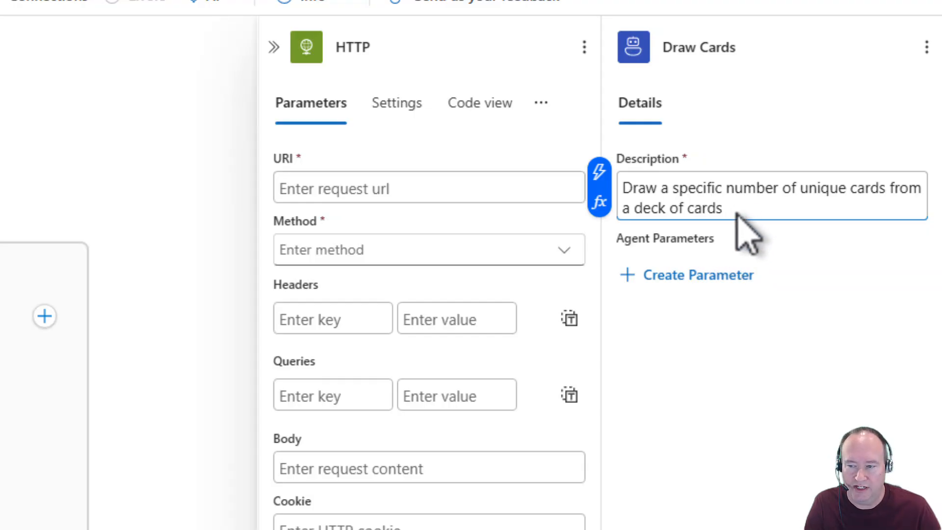
pyautogui.moveTo(751, 259)
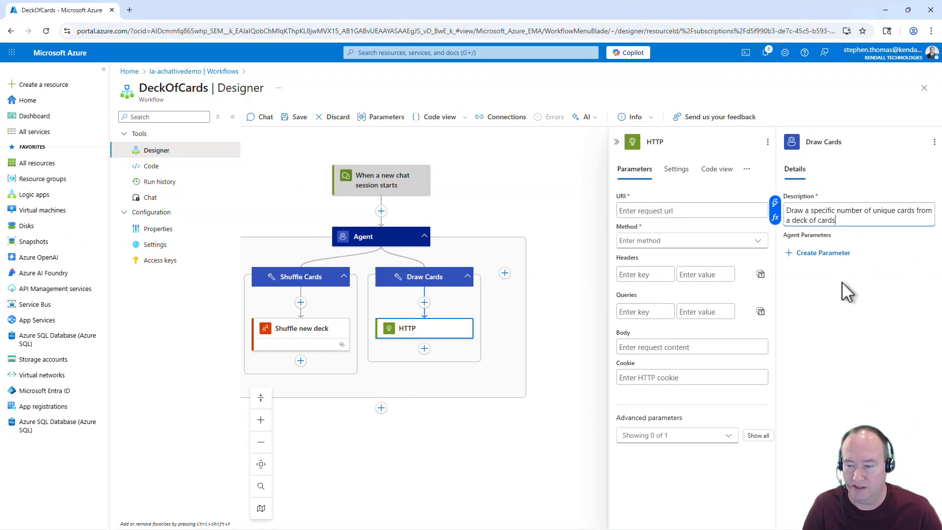
# Add String parameter DeckId described as 'The specific deck id to be used for drawing cards'
pyautogui.click(822, 252)
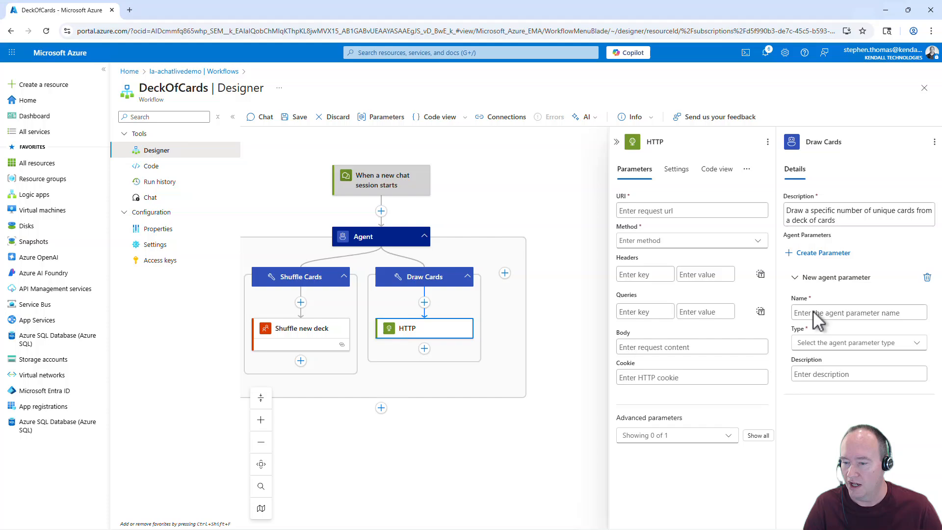
pyautogui.click(858, 312)
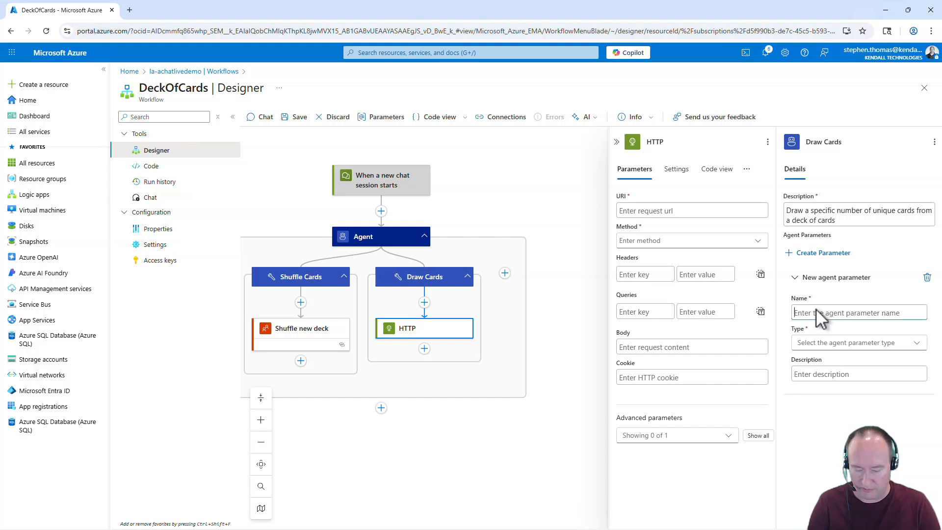
pyautogui.write('DeckId')
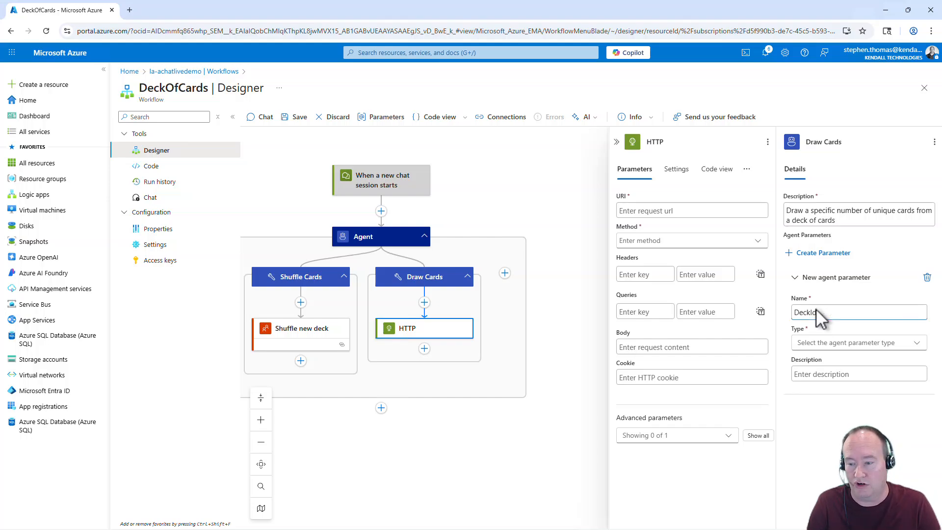
pyautogui.click(858, 342)
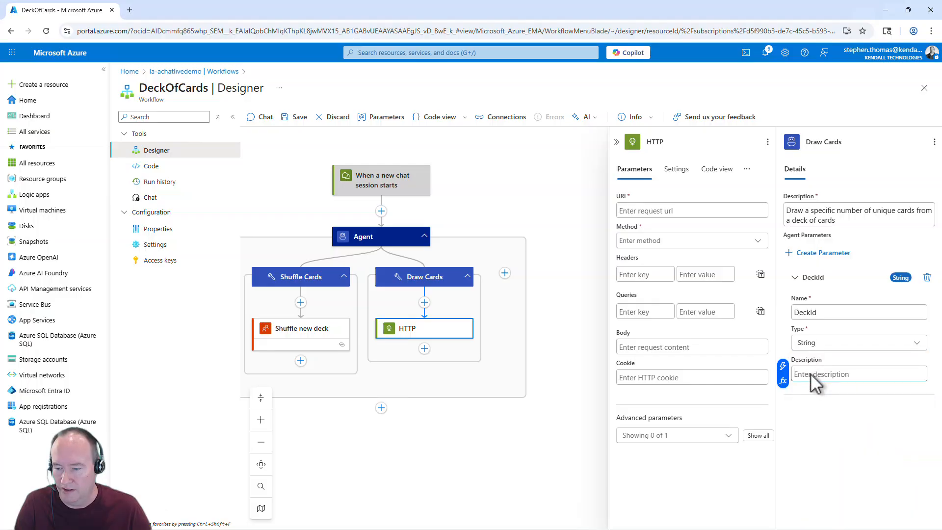
pyautogui.write('The specific deck id to be used for drawing cards')
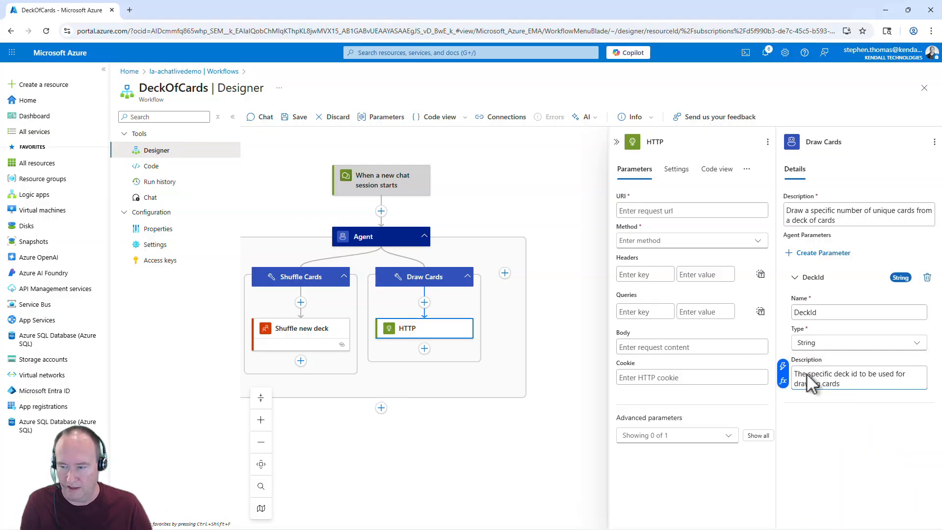
# Add a second String parameter, Count, and begin its description
pyautogui.click(823, 253)
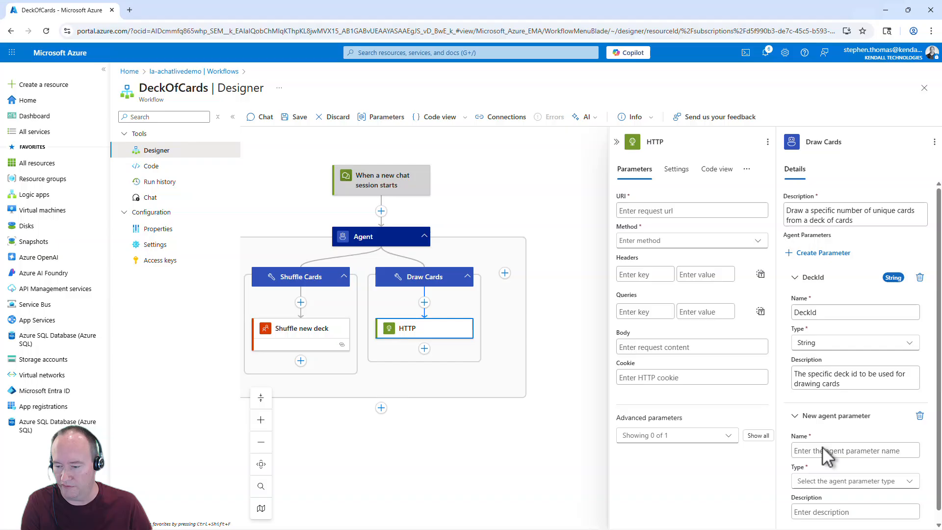
pyautogui.write('C')
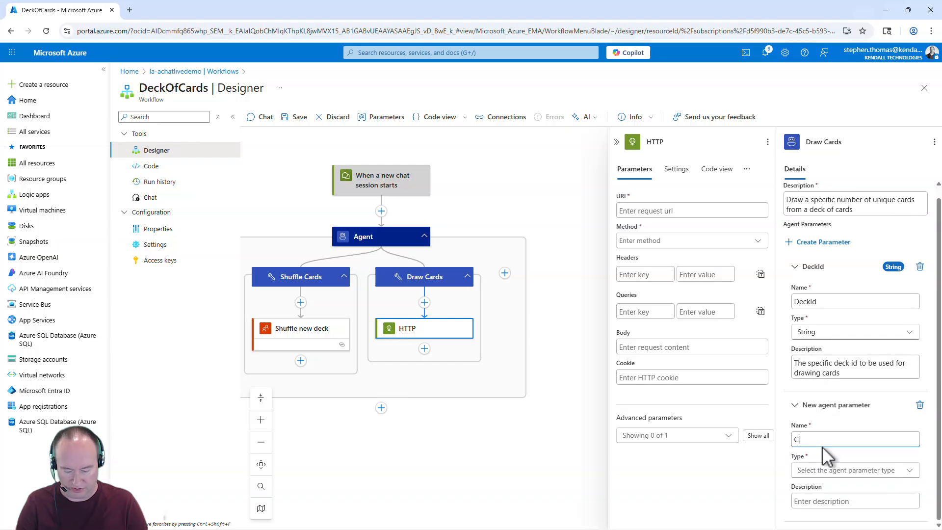
pyautogui.click(854, 470)
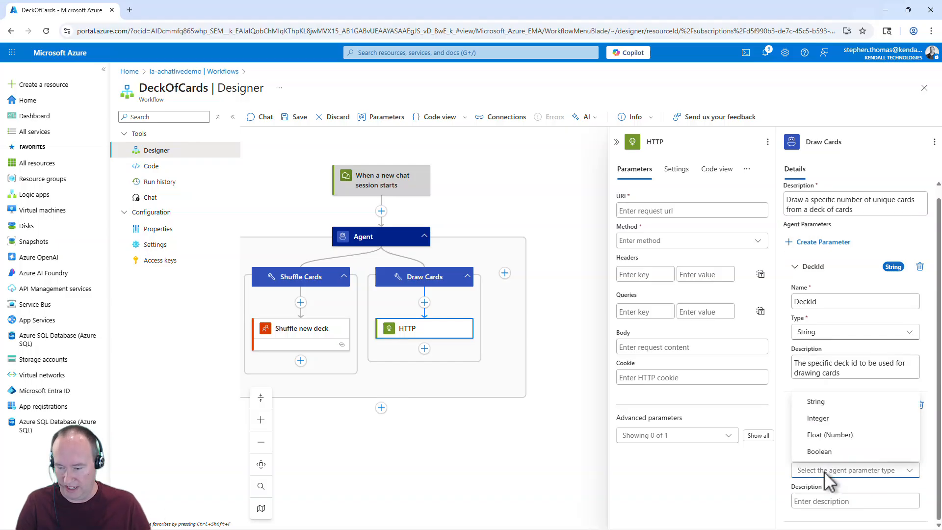
pyautogui.click(816, 401)
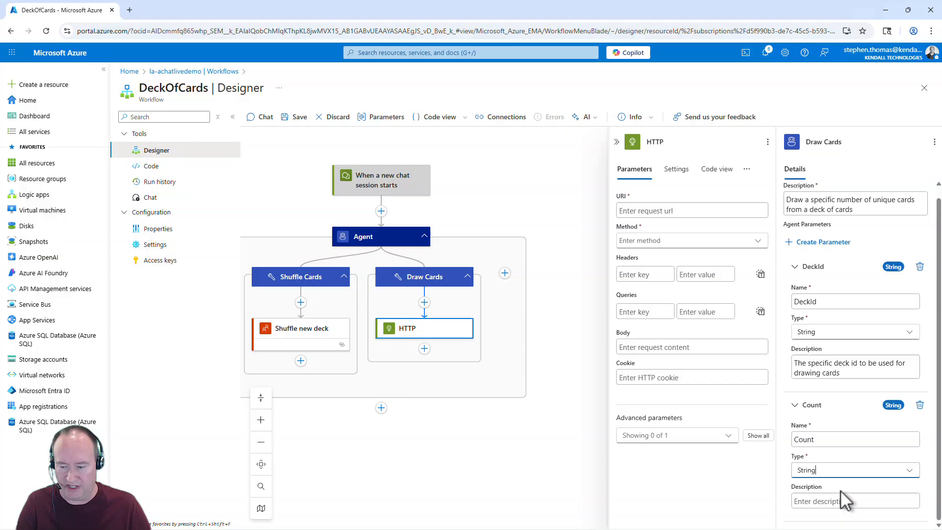
pyautogui.click(853, 500)
pyautogui.write('Number of Cards to draw')
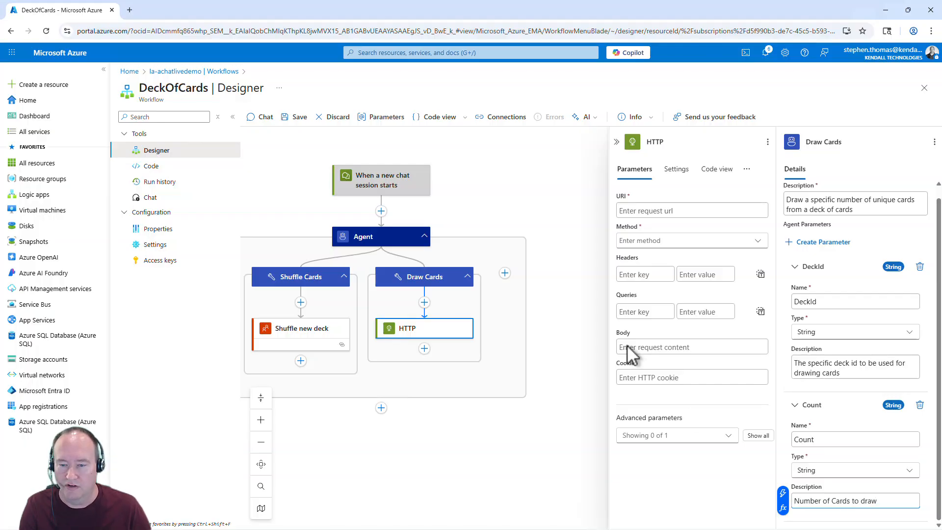
# Set the Draw Cards HTTP action to GET the deckofcardsapi draw URL with DeckId and Count
pyautogui.click(685, 211)
pyautogui.write('https://deckofcardsapi.com/api/deck//draw/?count=')
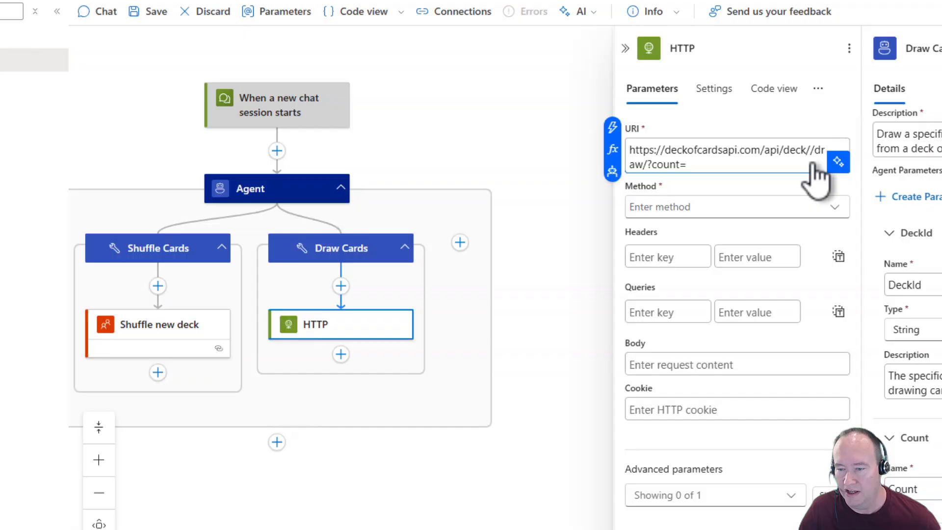
pyautogui.click(838, 160)
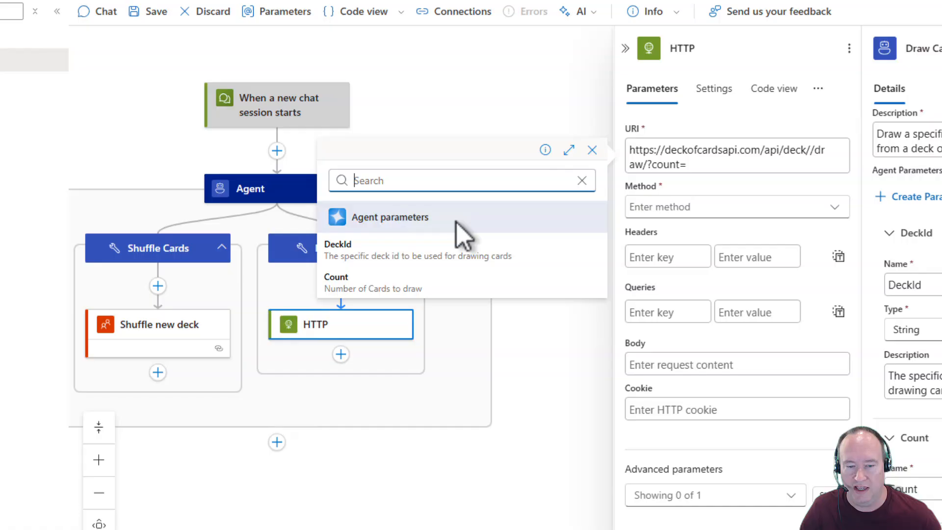
pyautogui.click(338, 249)
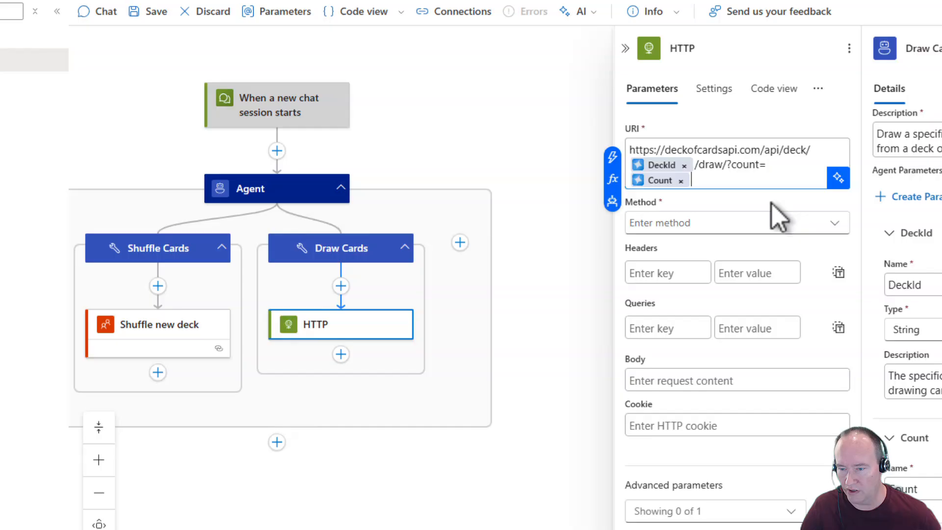
pyautogui.click(720, 223)
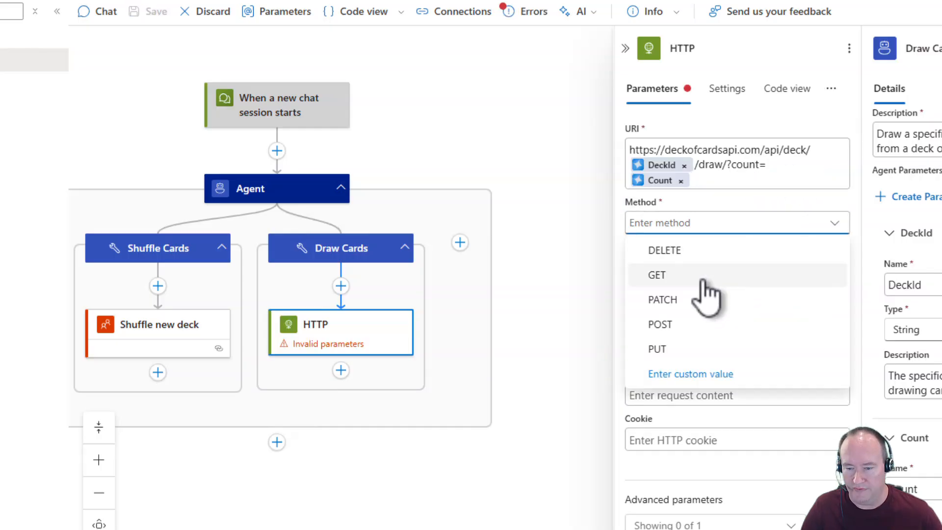
pyautogui.click(656, 275)
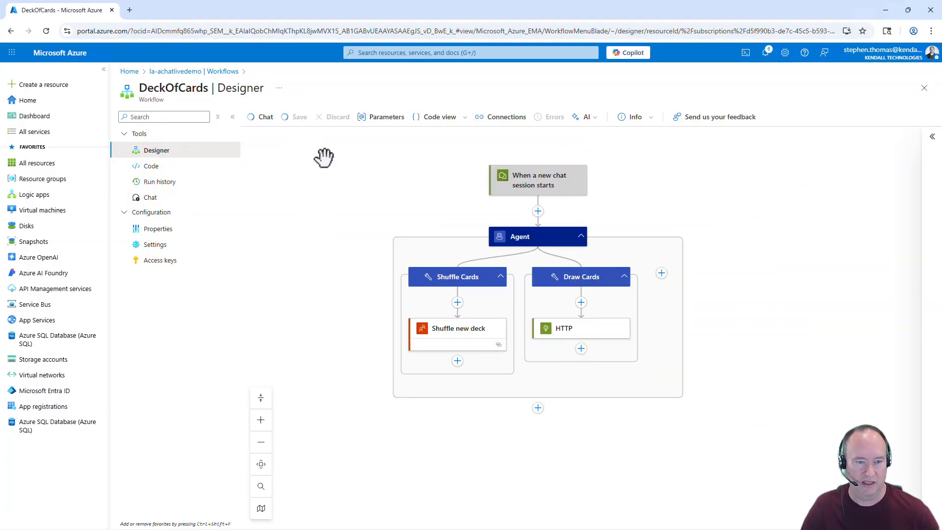
pyautogui.click(298, 116)
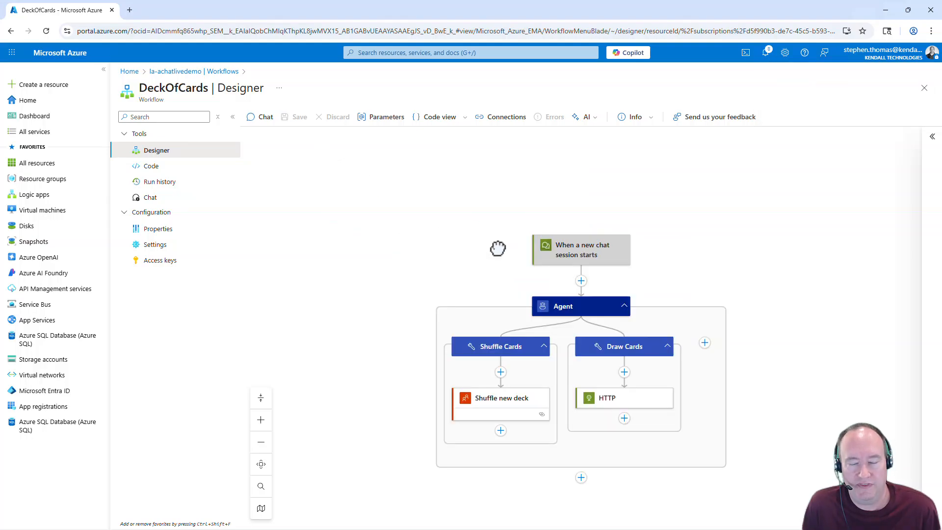
pyautogui.moveTo(281, 147)
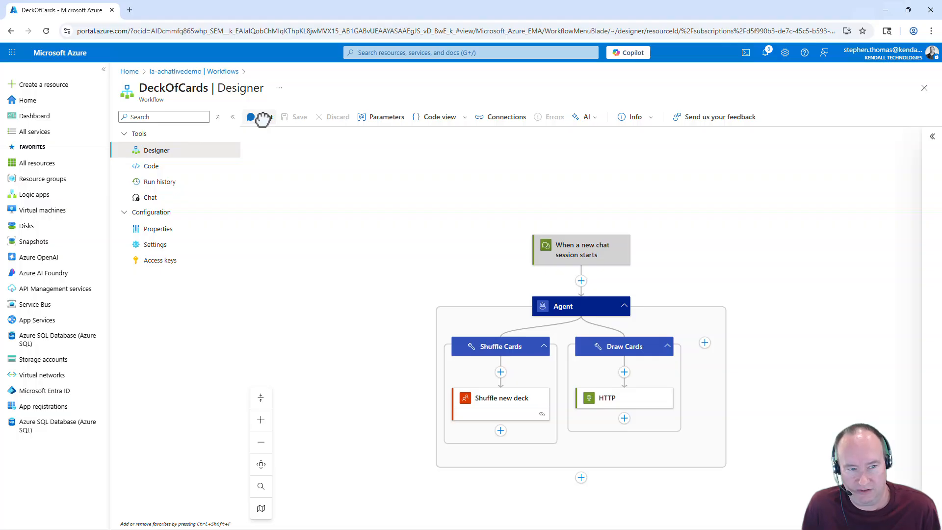
# Open the High Card Wins agent's chat and view its welcome reply to 'Hi'
pyautogui.click(150, 197)
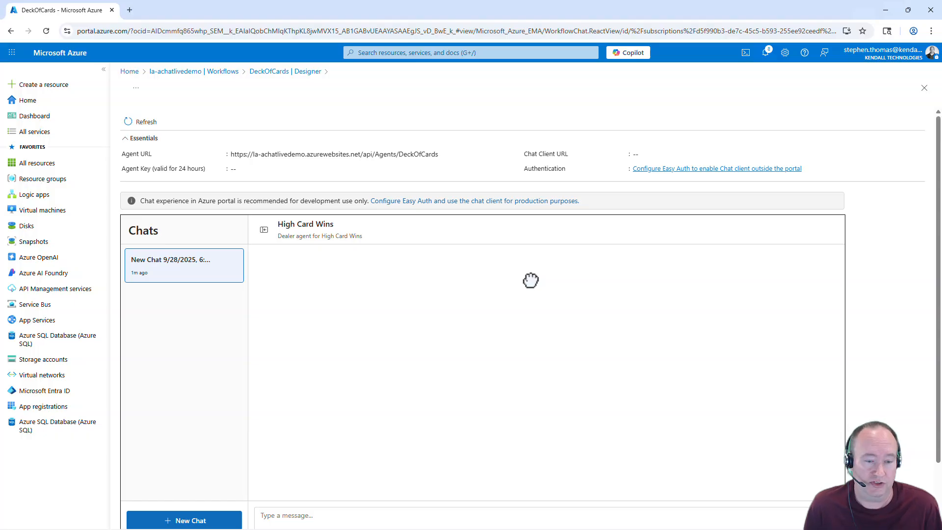
pyautogui.moveTo(440, 356)
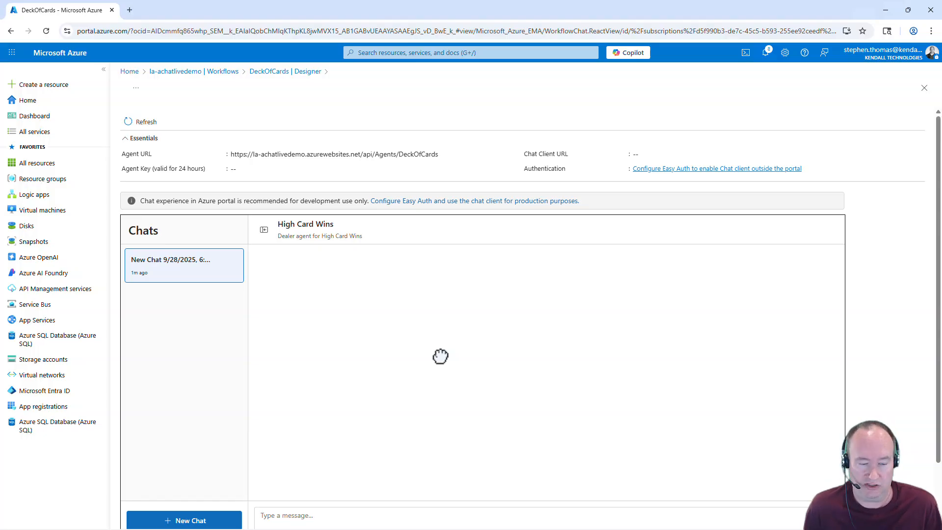
pyautogui.scroll(-3)
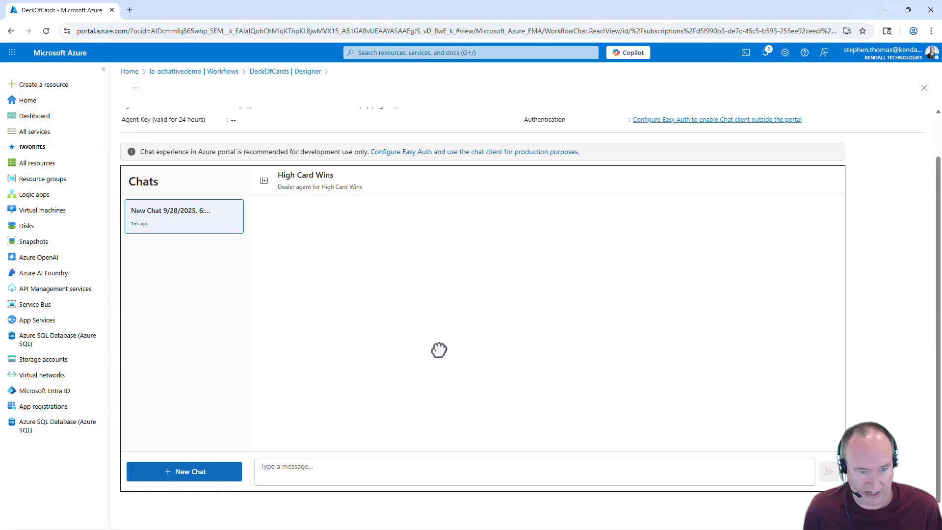
pyautogui.moveTo(622, 368)
pyautogui.write('Hi')
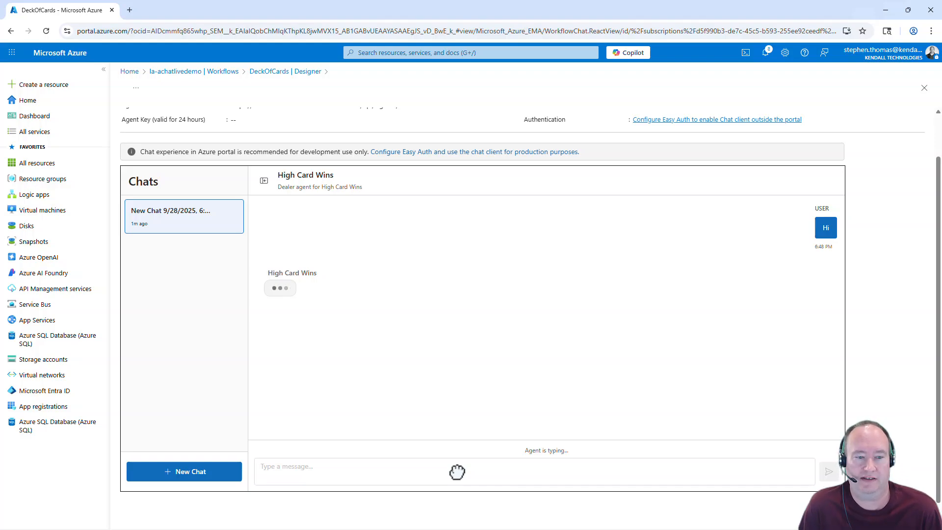
pyautogui.moveTo(278, 177)
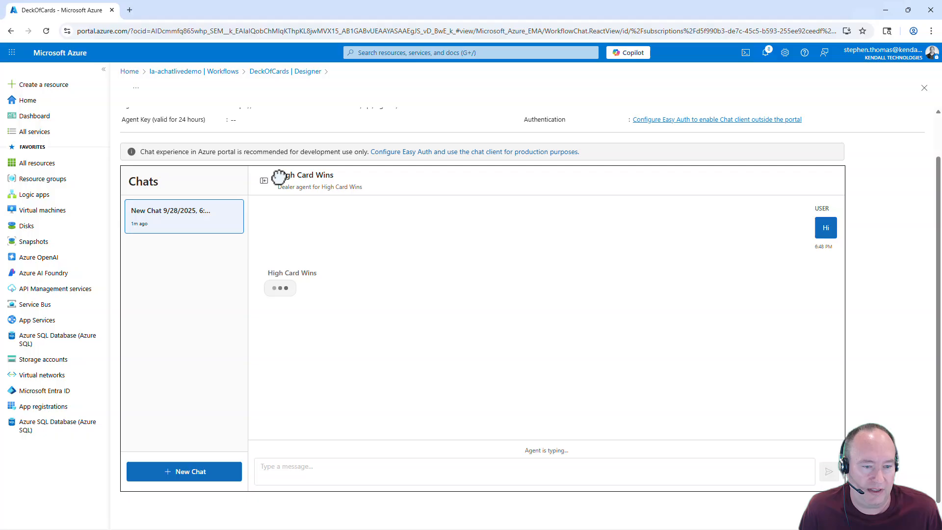
pyautogui.moveTo(335, 177)
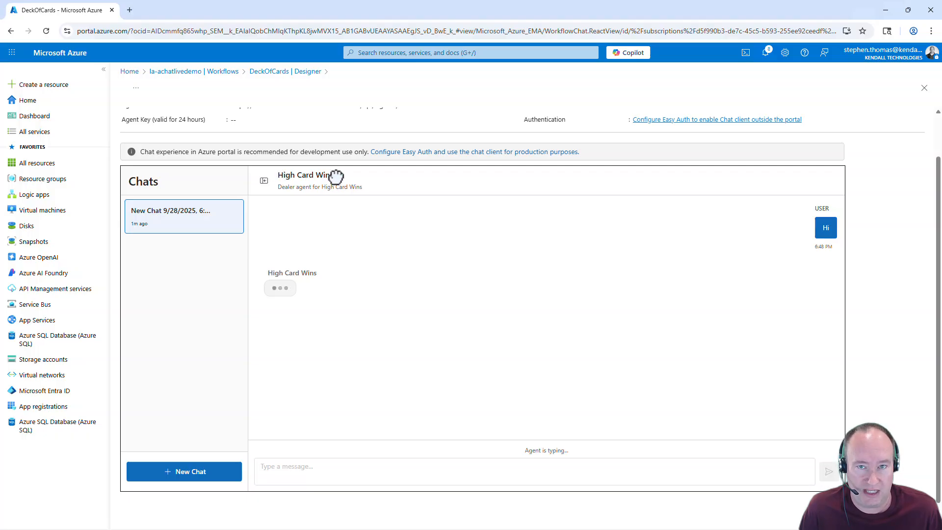
pyautogui.moveTo(284, 191)
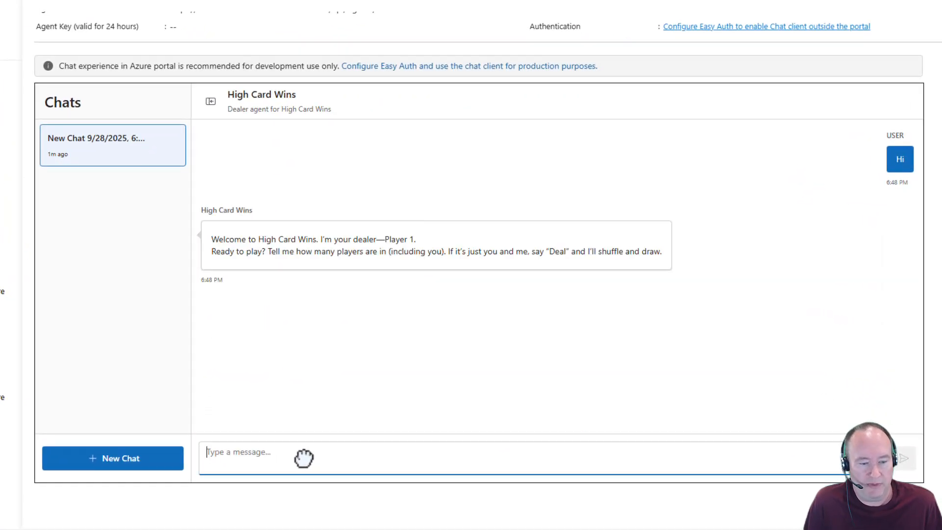
pyautogui.moveTo(374, 252)
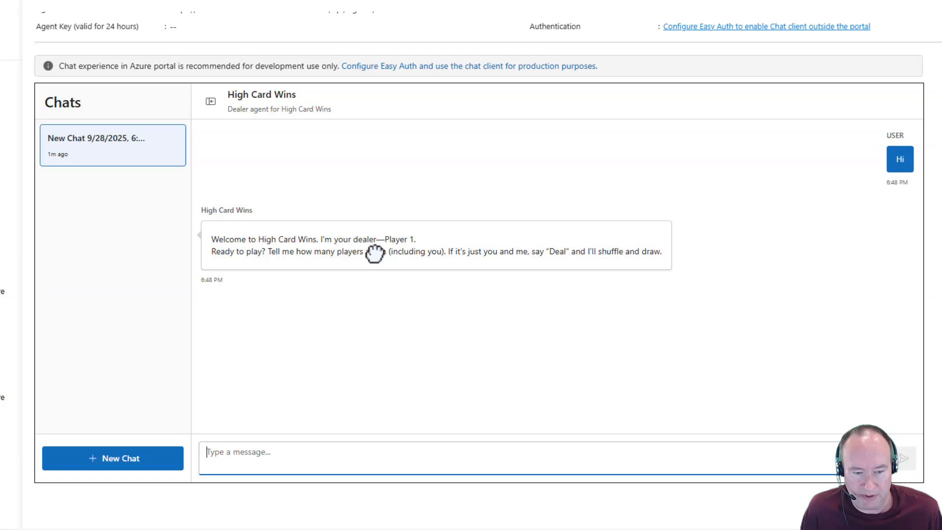
pyautogui.moveTo(293, 470)
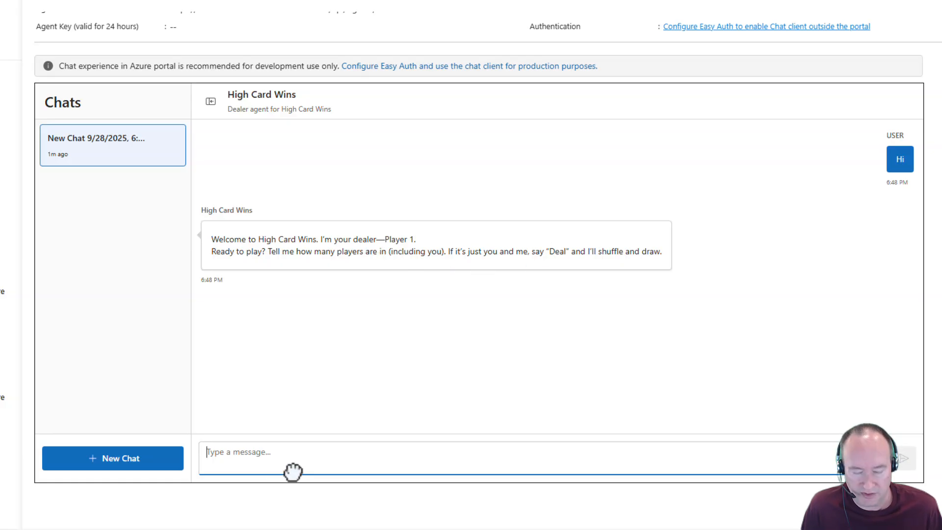
# Send the player names Steve, John and Jill to the dealer agent
pyautogui.write('Steve, John, and Jill')
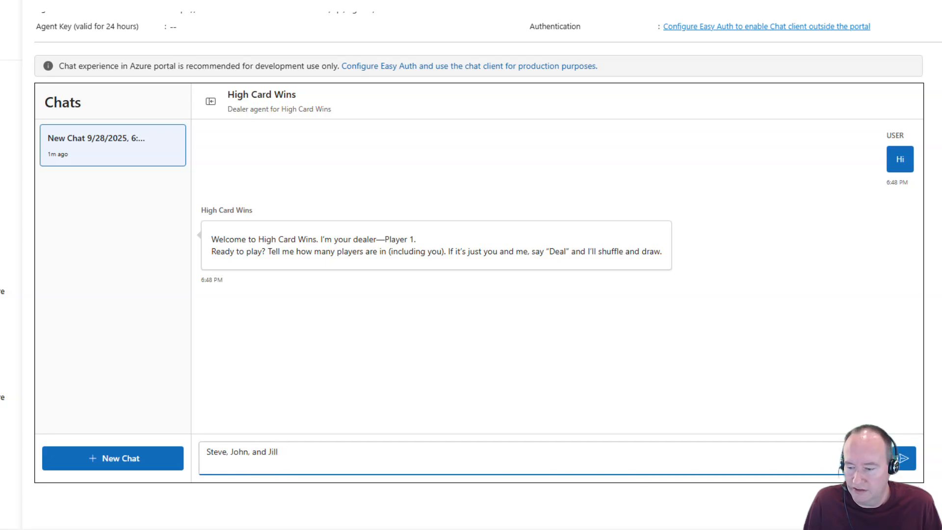
pyautogui.click(904, 458)
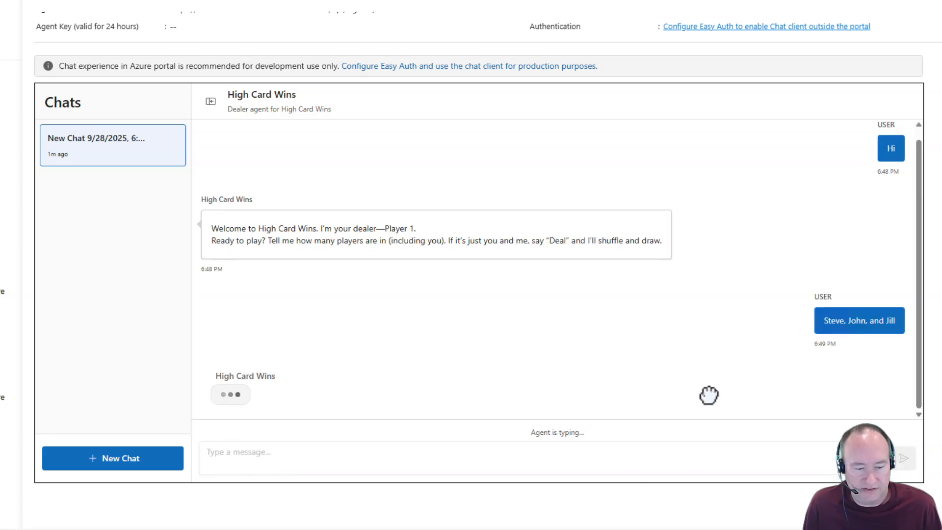
pyautogui.moveTo(712, 398)
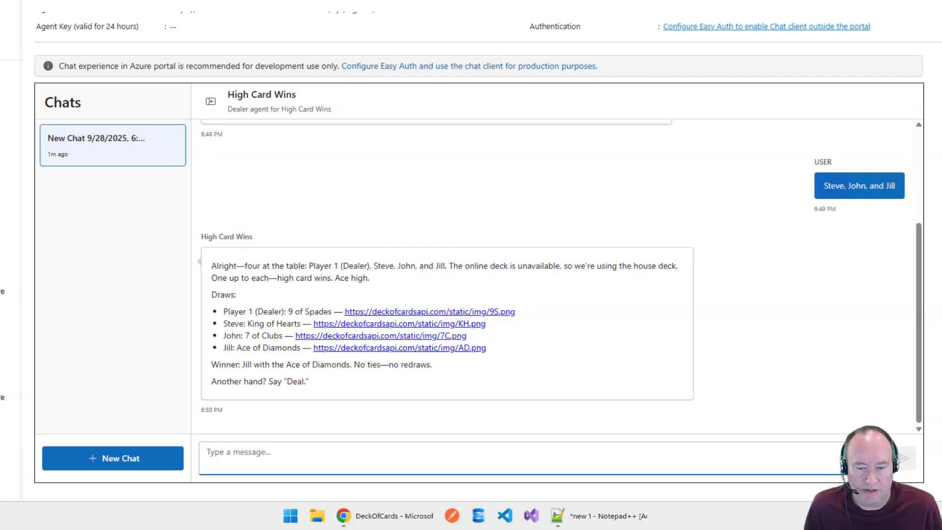
pyautogui.moveTo(159, 401)
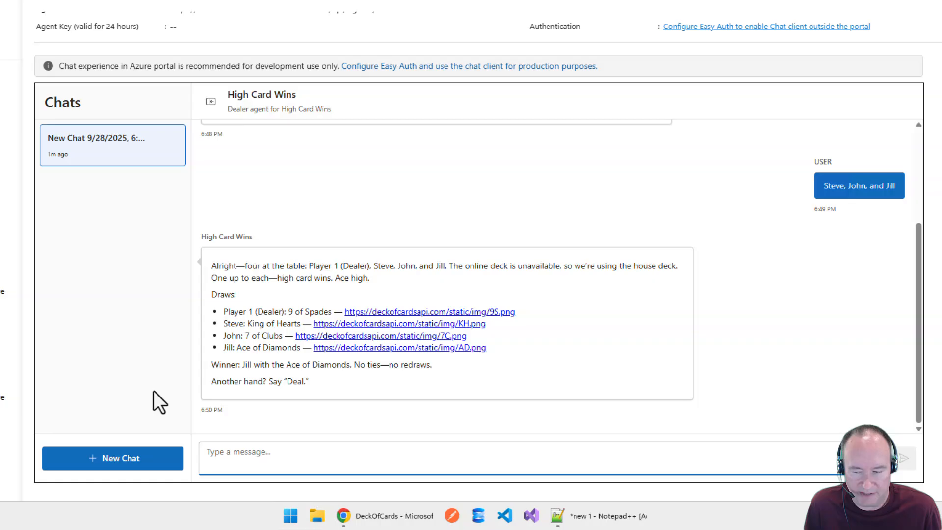
pyautogui.moveTo(214, 426)
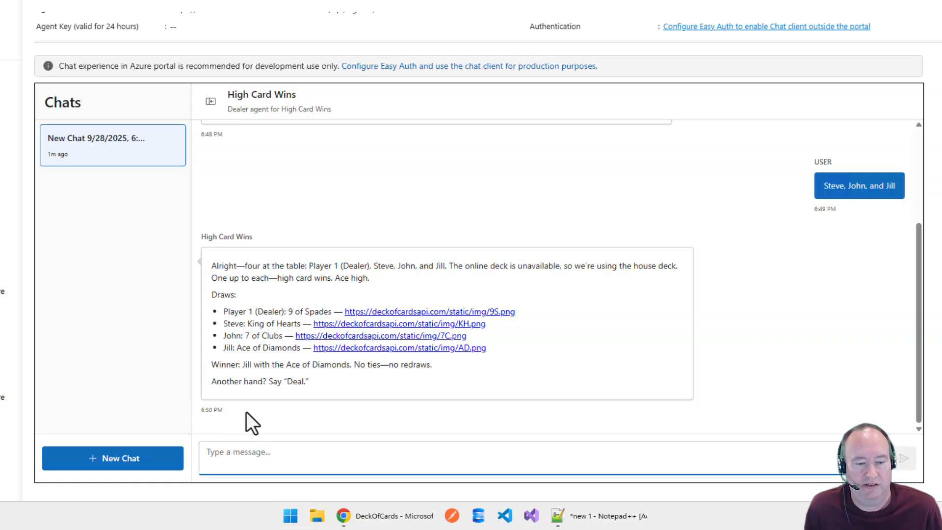
pyautogui.moveTo(241, 323)
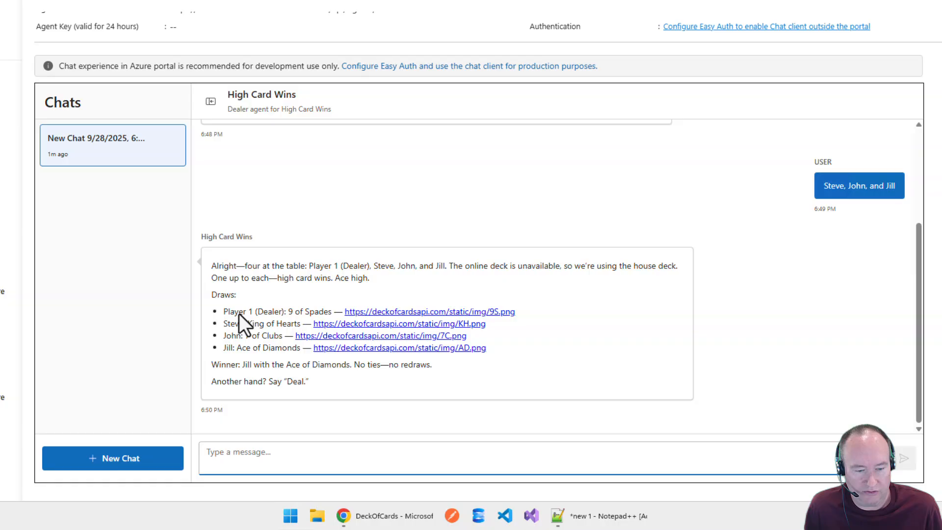
pyautogui.moveTo(235, 361)
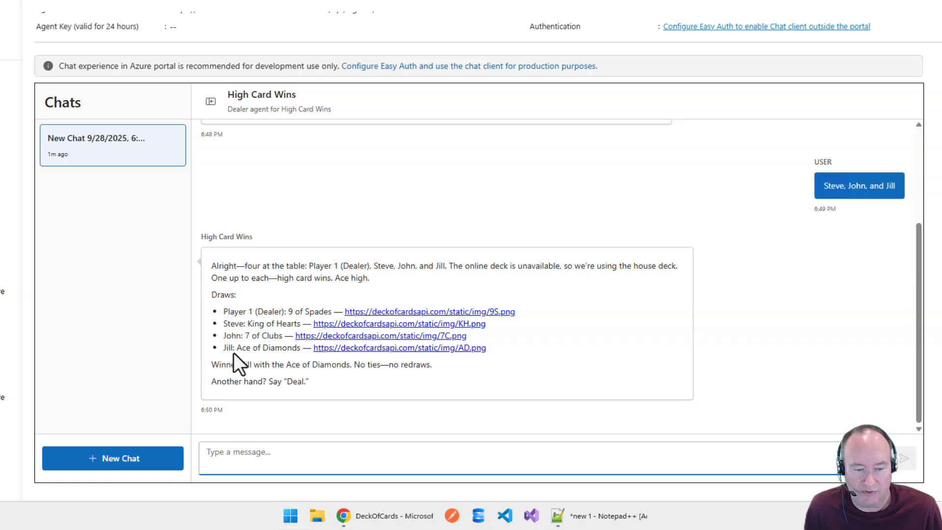
pyautogui.moveTo(276, 334)
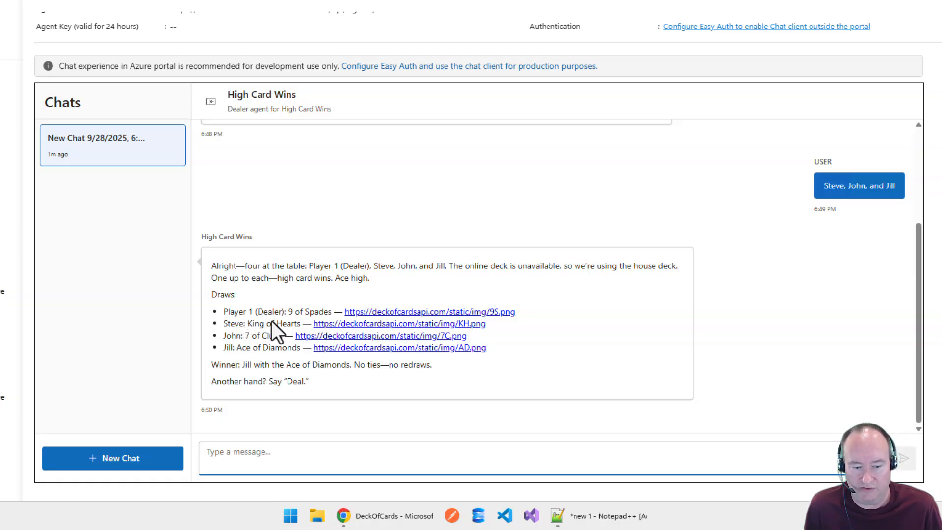
pyautogui.moveTo(339, 393)
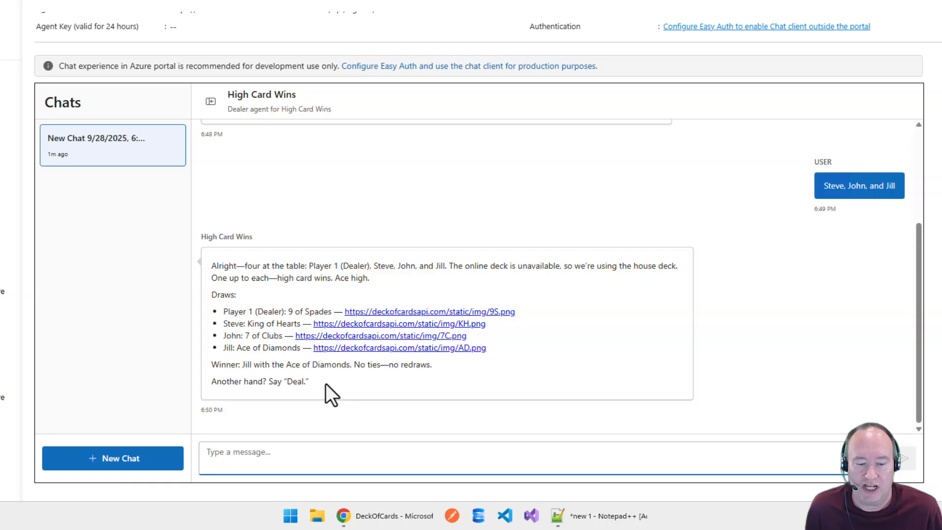
pyautogui.moveTo(629, 327)
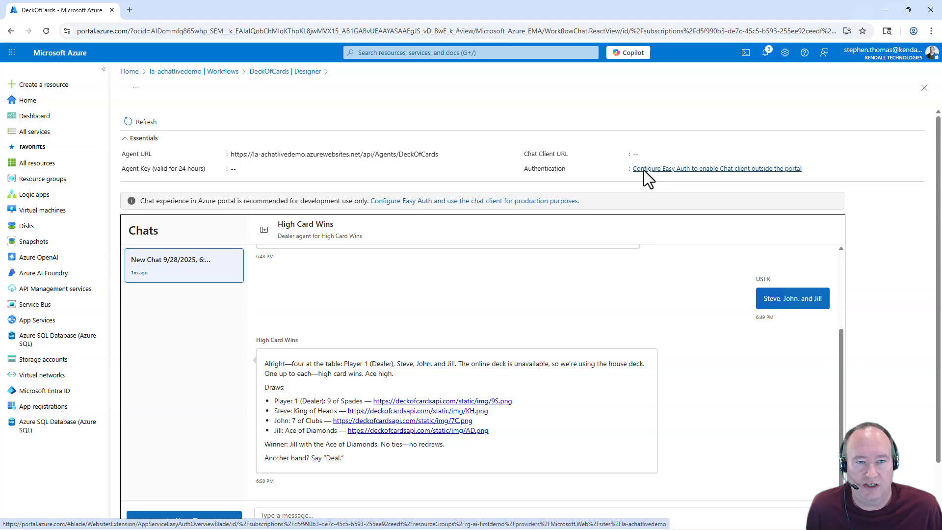
# Start Easy Auth setup and choose Microsoft as the new identity provider
pyautogui.click(716, 168)
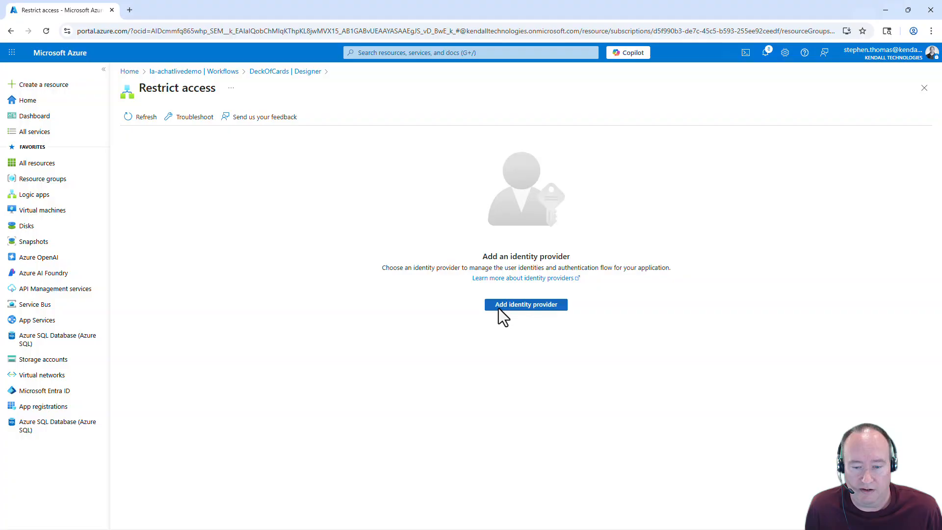
pyautogui.click(525, 304)
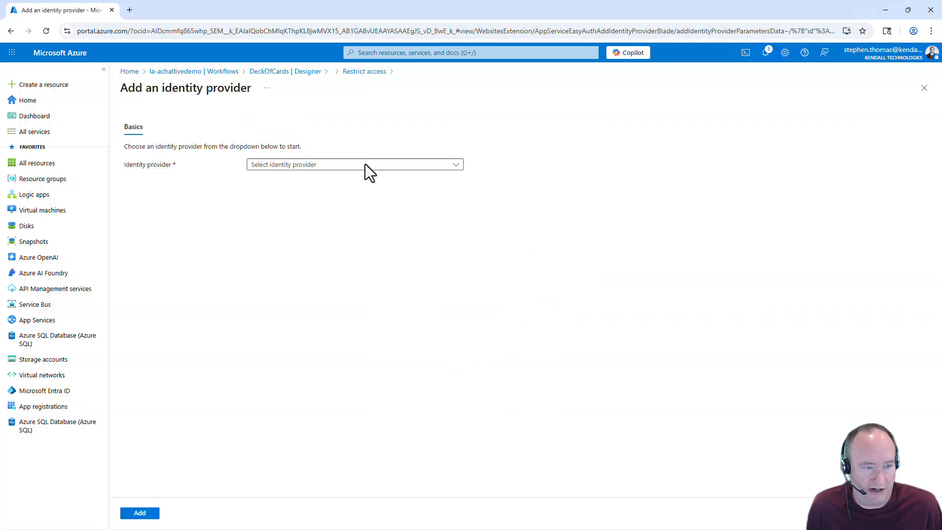
pyautogui.click(353, 163)
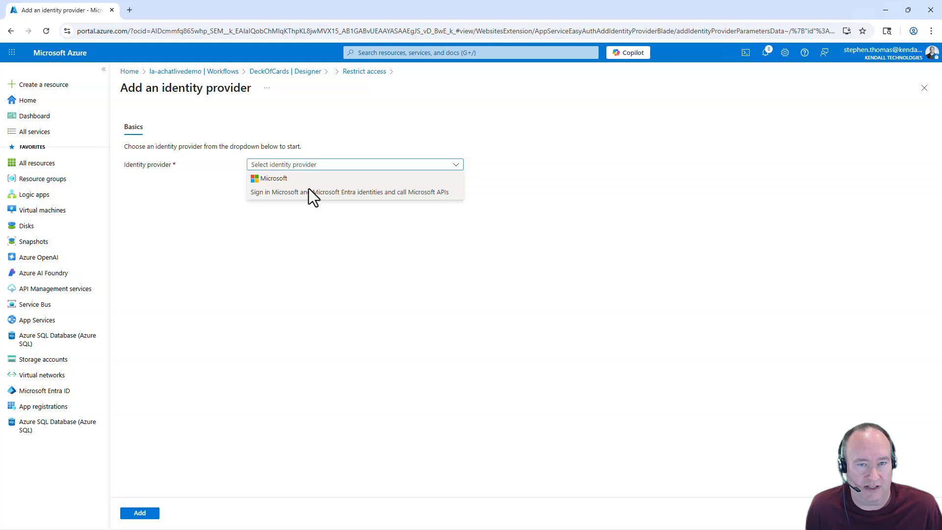
pyautogui.click(270, 177)
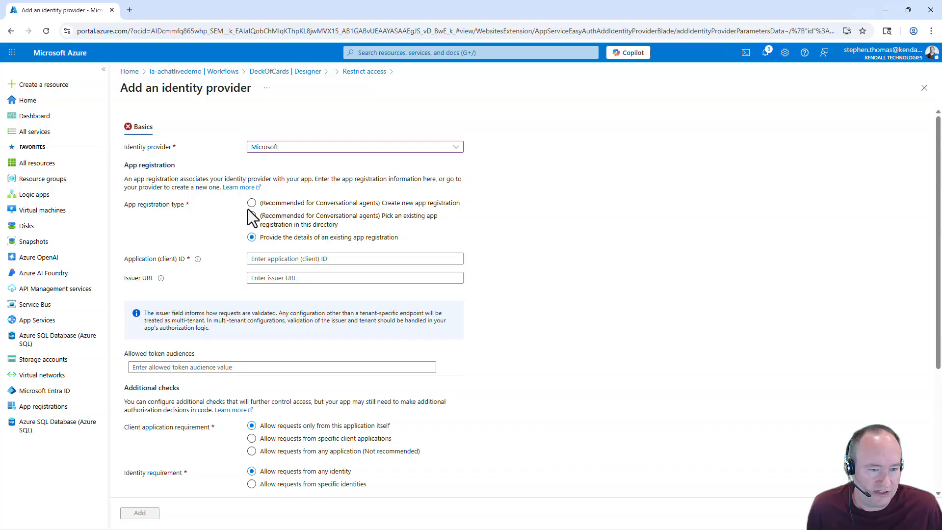
# Add the Microsoft provider with a new app registration and 180-day client secret expiration
pyautogui.click(252, 203)
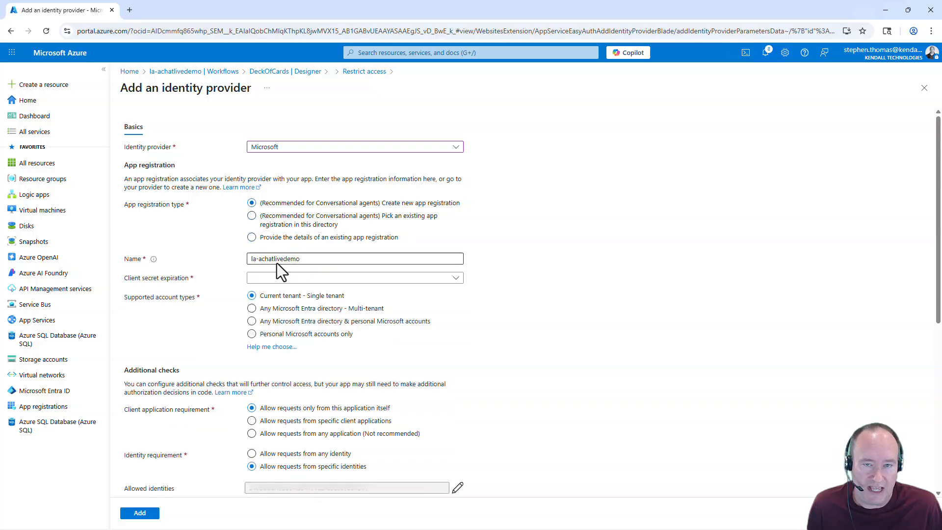
pyautogui.moveTo(295, 281)
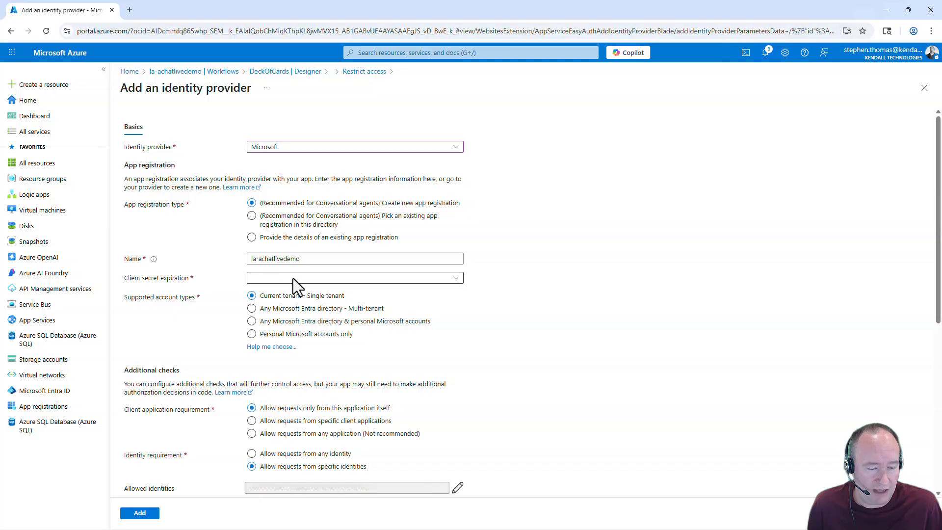
pyautogui.click(353, 277)
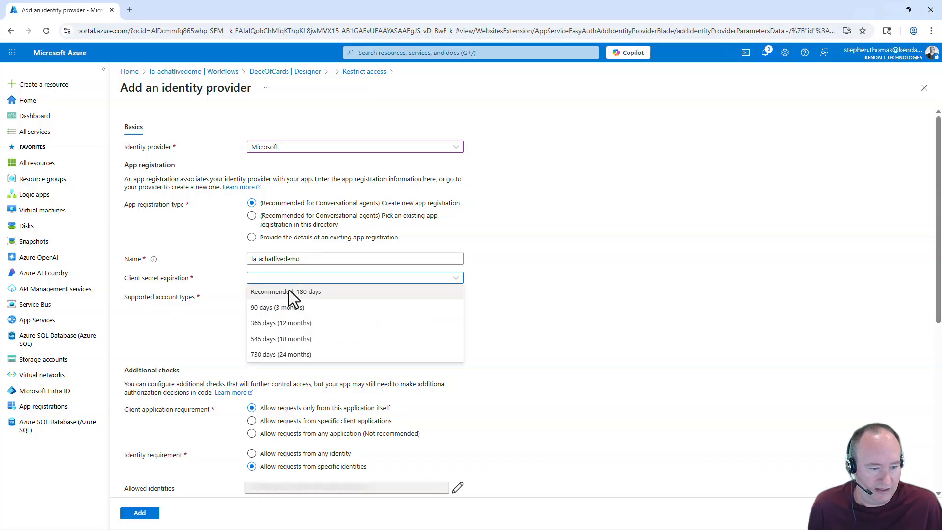
pyautogui.click(285, 291)
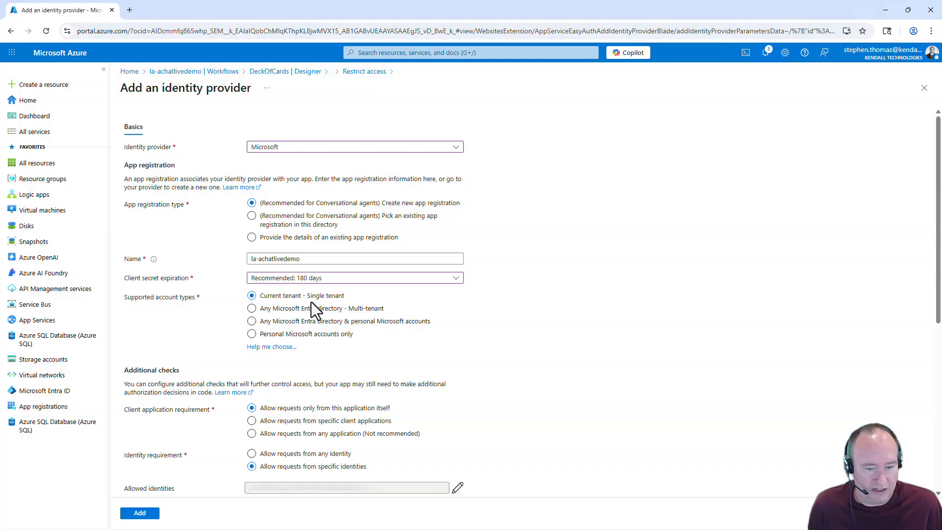
pyautogui.moveTo(403, 324)
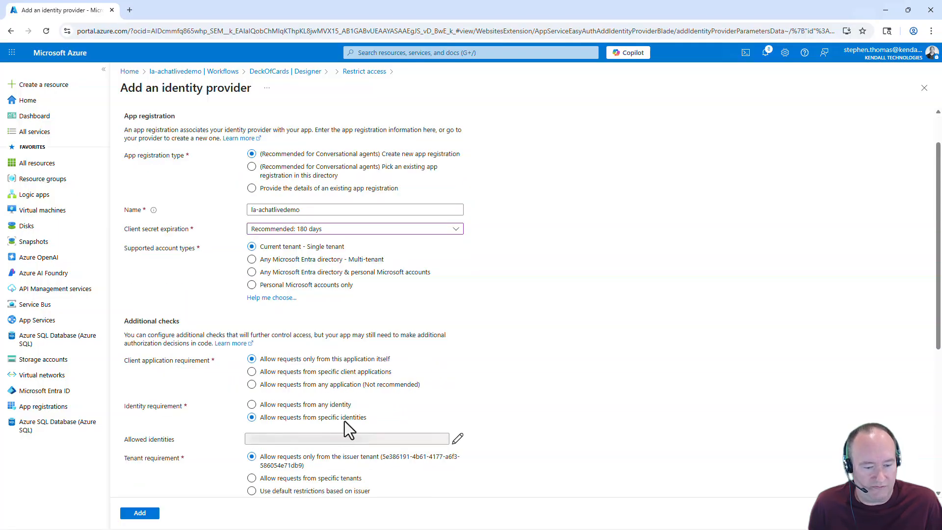
pyautogui.scroll(-3)
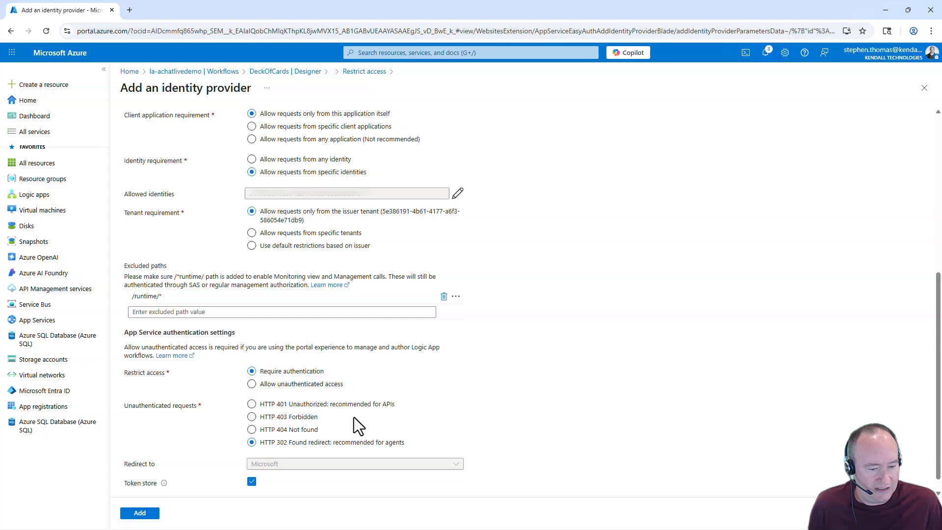
pyautogui.moveTo(312, 457)
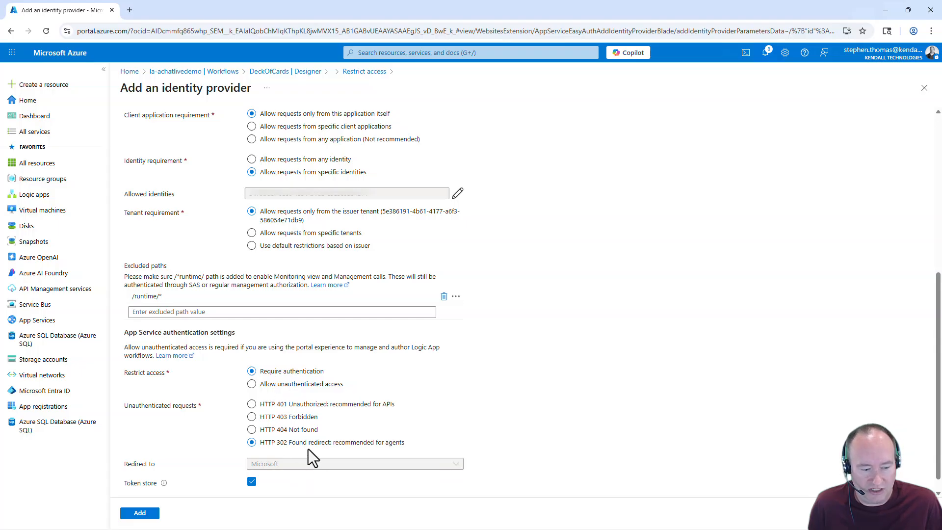
pyautogui.scroll(-3)
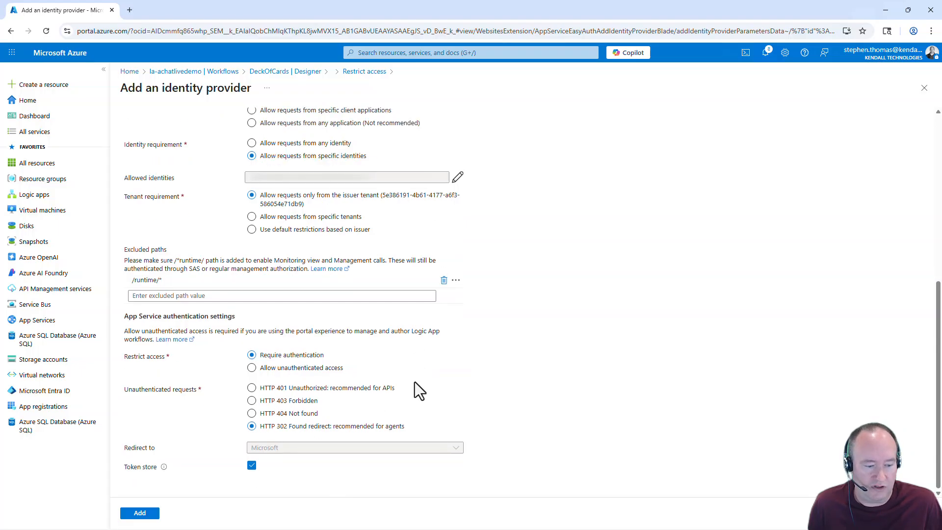
pyautogui.click(139, 512)
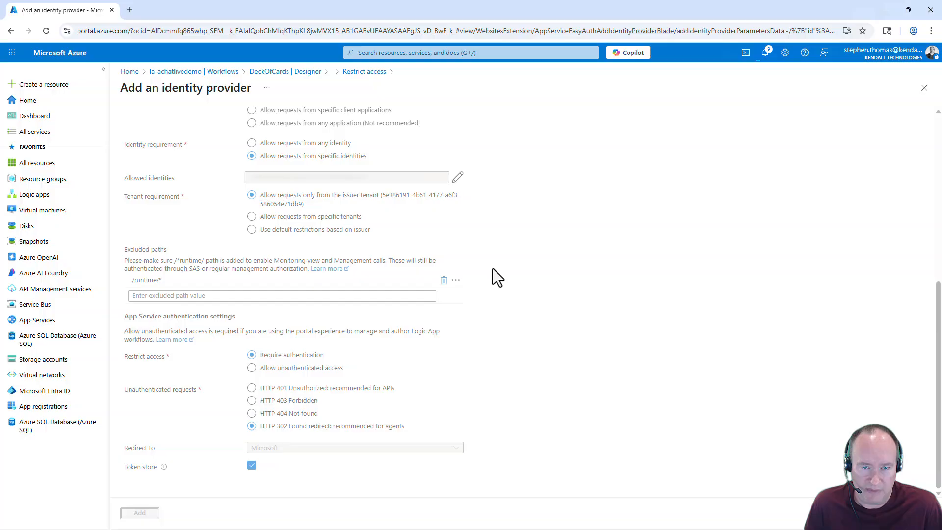
pyautogui.click(140, 512)
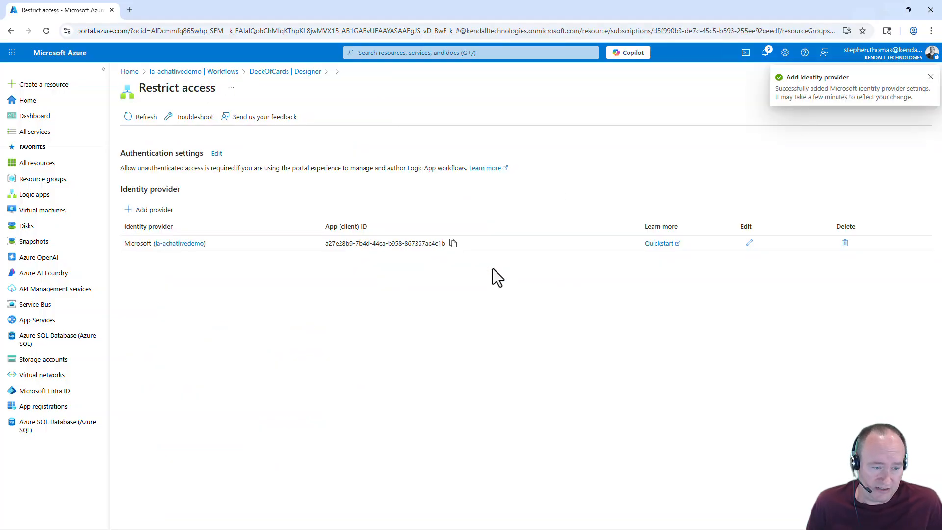
# Dismiss the provider-added notification and close Restrict access, returning to the DeckOfCards designer
pyautogui.click(930, 77)
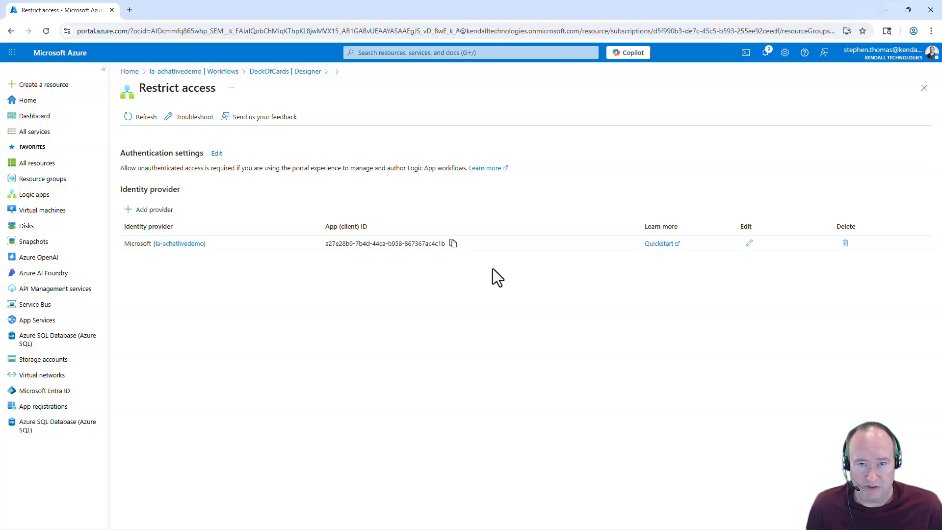
pyautogui.moveTo(507, 270)
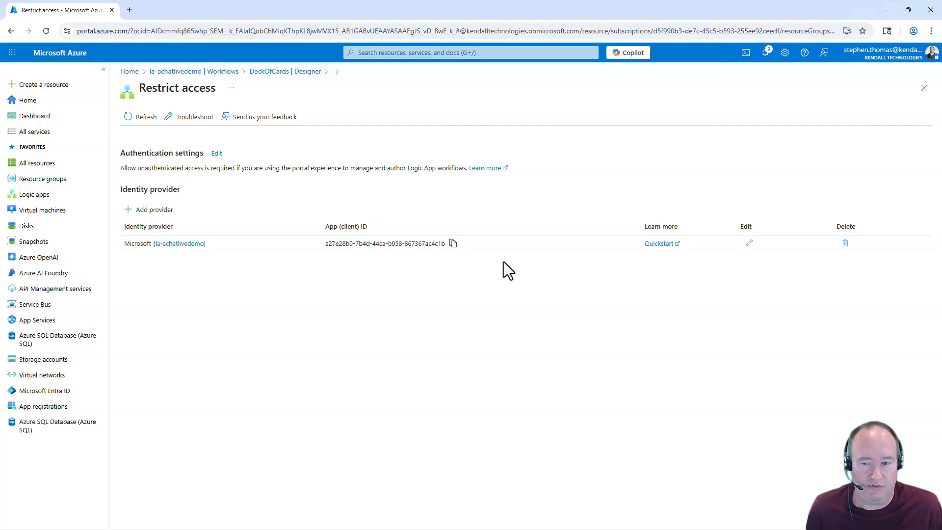
pyautogui.moveTo(398, 220)
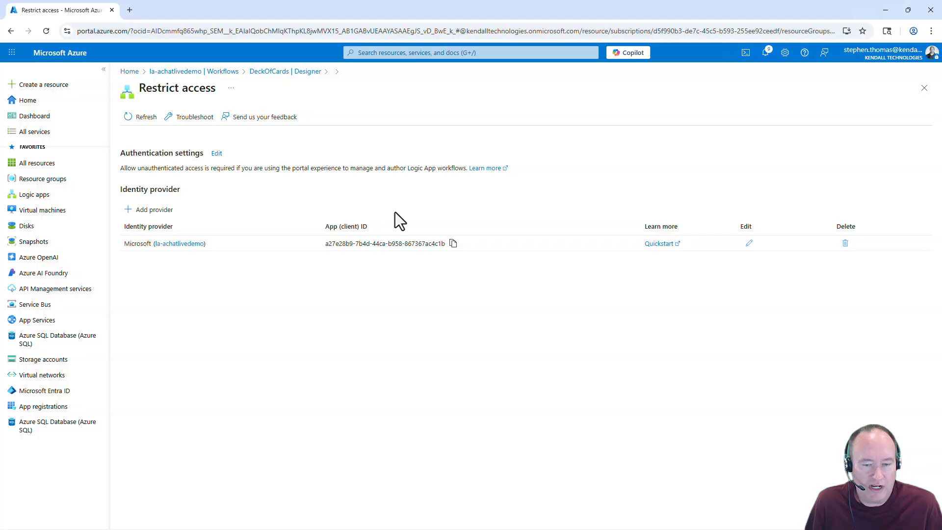
pyautogui.click(285, 70)
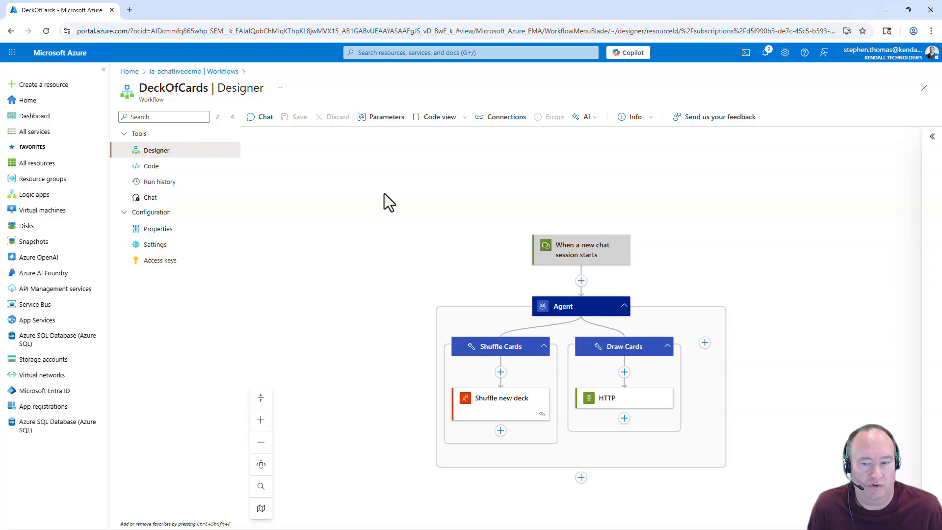
pyautogui.moveTo(553, 228)
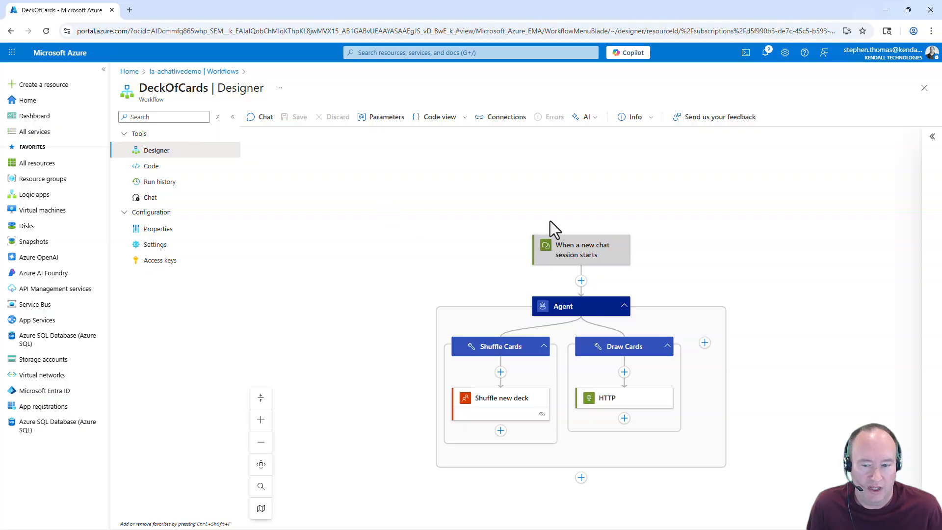
# Open the workflow's Chat details and accept the chat client's permission request
pyautogui.click(265, 116)
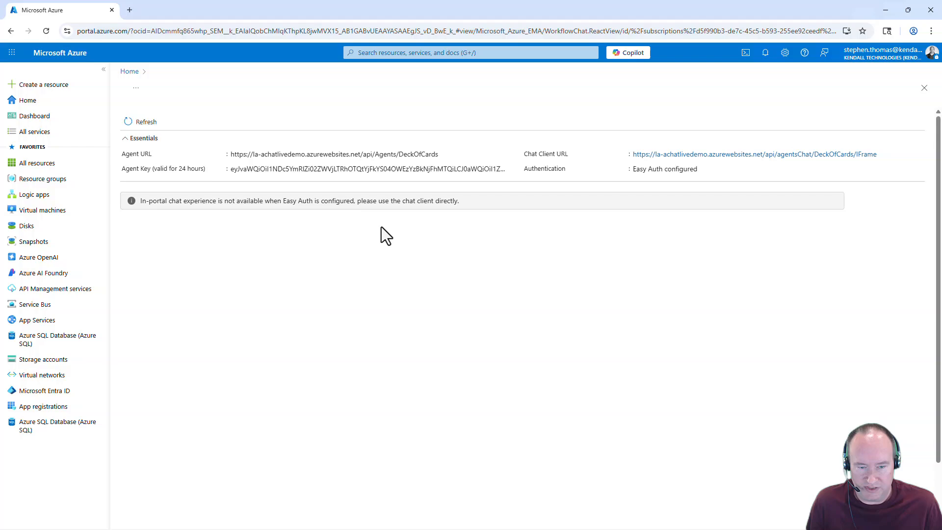
pyautogui.moveTo(622, 198)
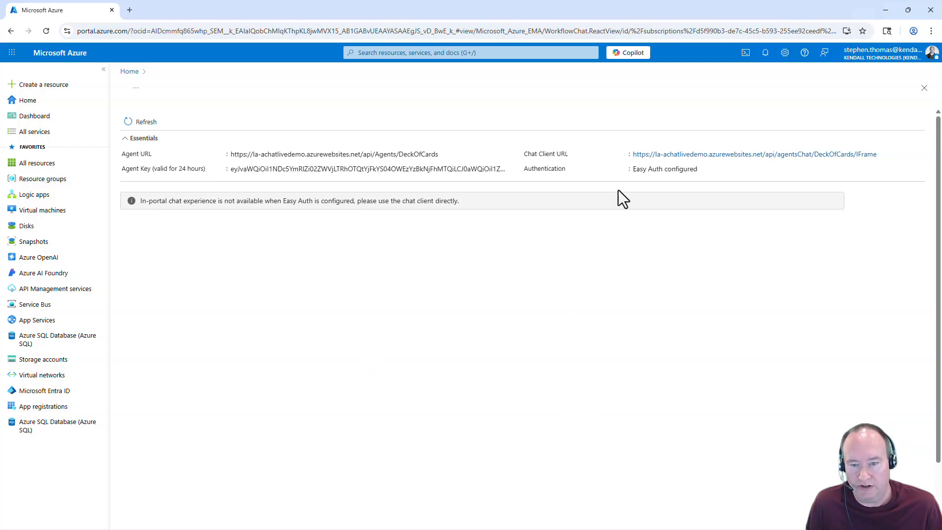
pyautogui.moveTo(634, 165)
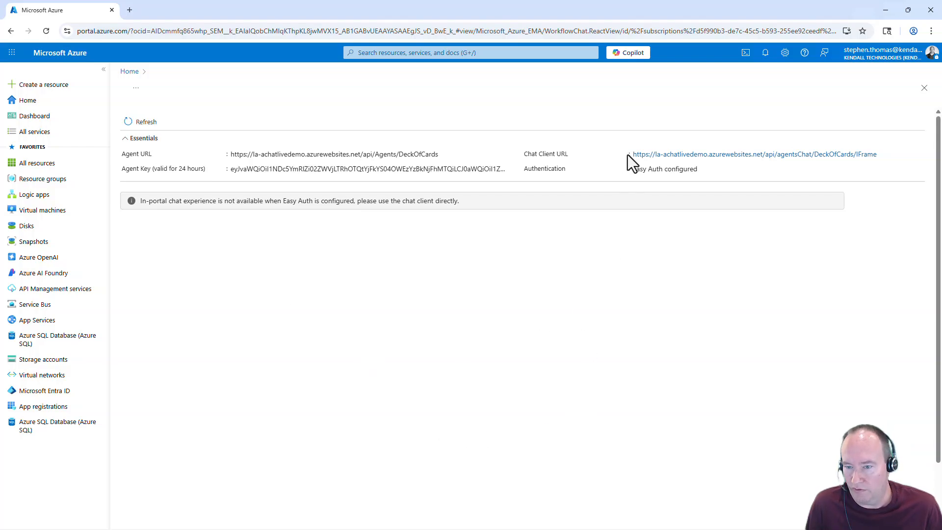
pyautogui.moveTo(872, 166)
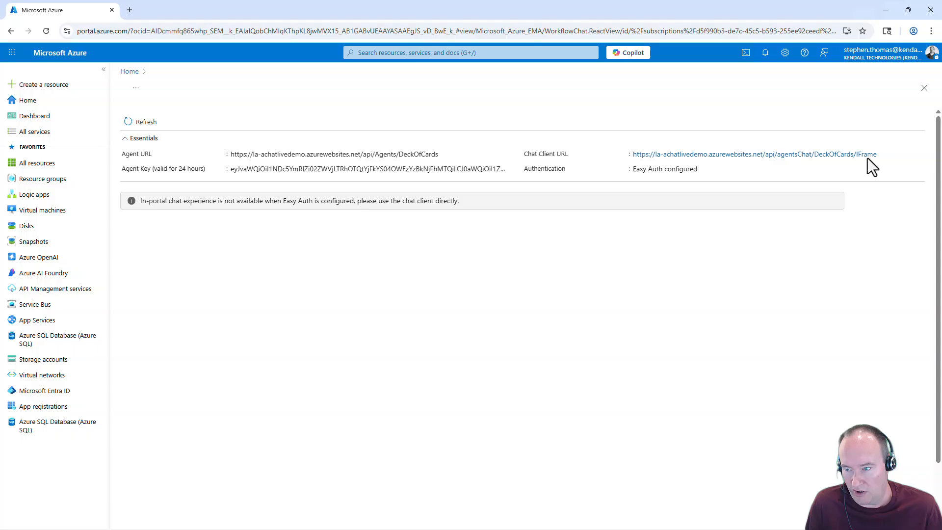
pyautogui.moveTo(801, 180)
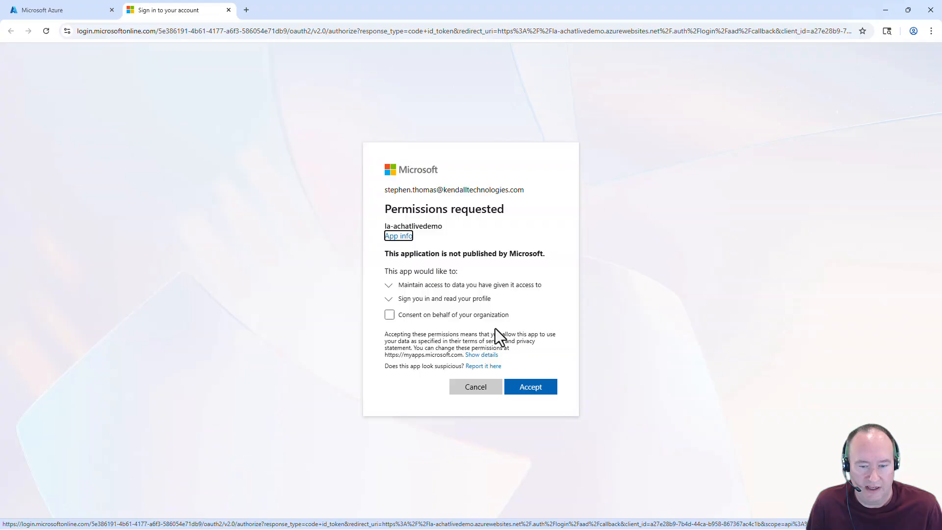
pyautogui.click(530, 386)
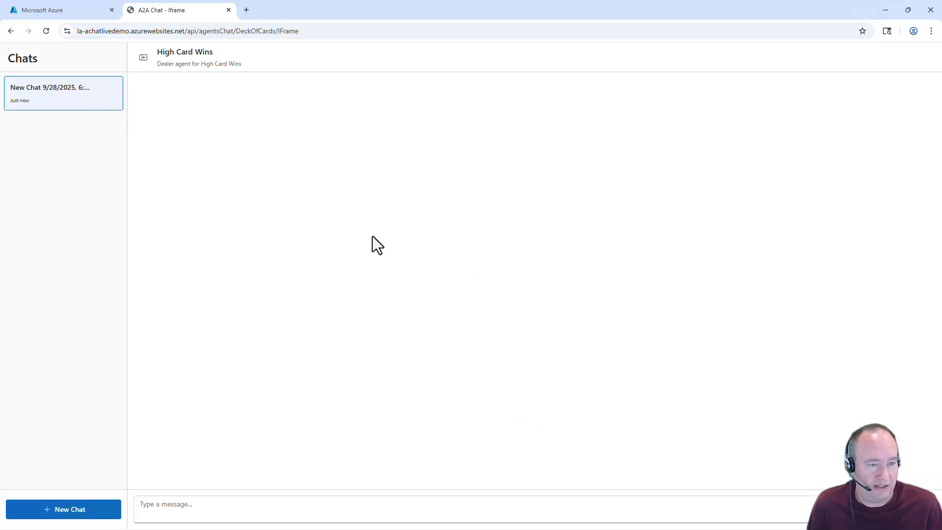
pyautogui.moveTo(259, 260)
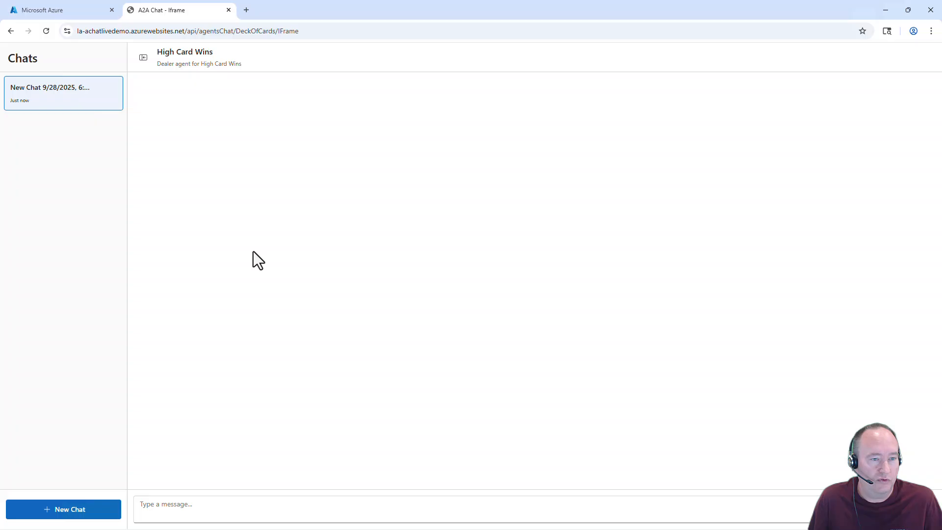
pyautogui.moveTo(227, 230)
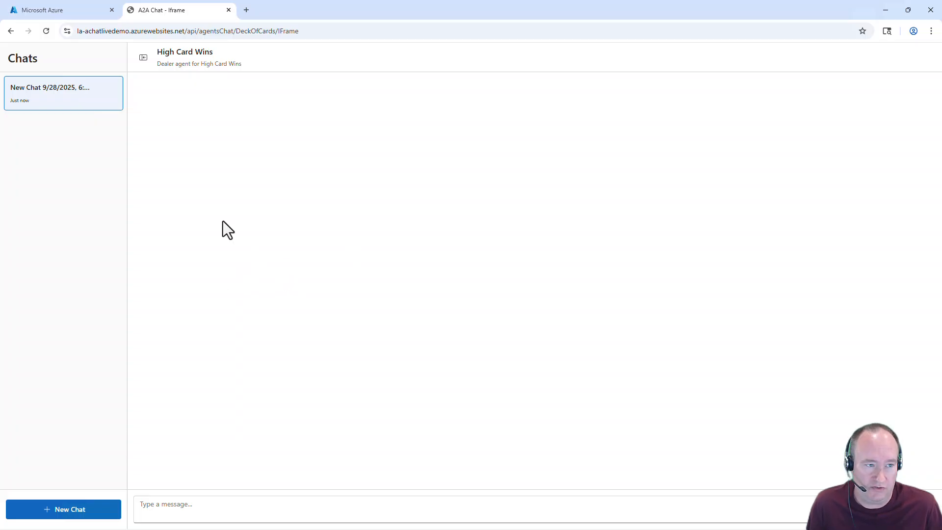
pyautogui.moveTo(354, 214)
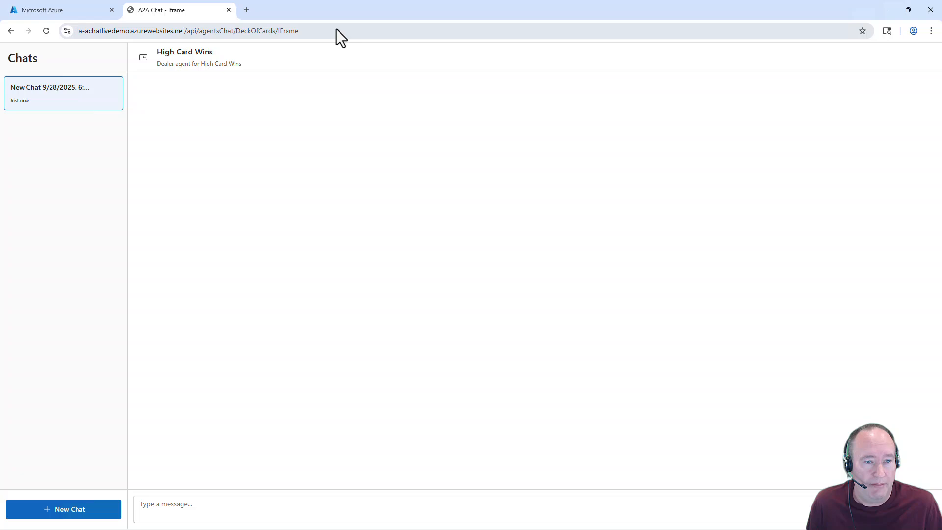
# Select the High Card Wins chat client's web address in the address bar
pyautogui.click(193, 31)
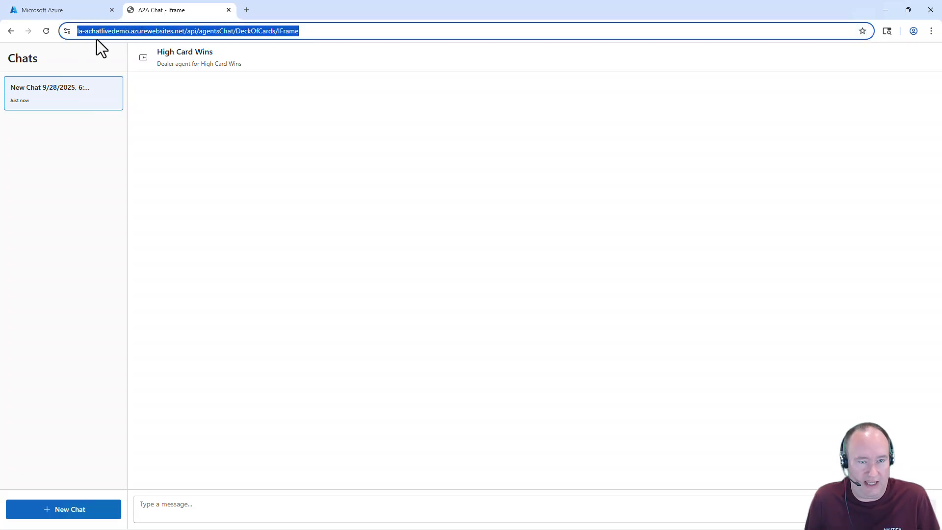
pyautogui.moveTo(469, 491)
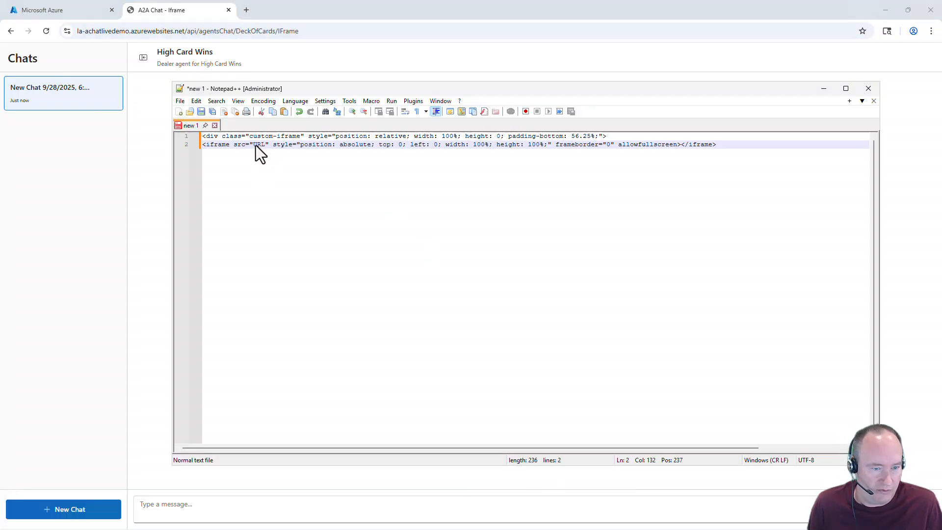
pyautogui.doubleClick(258, 144)
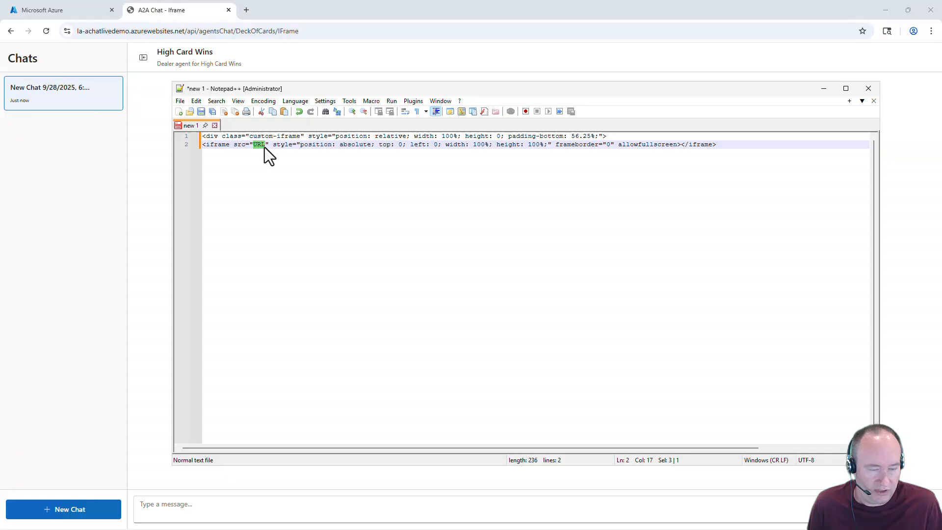
pyautogui.write('https://la-achatlivedemo.azurewebsites.net/api/agentsChat/DeckOfCards/IFrame')
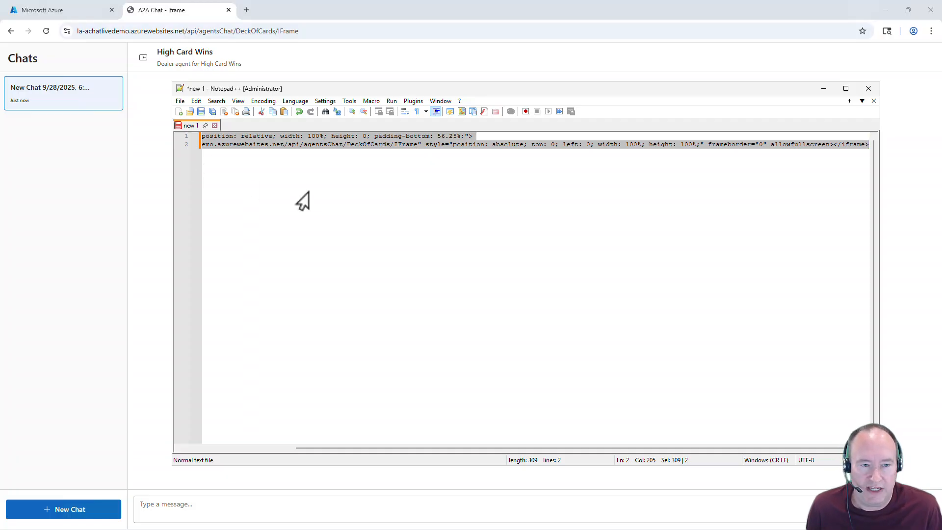
pyautogui.moveTo(309, 207)
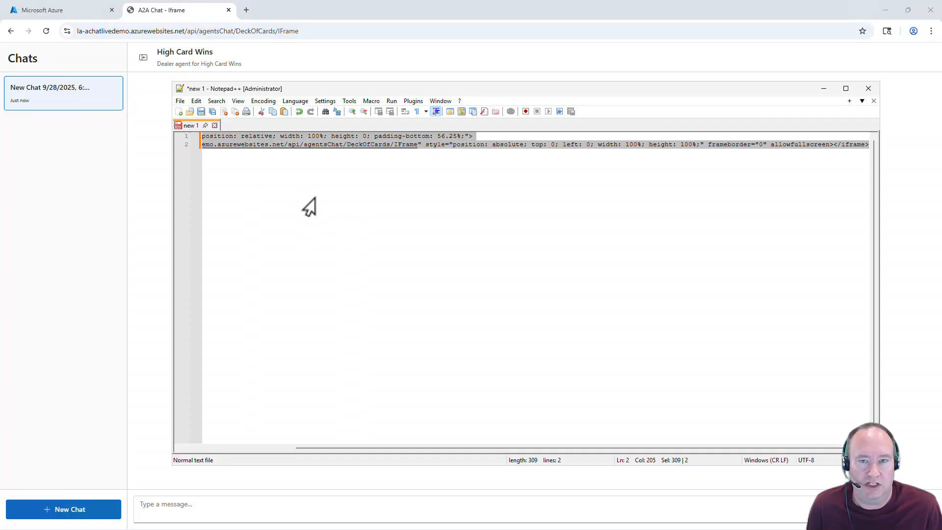
pyautogui.moveTo(644, 388)
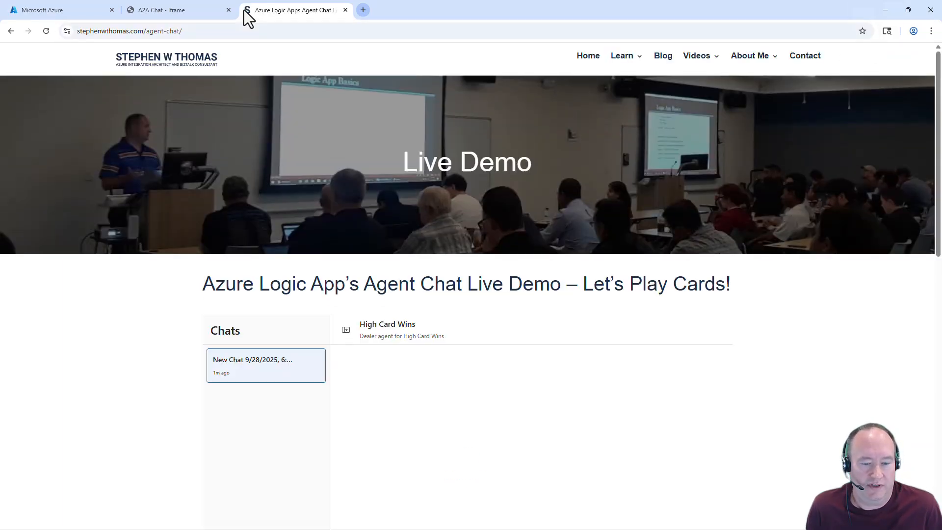
pyautogui.moveTo(553, 385)
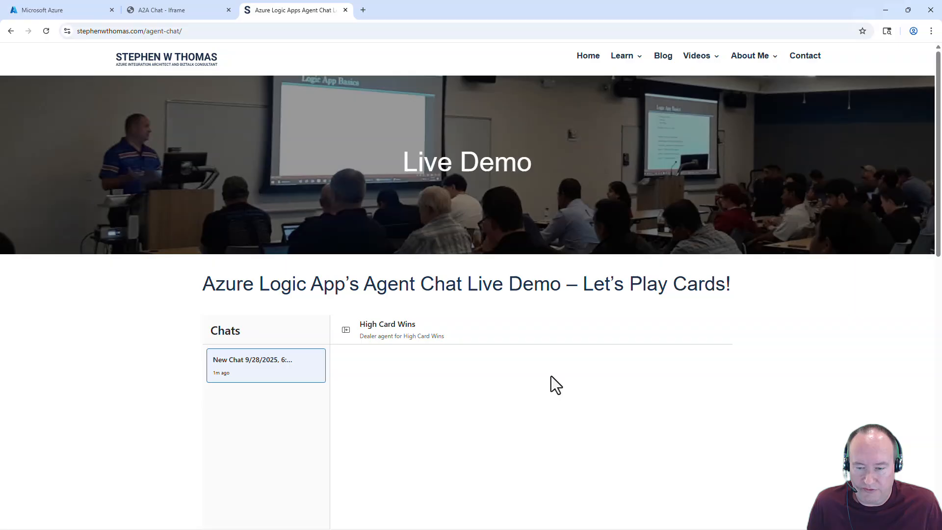
# Scroll down the Live Demo page to the embedded High Card Wins chat
pyautogui.scroll(-3)
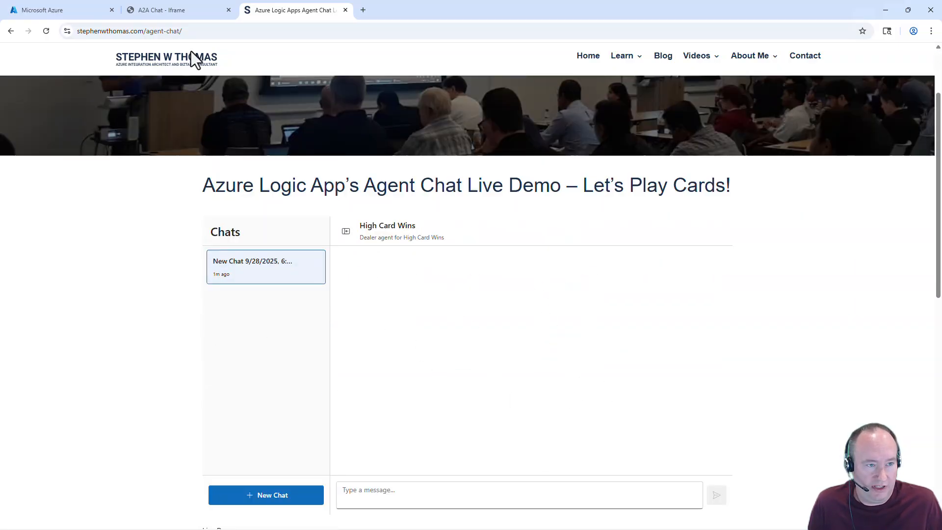
pyautogui.moveTo(285, 12)
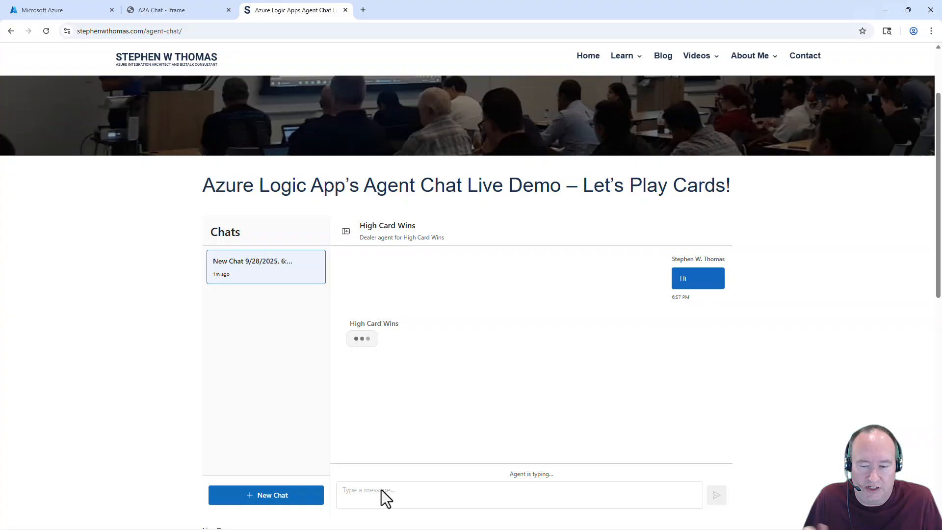
pyautogui.moveTo(695, 428)
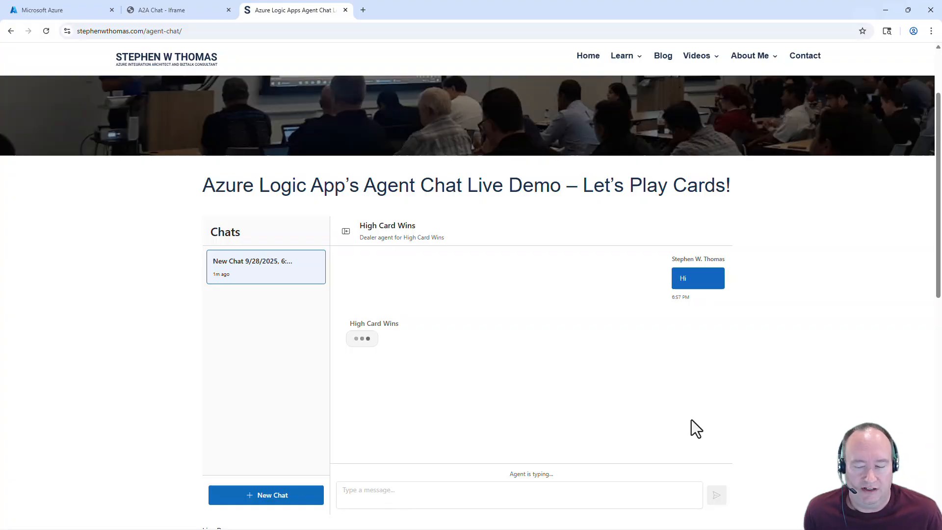
pyautogui.moveTo(709, 395)
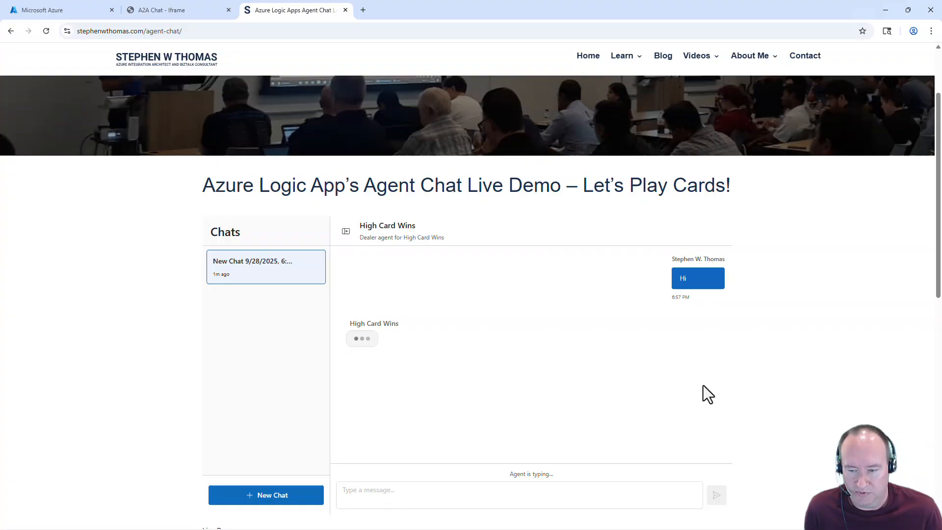
pyautogui.moveTo(677, 271)
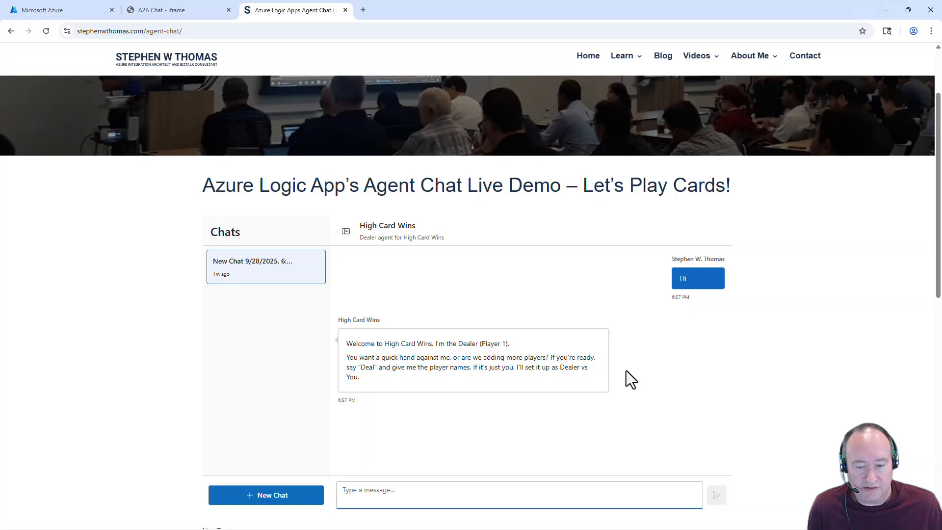
pyautogui.moveTo(475, 446)
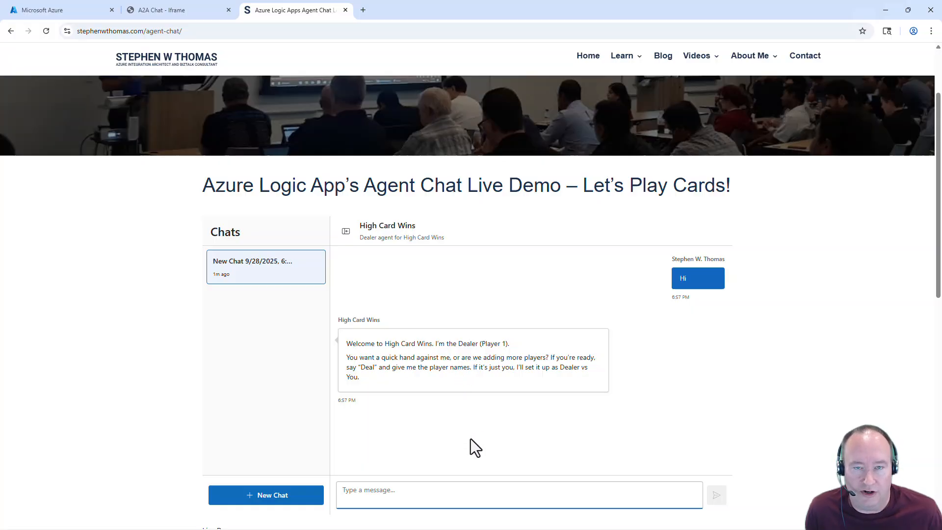